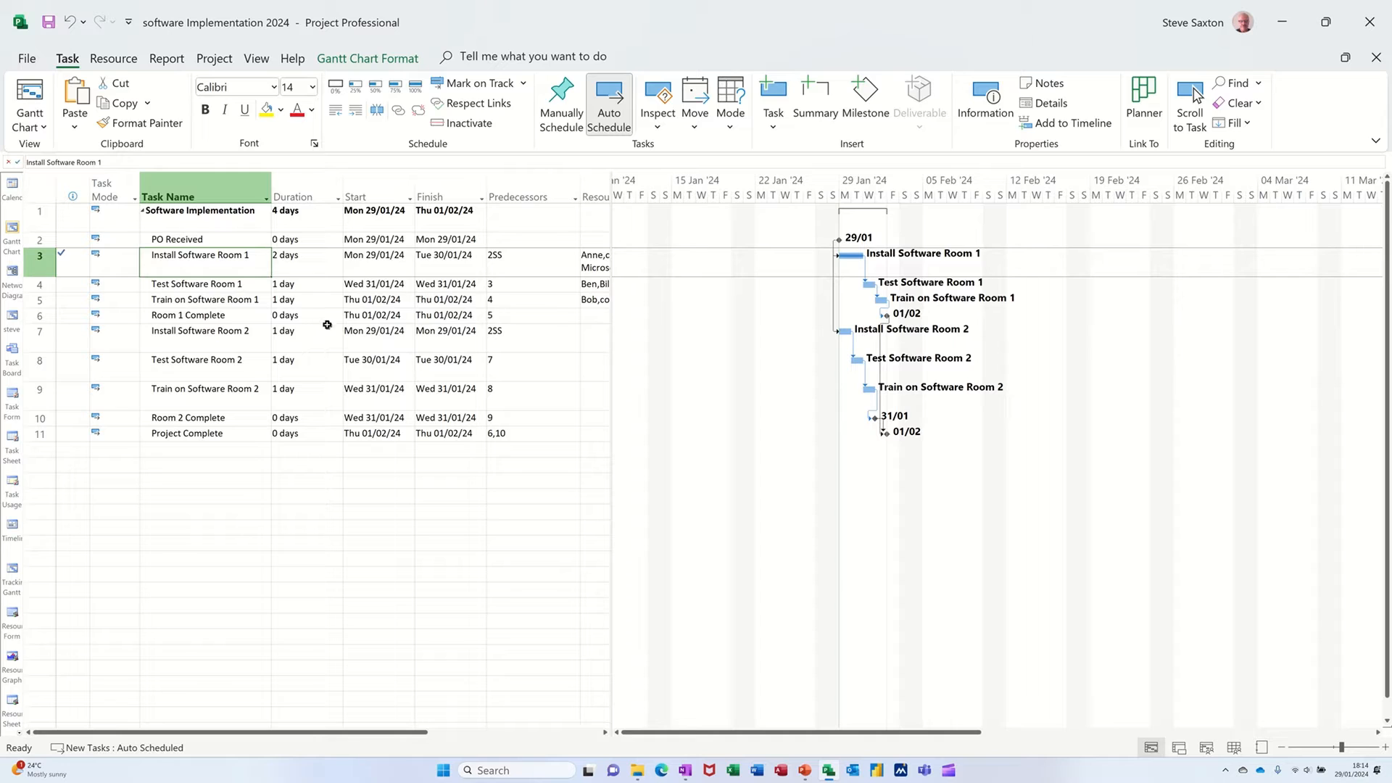
Switch to the Project tab to reach the baseline commands
left_click(213, 58)
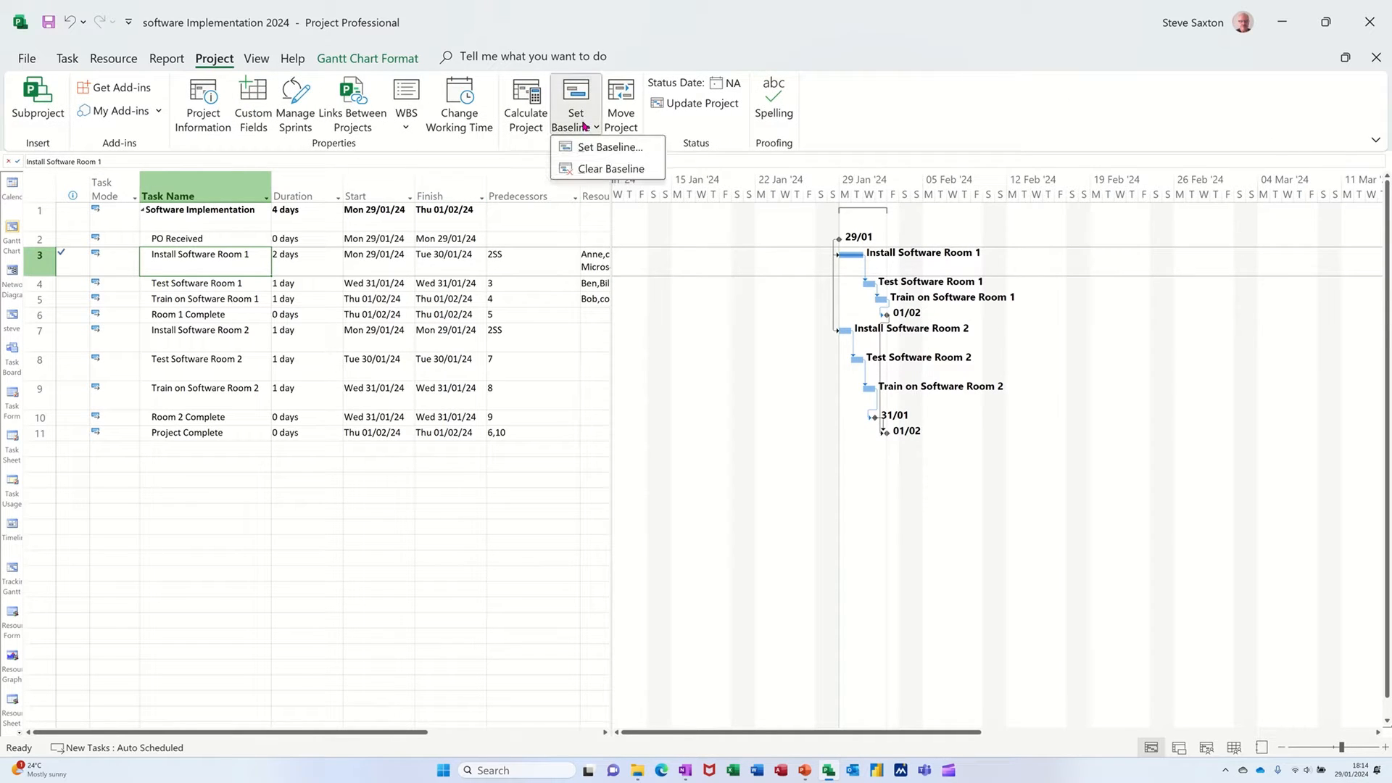
mouse_move(608, 147)
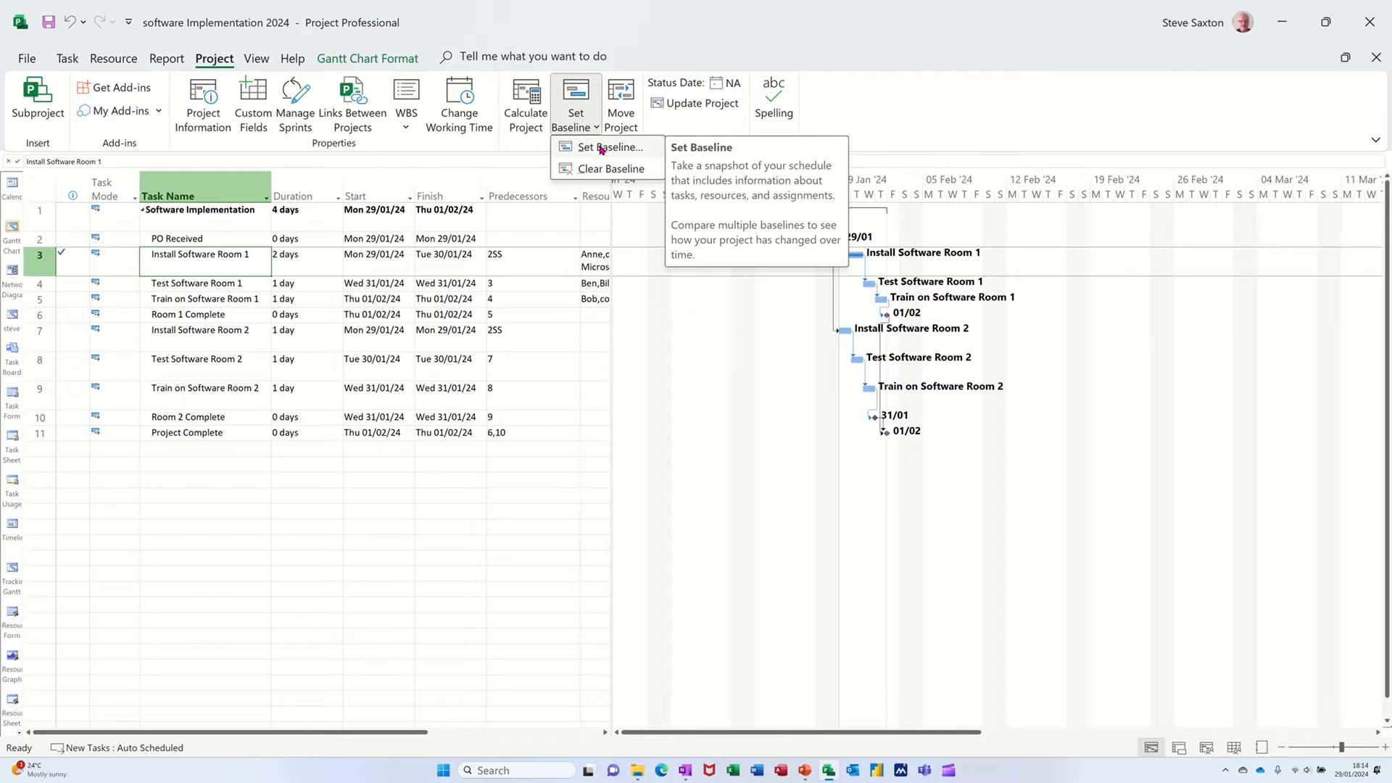
mouse_move(597, 157)
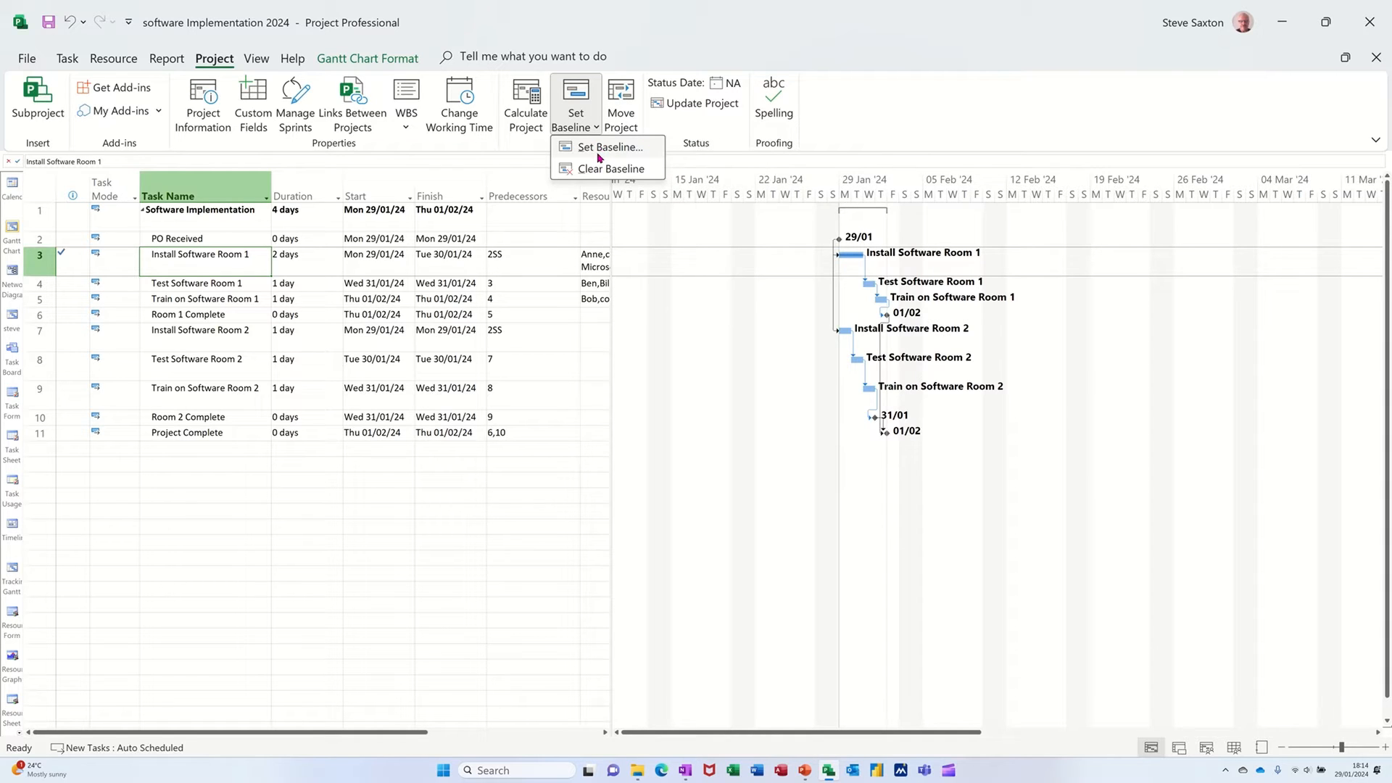
Set Baseline into the main Baseline for the entire project
left_click(609, 146)
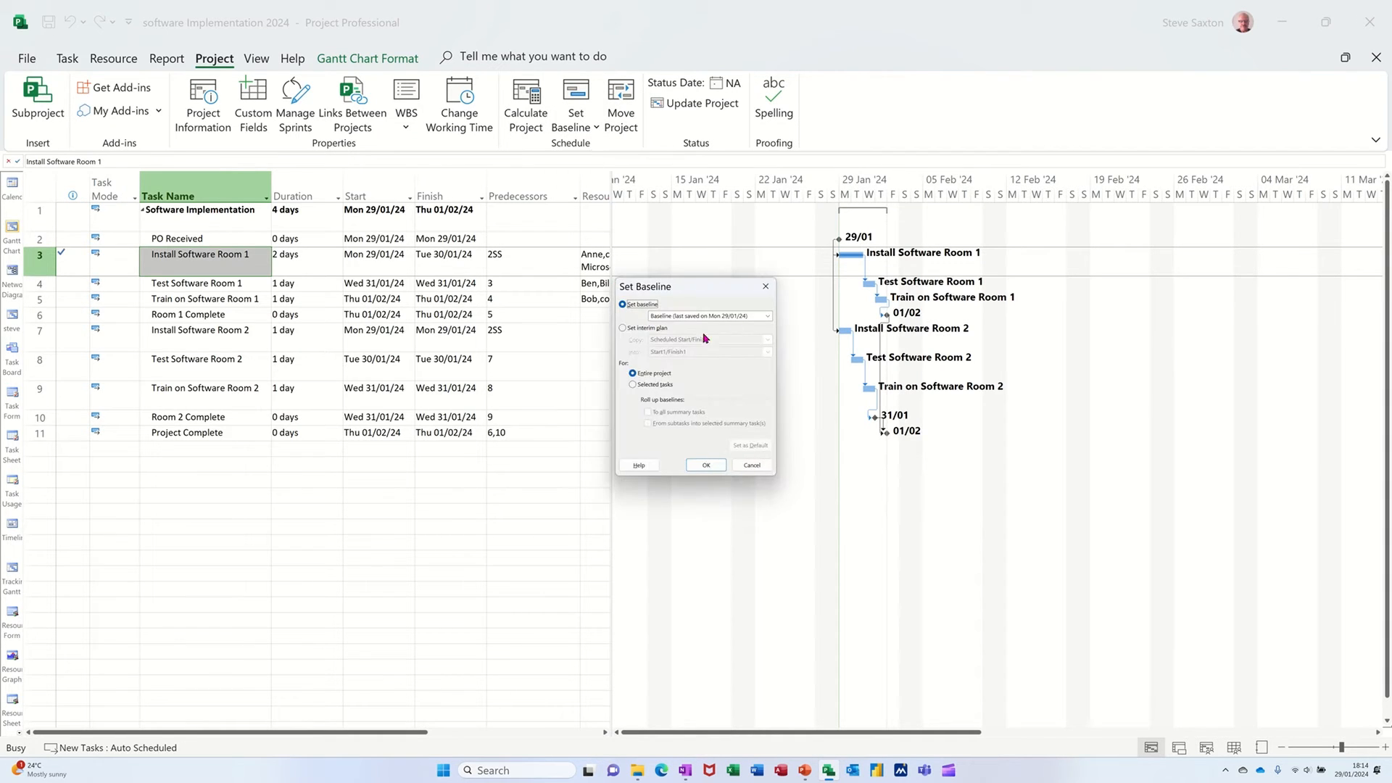
mouse_move(761, 388)
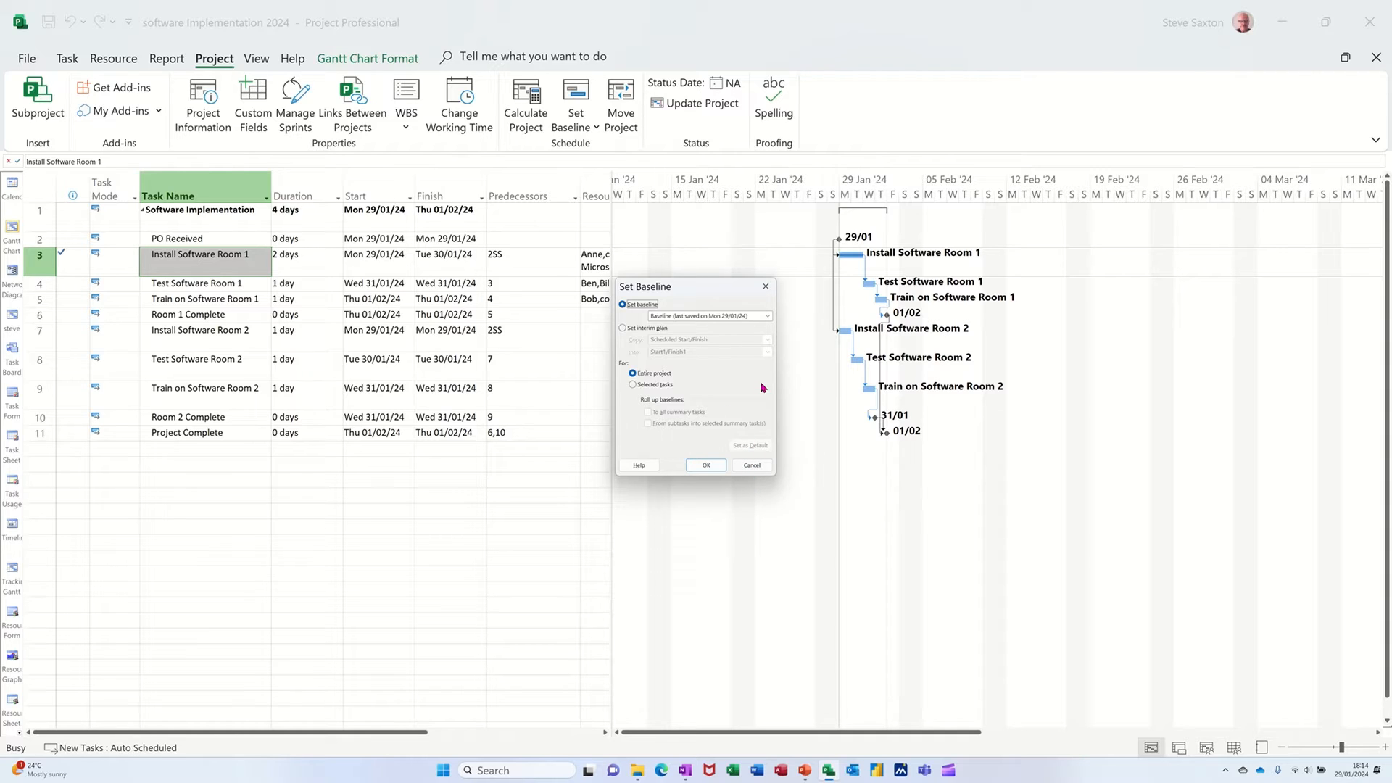
left_click(765, 316)
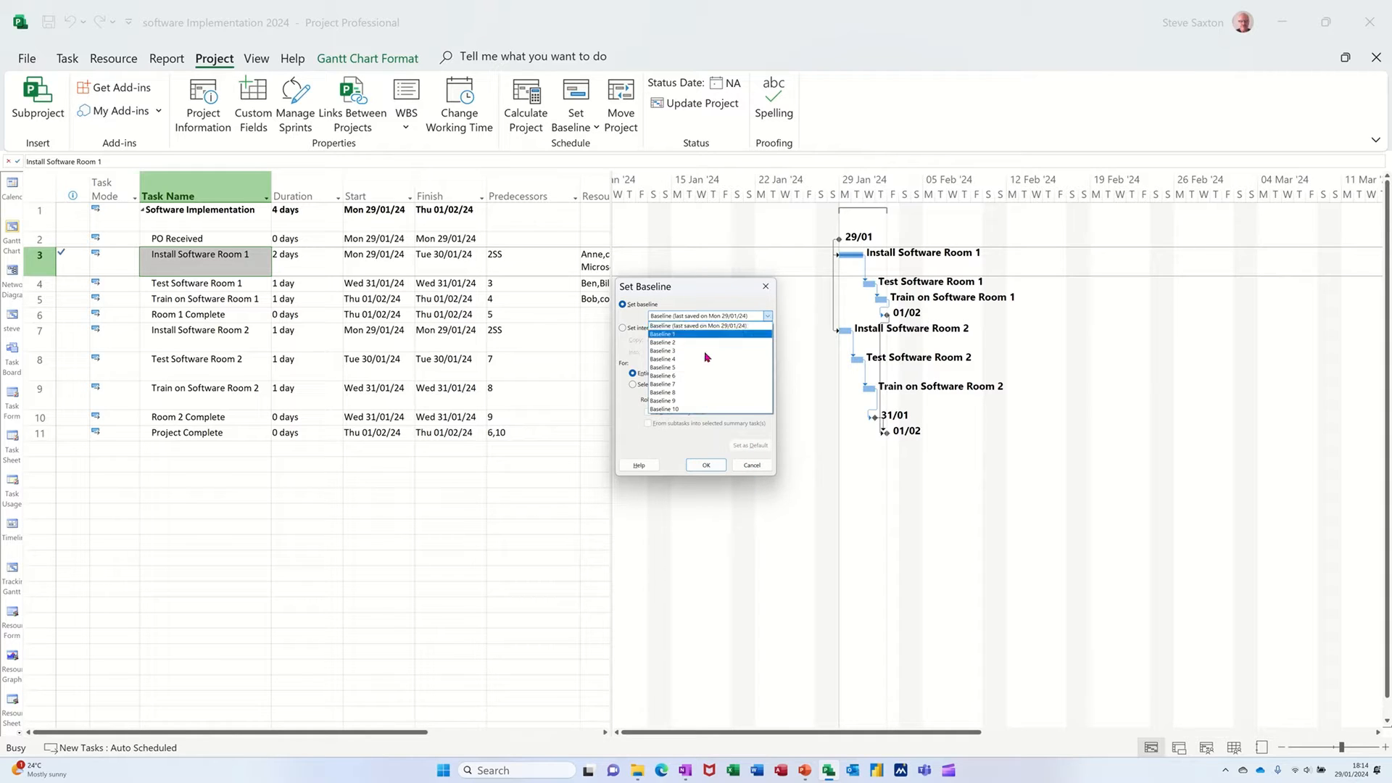
left_click(701, 325)
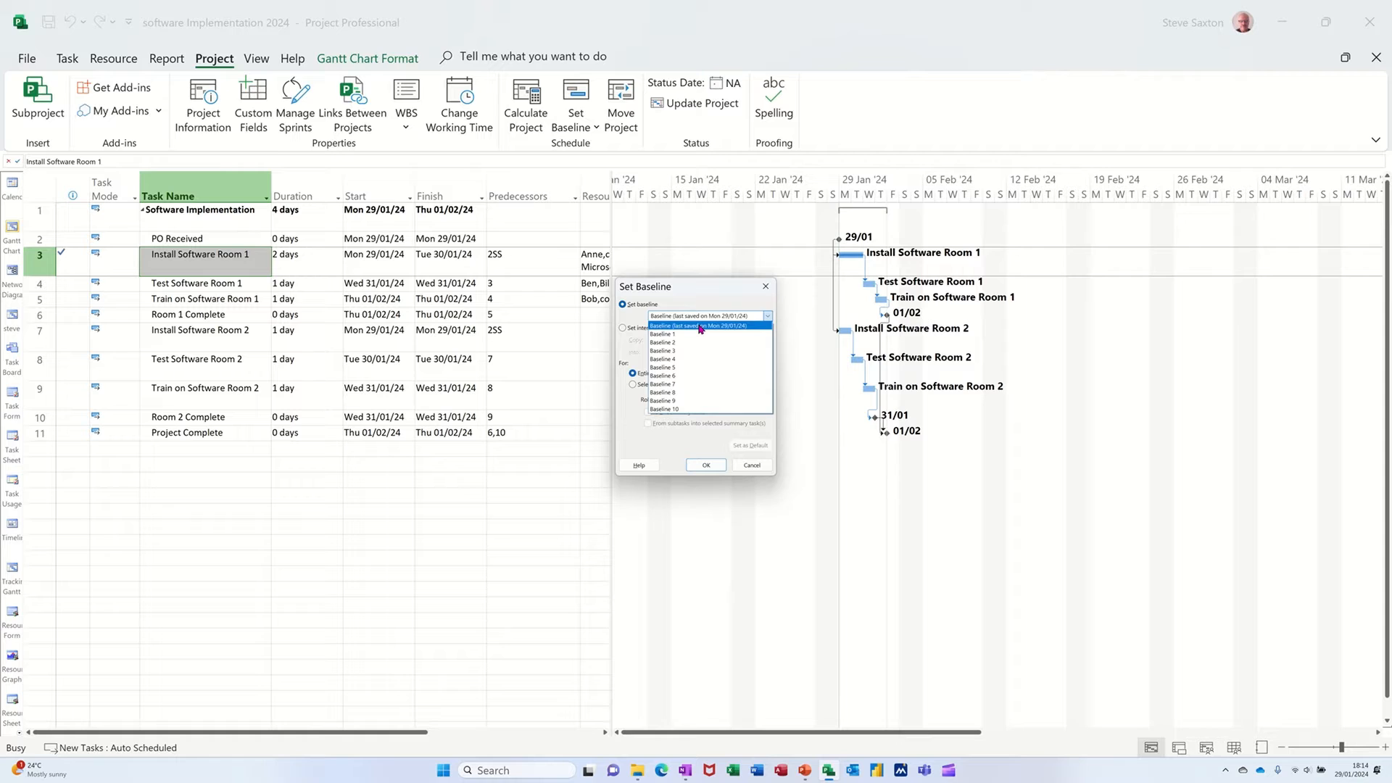
left_click(703, 317)
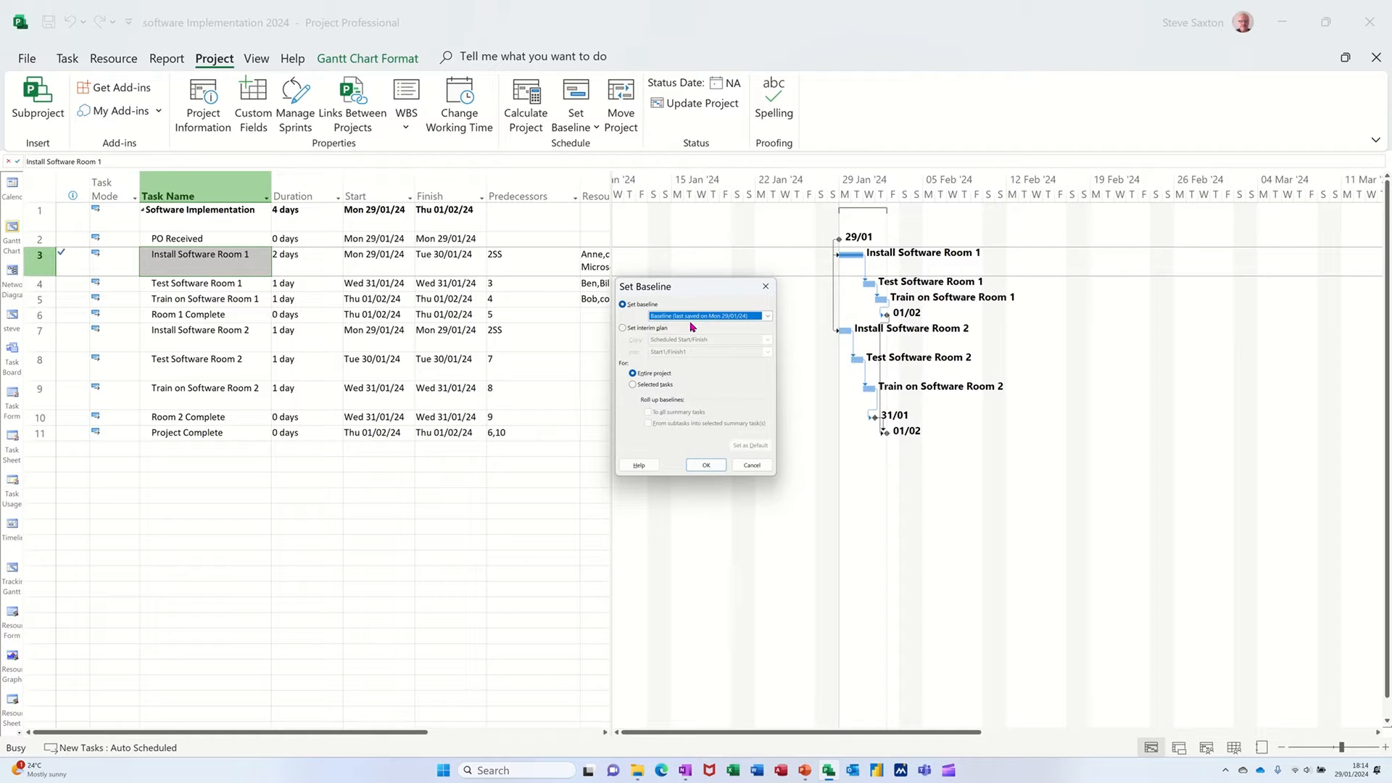
left_click(705, 466)
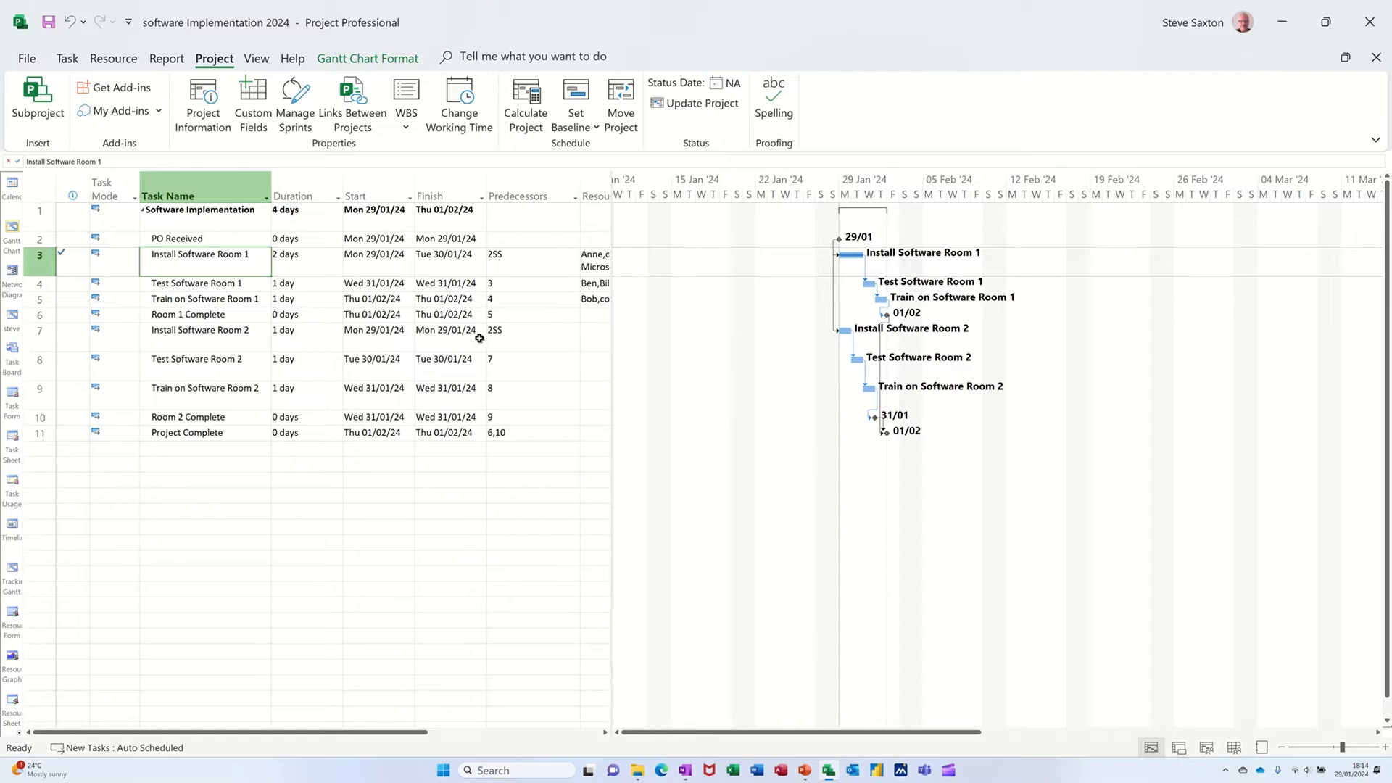
mouse_move(335, 300)
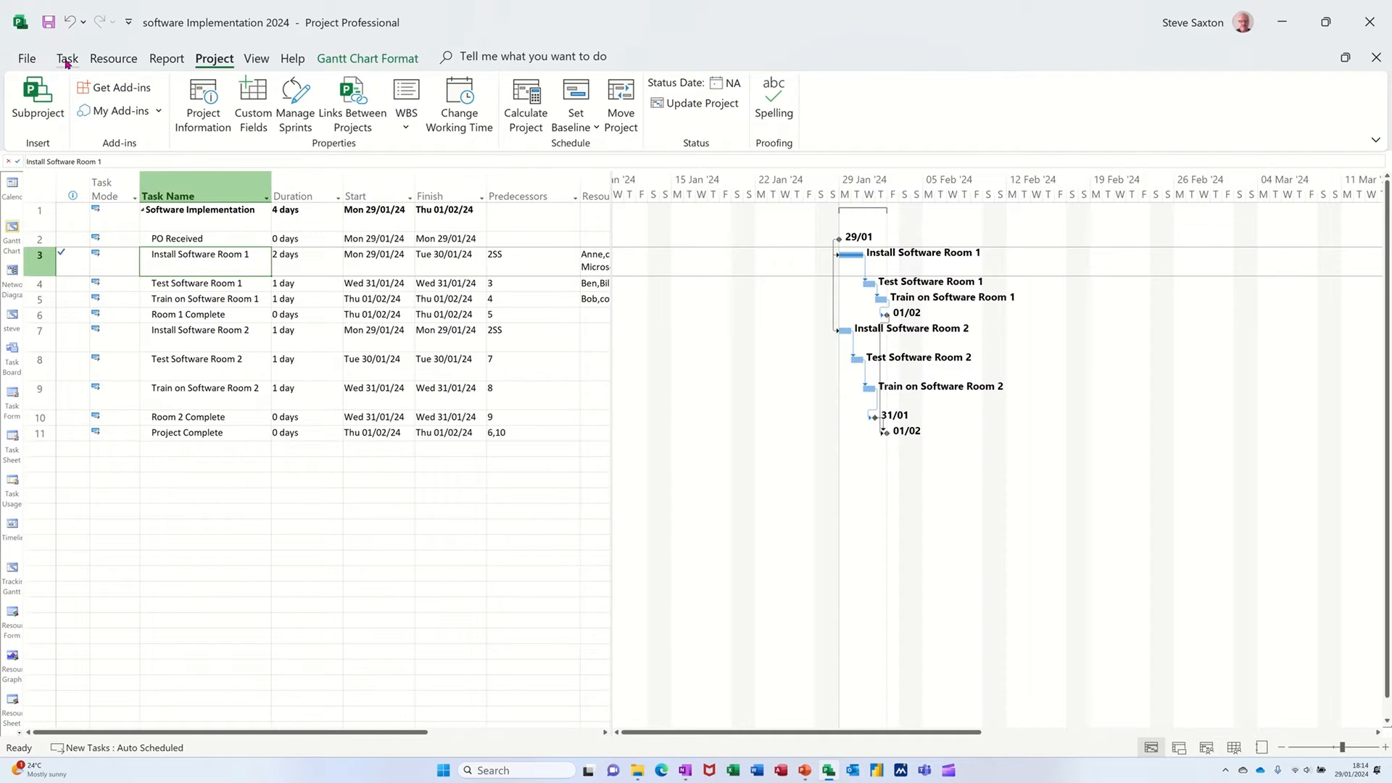
Return to the Task tab and select the Test Software Room 1 task
left_click(67, 58)
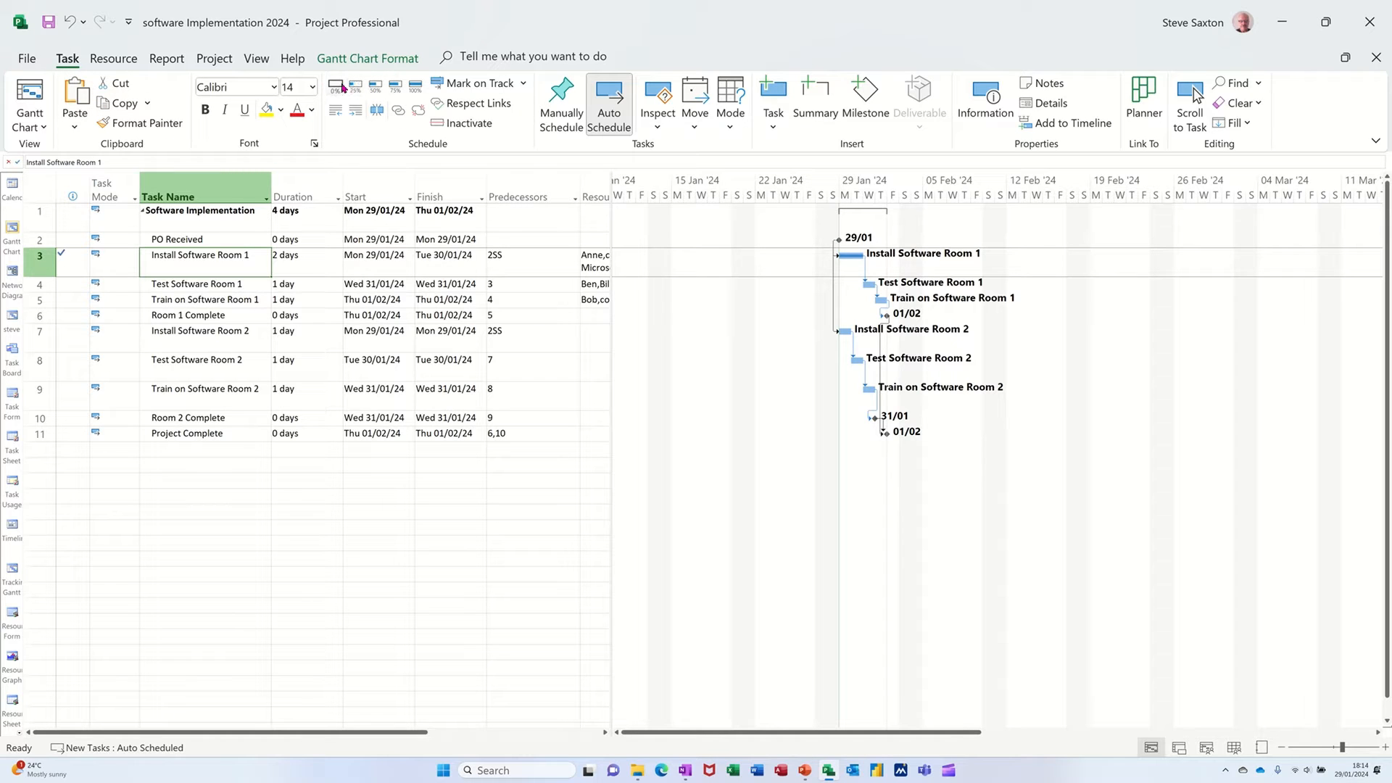
mouse_move(208, 285)
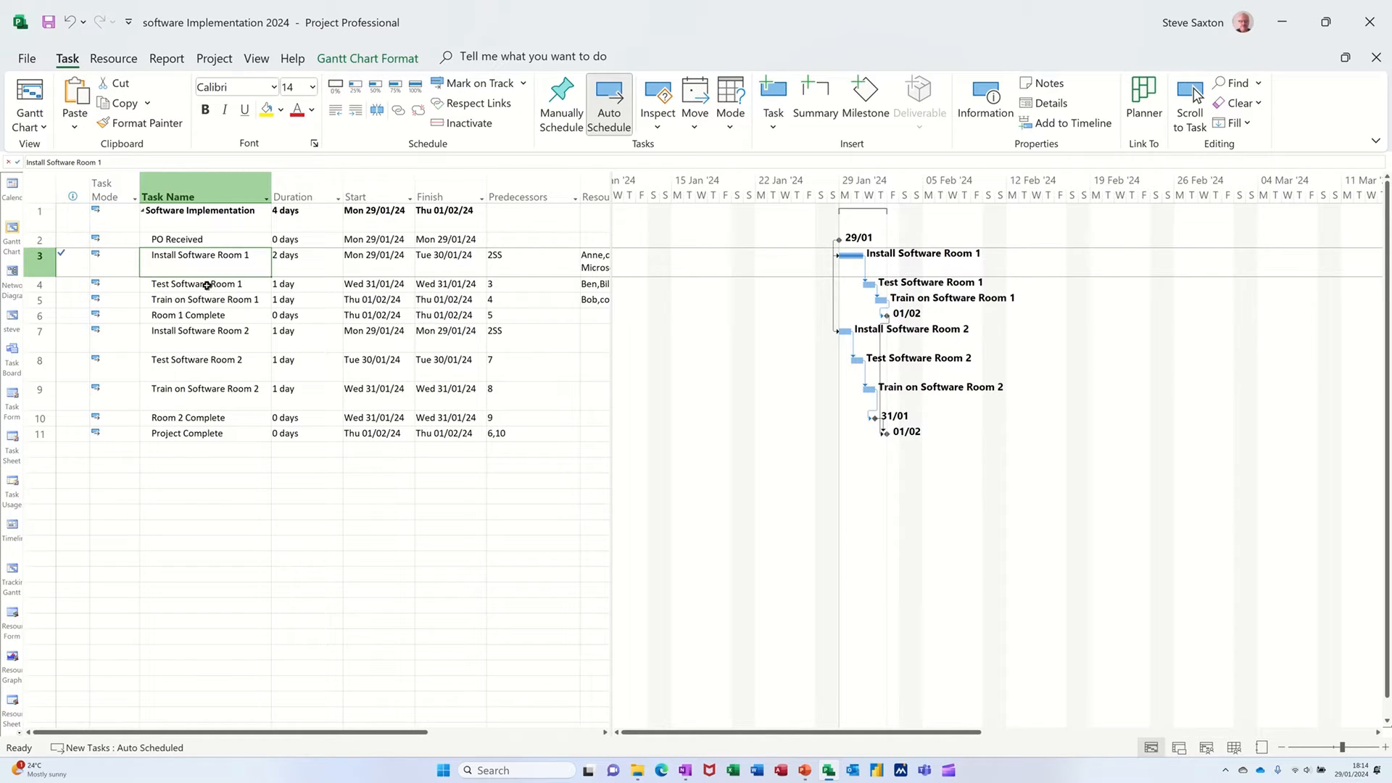
left_click(200, 284)
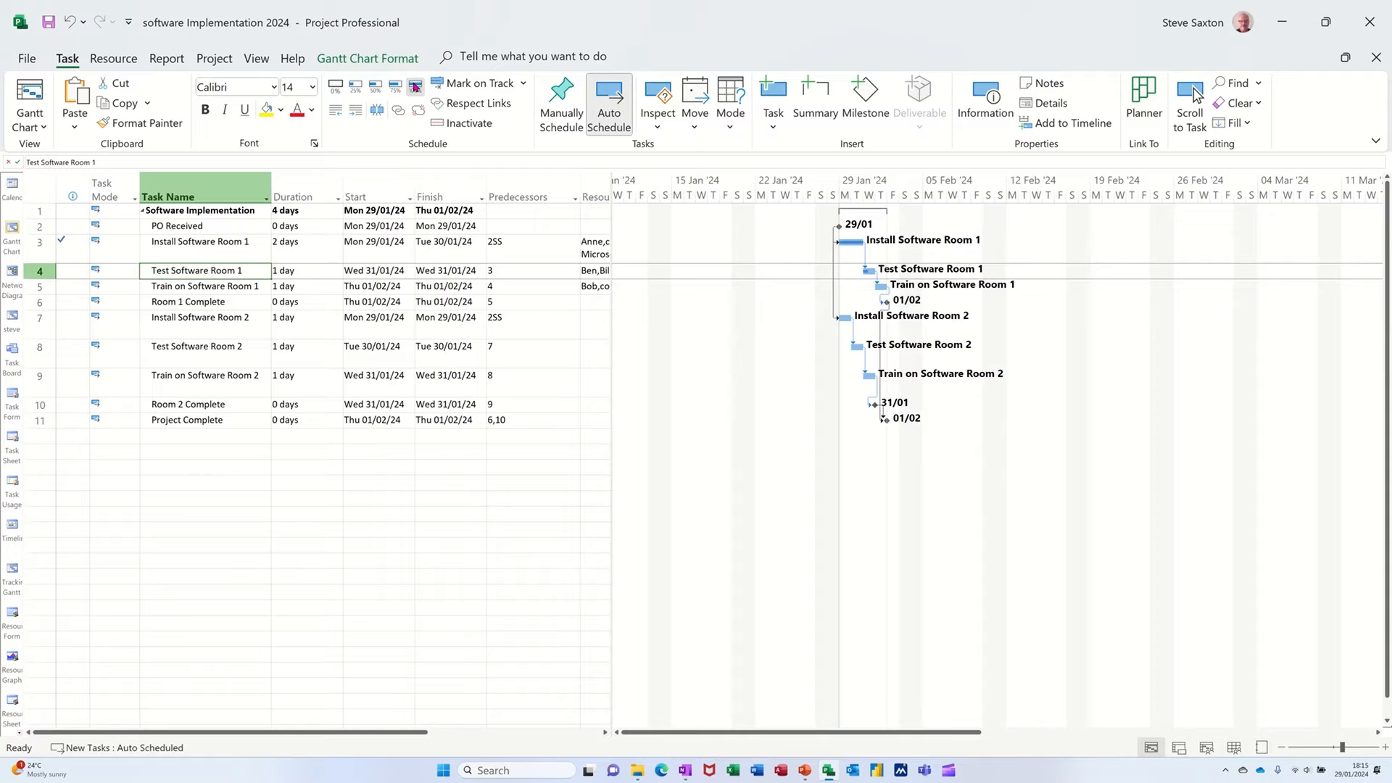
left_click(477, 83)
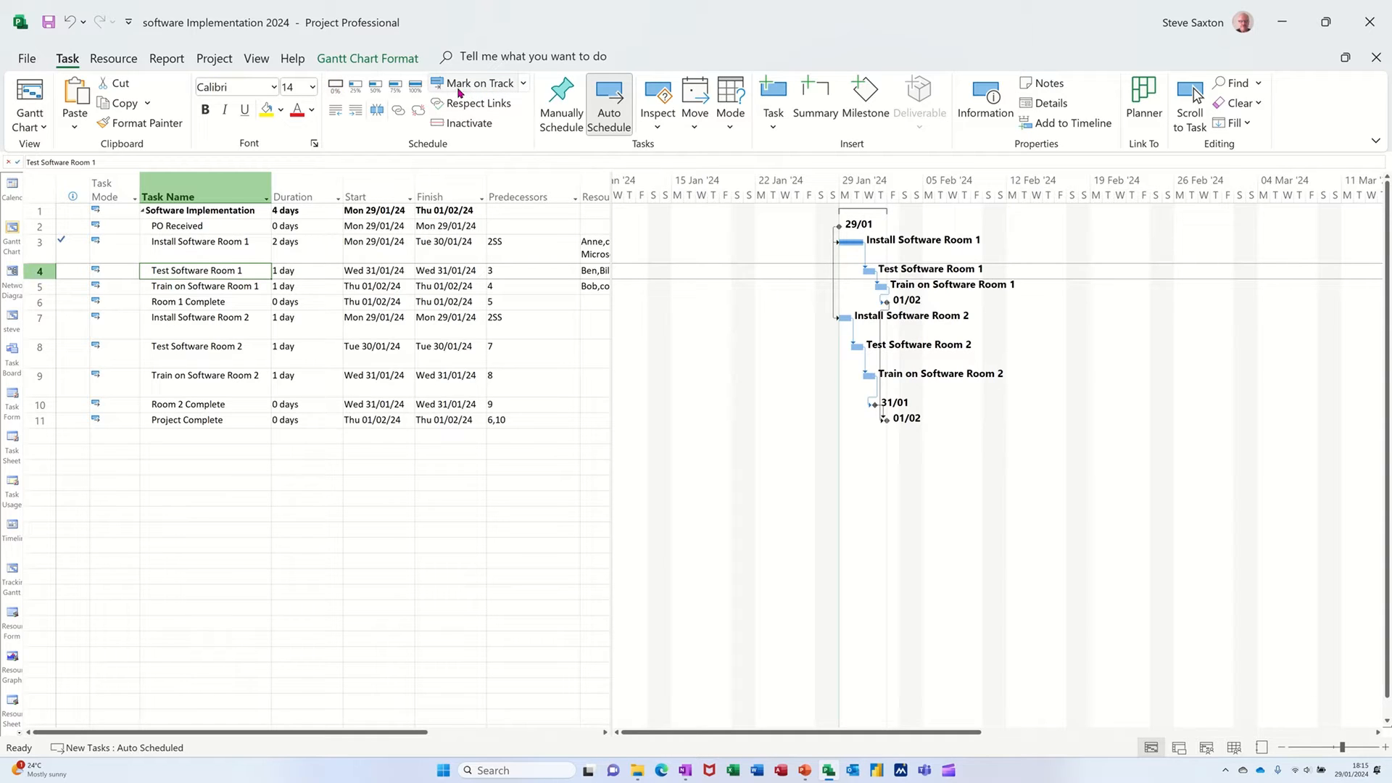
mouse_move(467, 134)
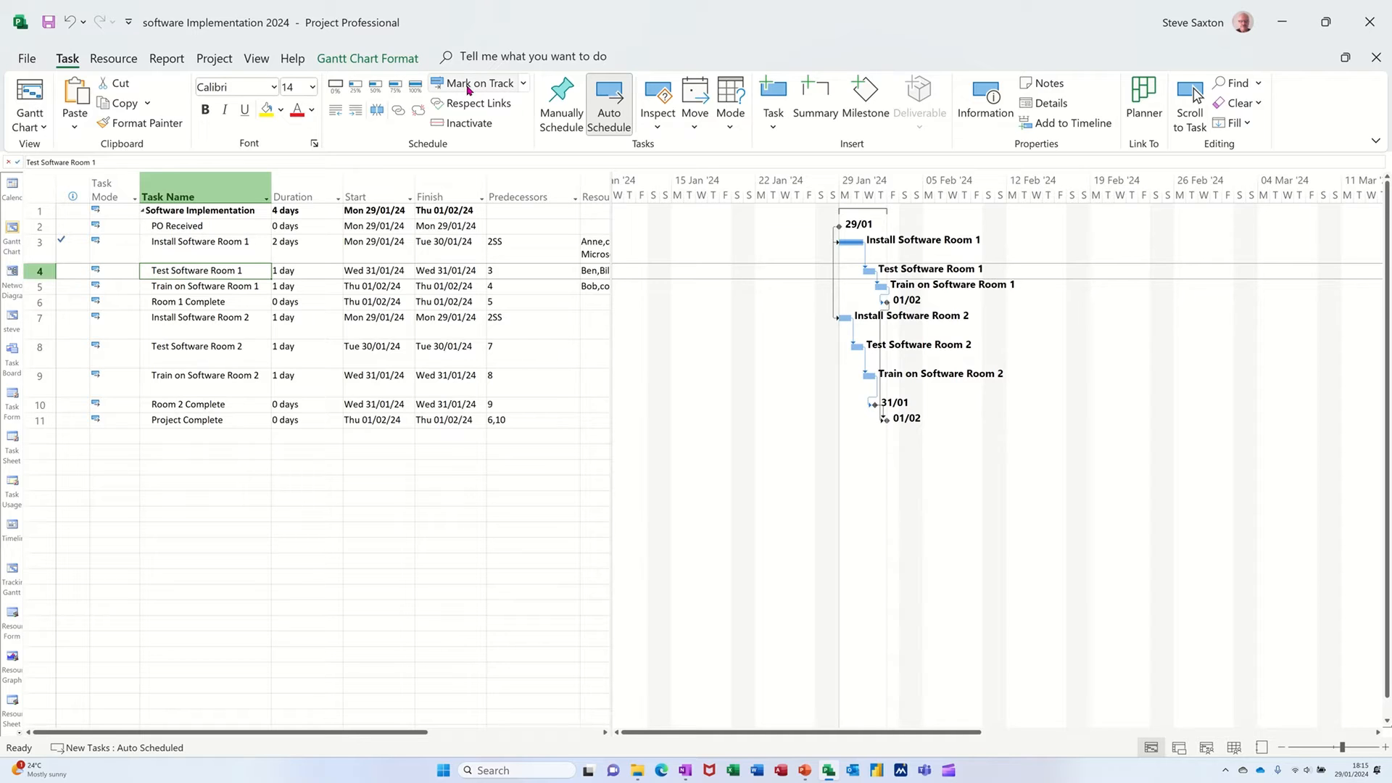
left_click(522, 82)
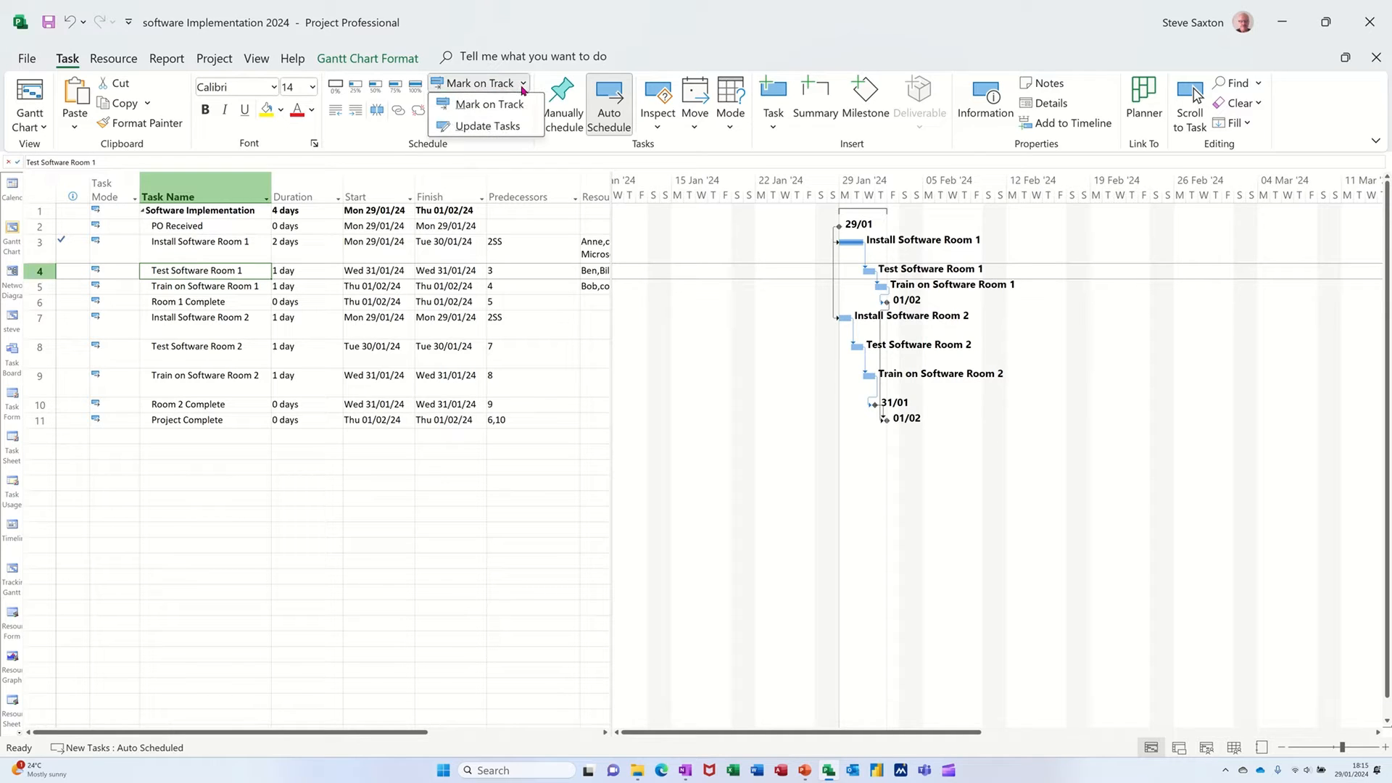
left_click(486, 126)
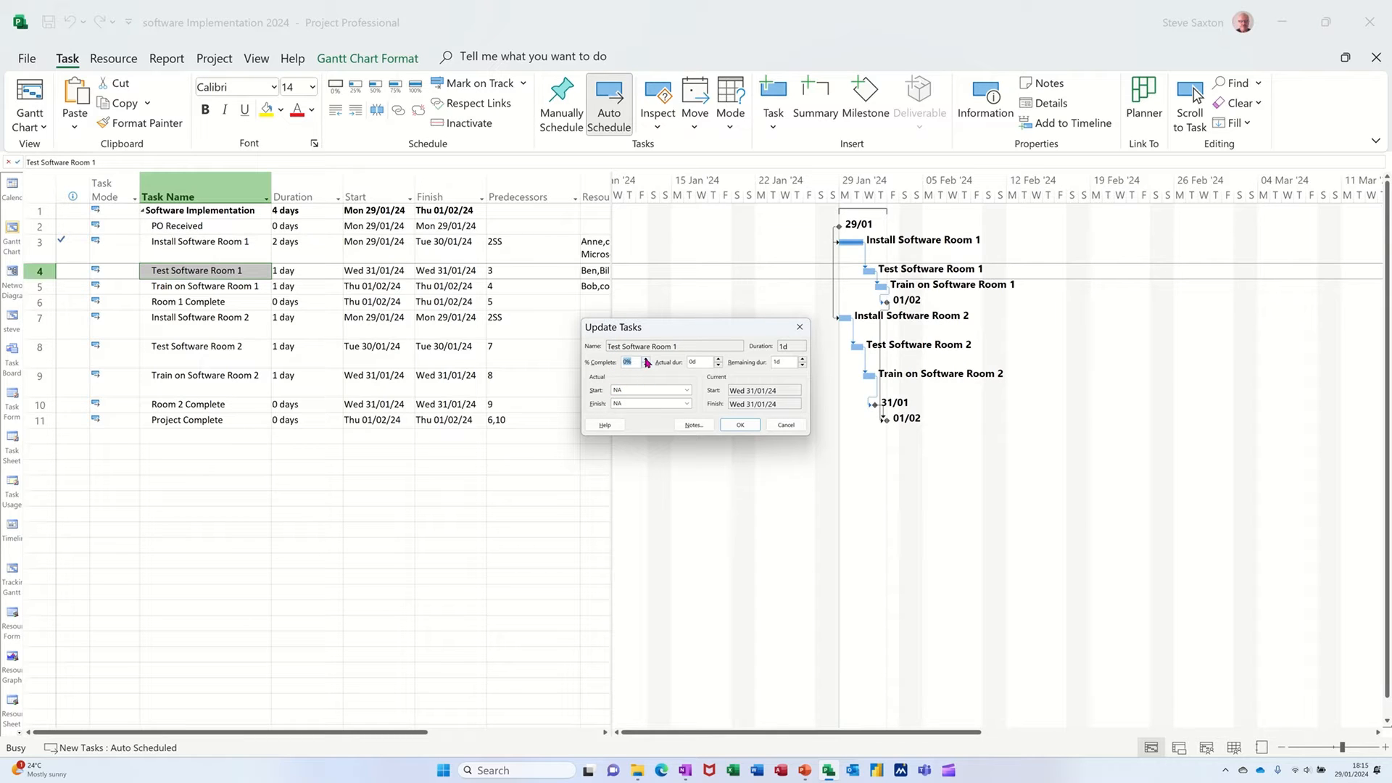
left_click(643, 359)
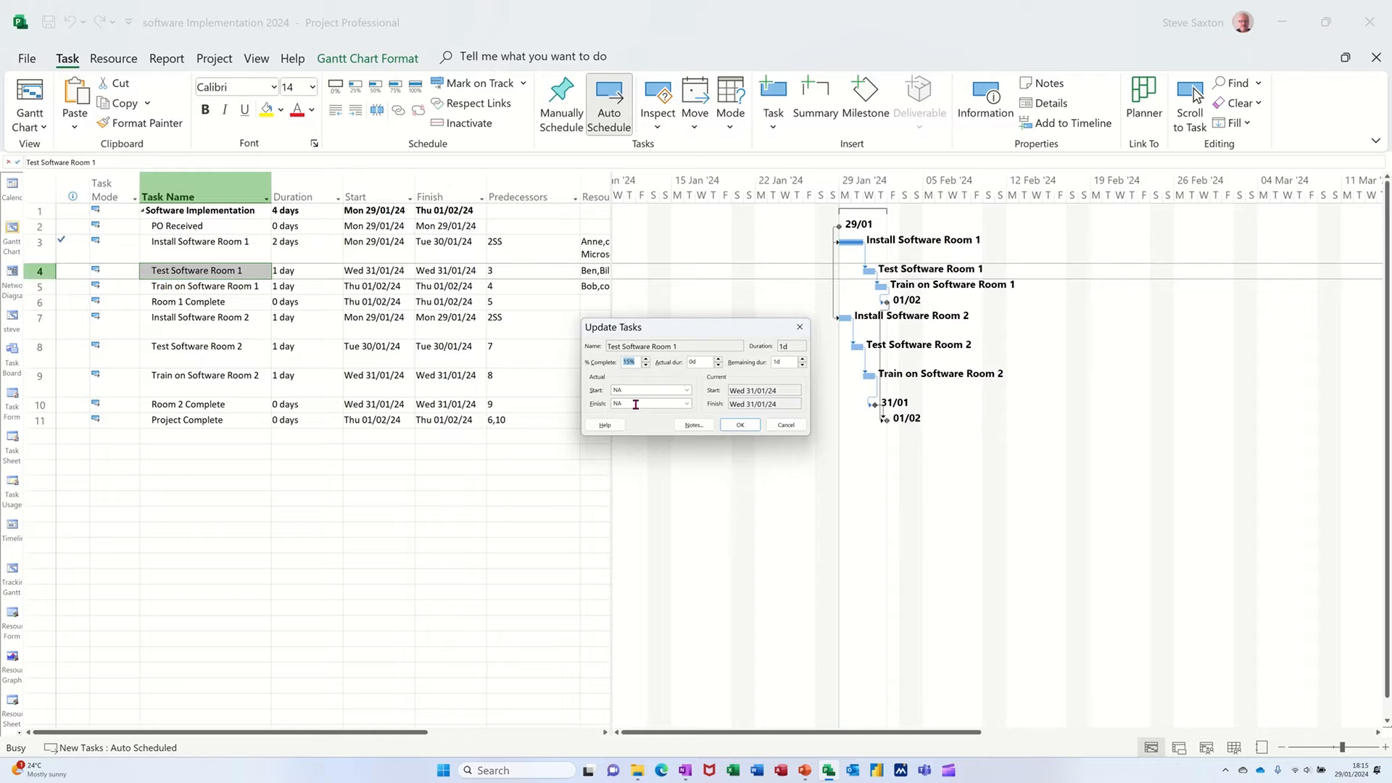
mouse_move(646, 390)
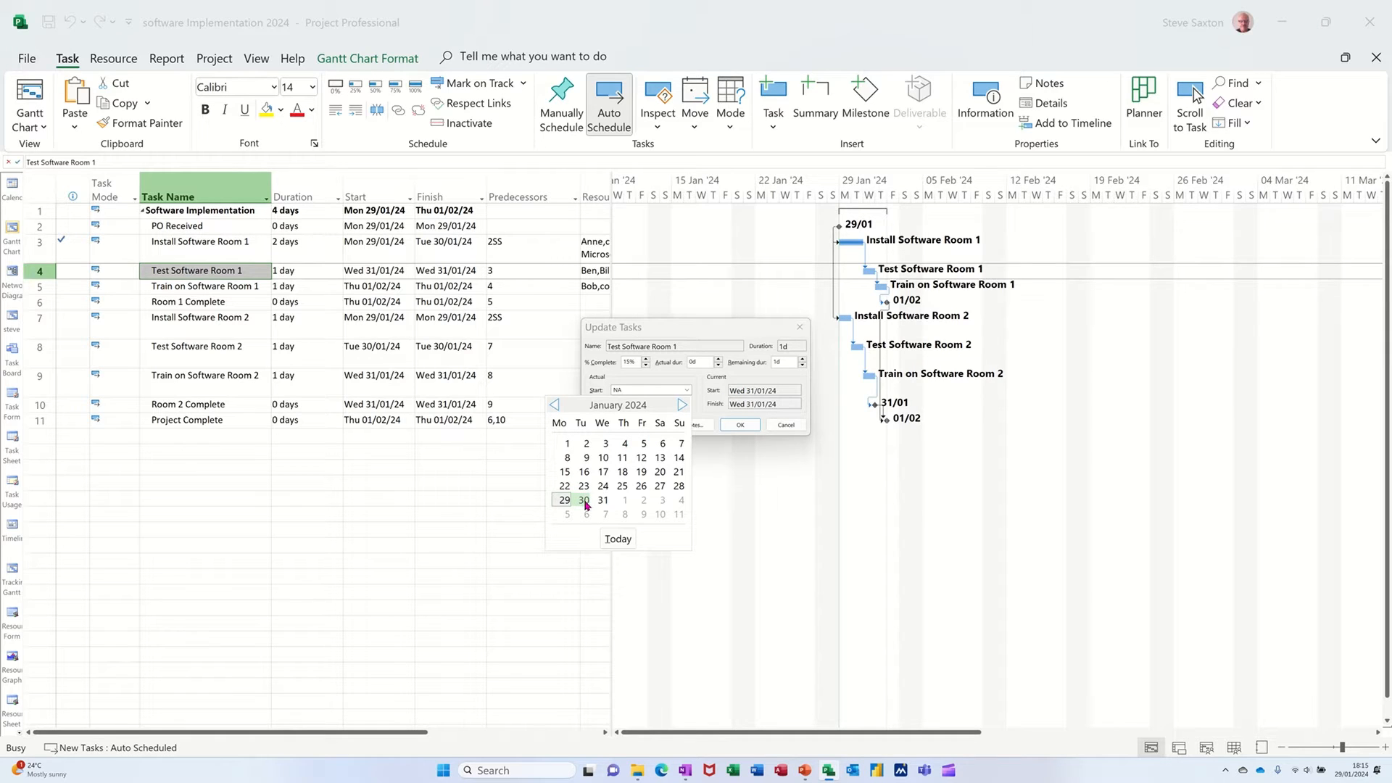
left_click(584, 501)
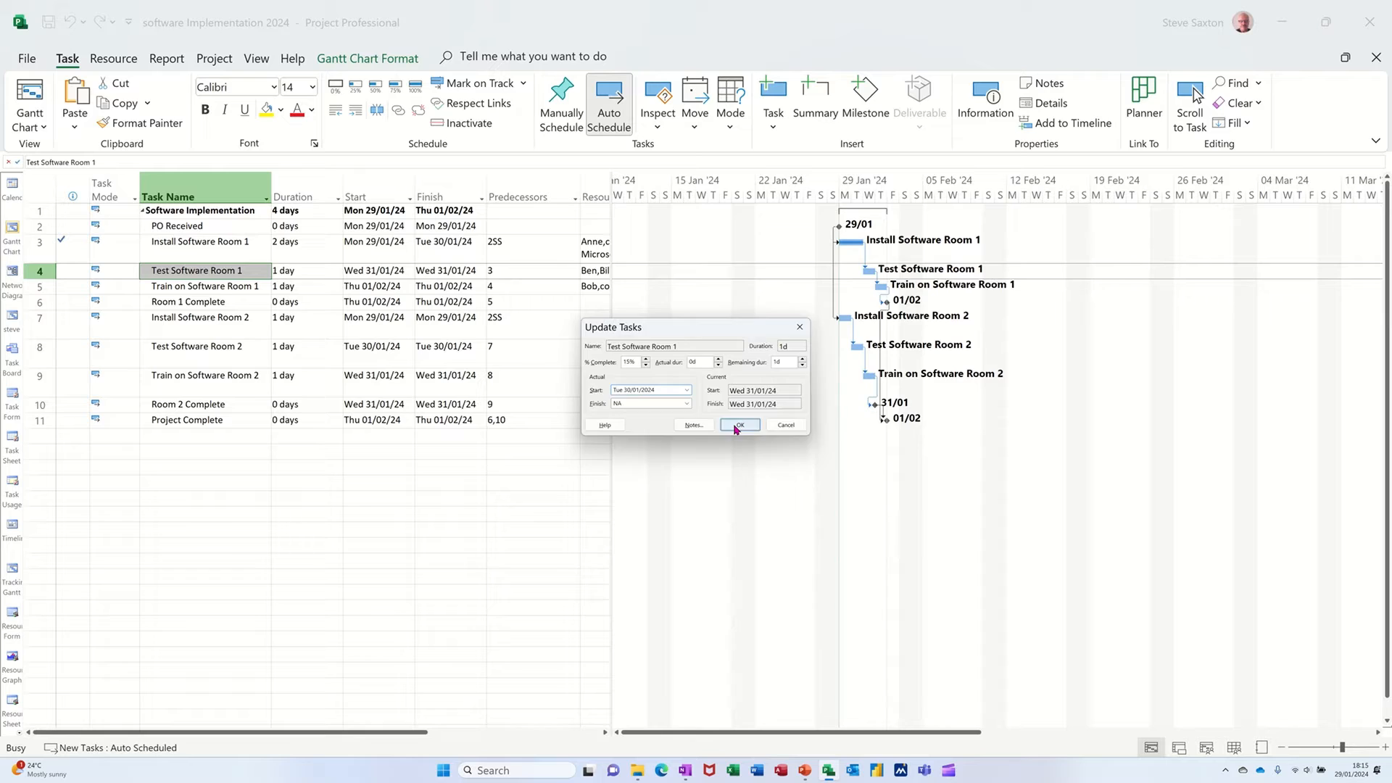
left_click(738, 424)
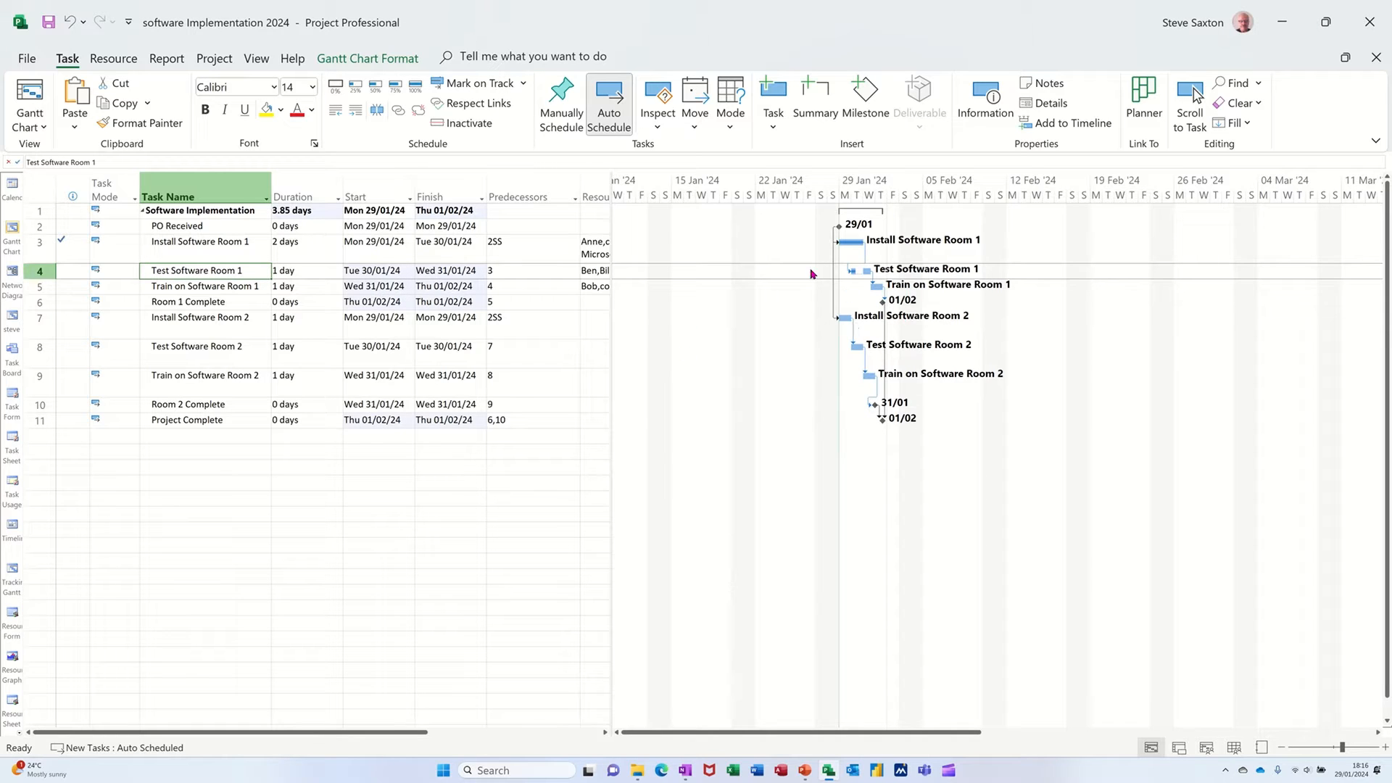
mouse_move(786, 282)
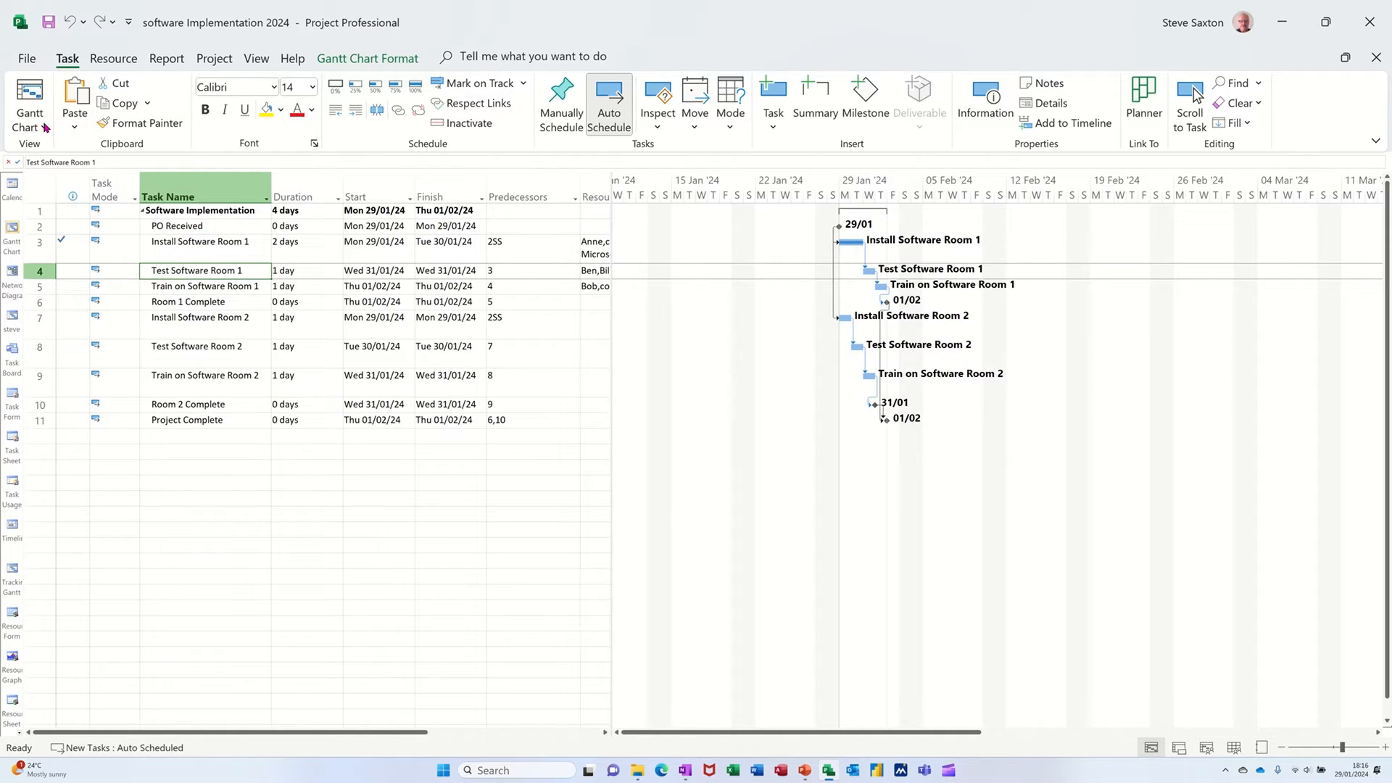
Change the Gantt Chart view to Tracking Gantt
left_click(28, 100)
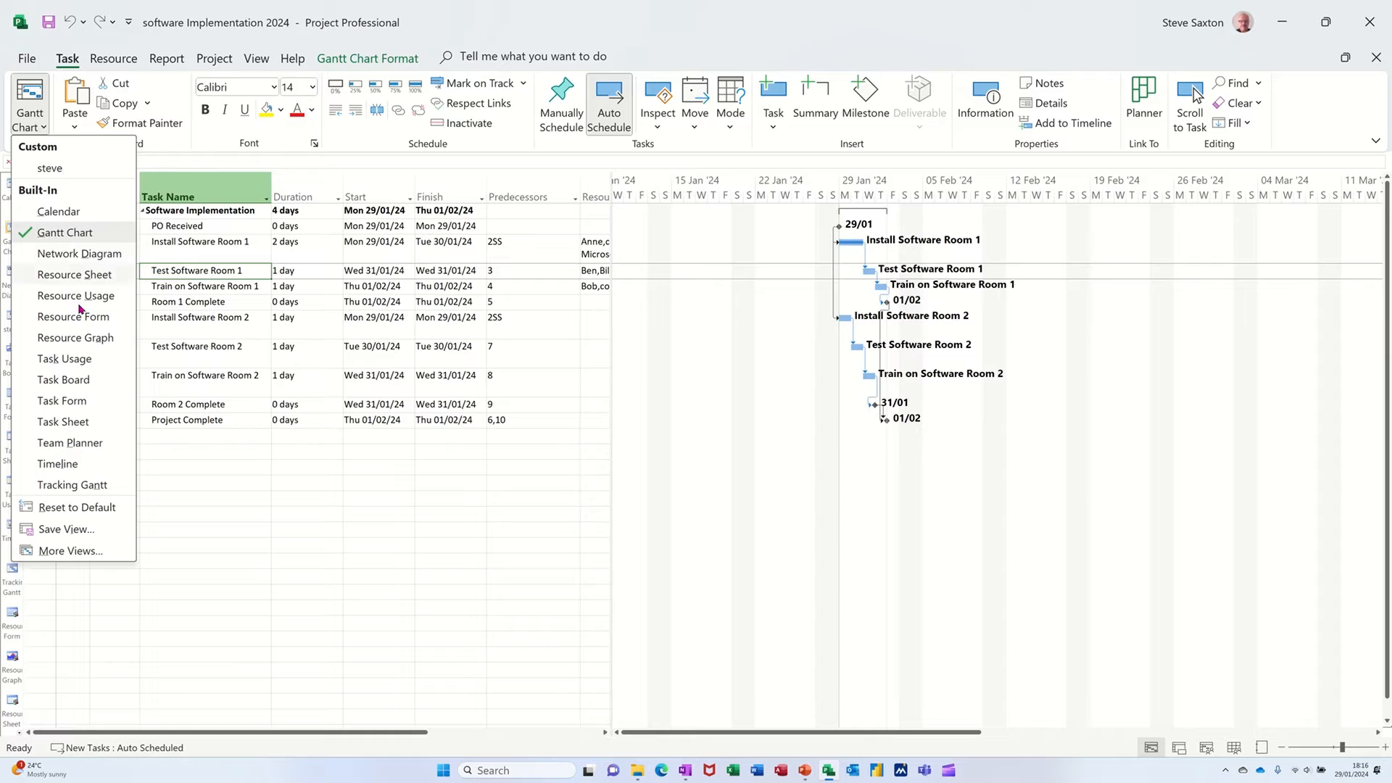
mouse_move(71, 485)
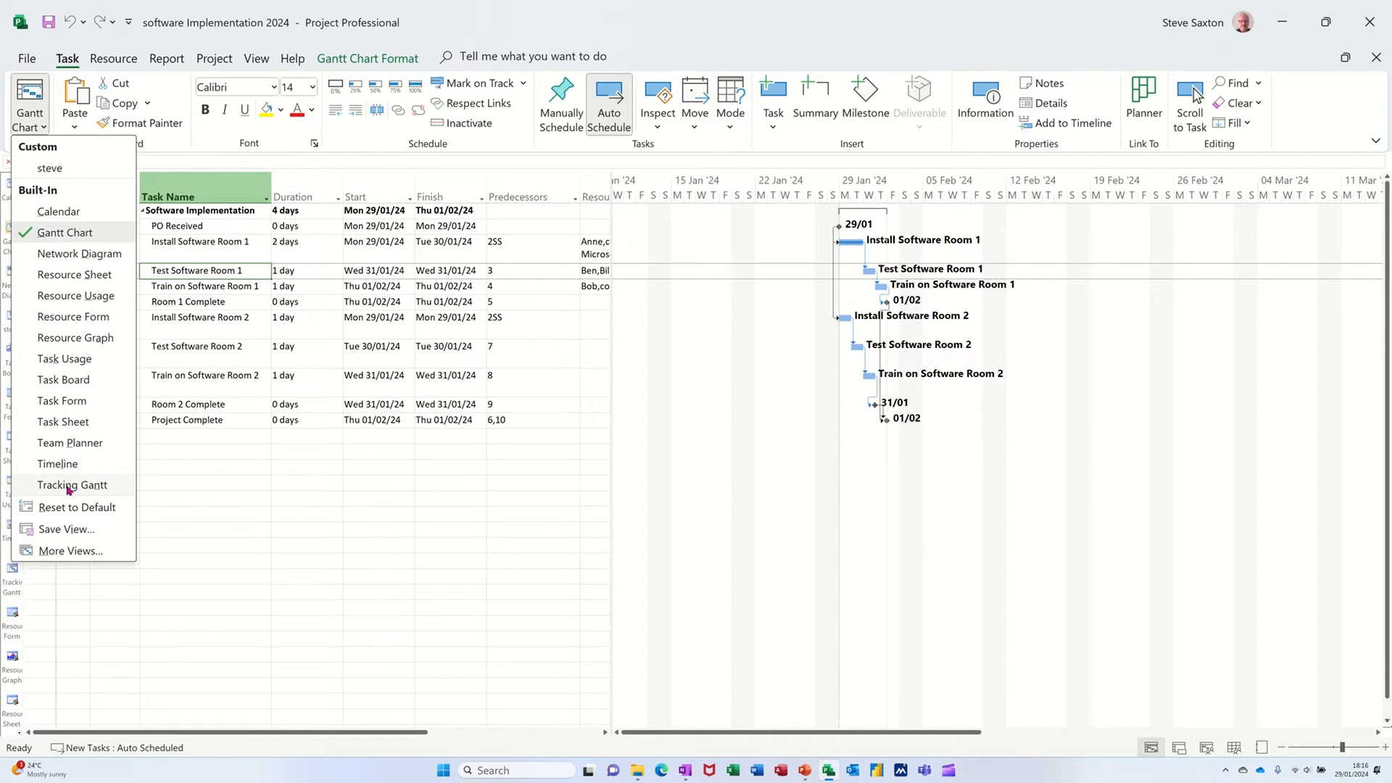
left_click(71, 485)
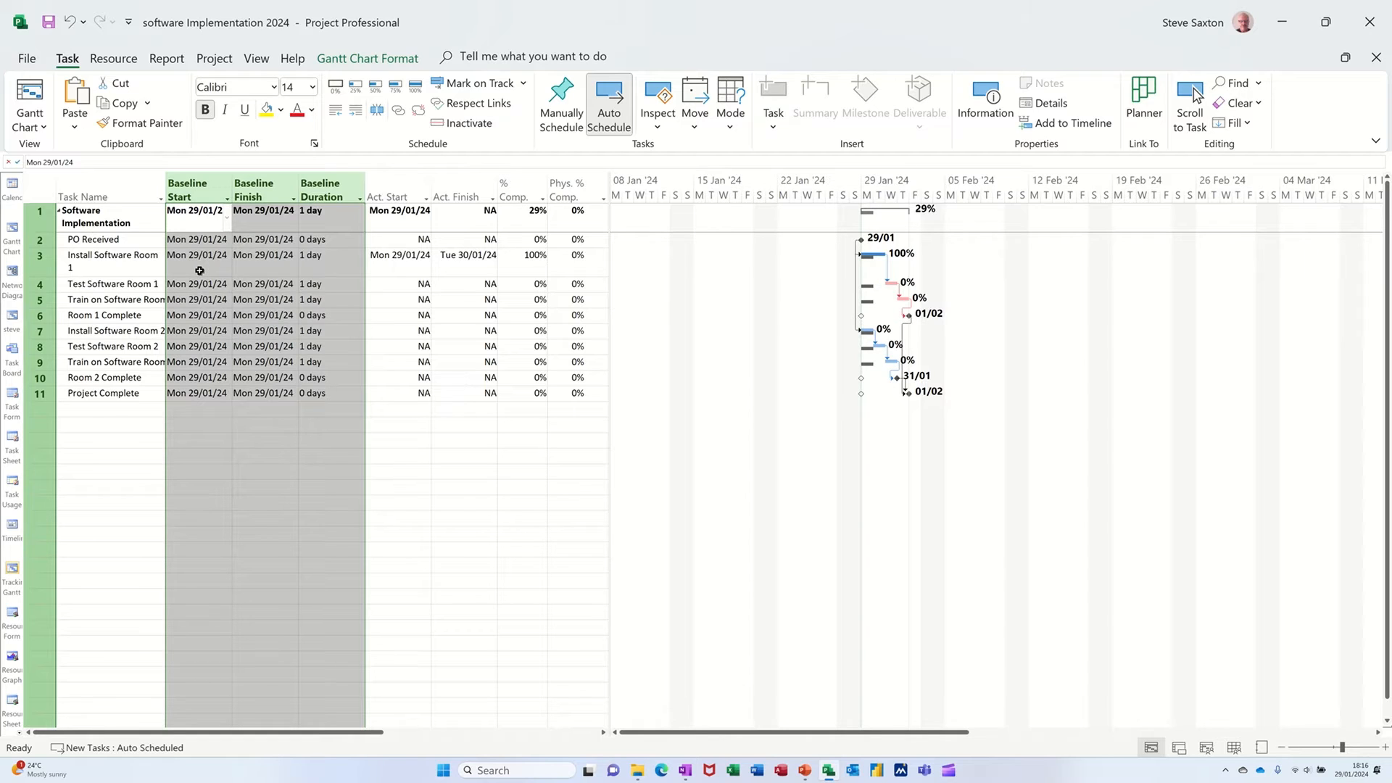
mouse_move(320, 312)
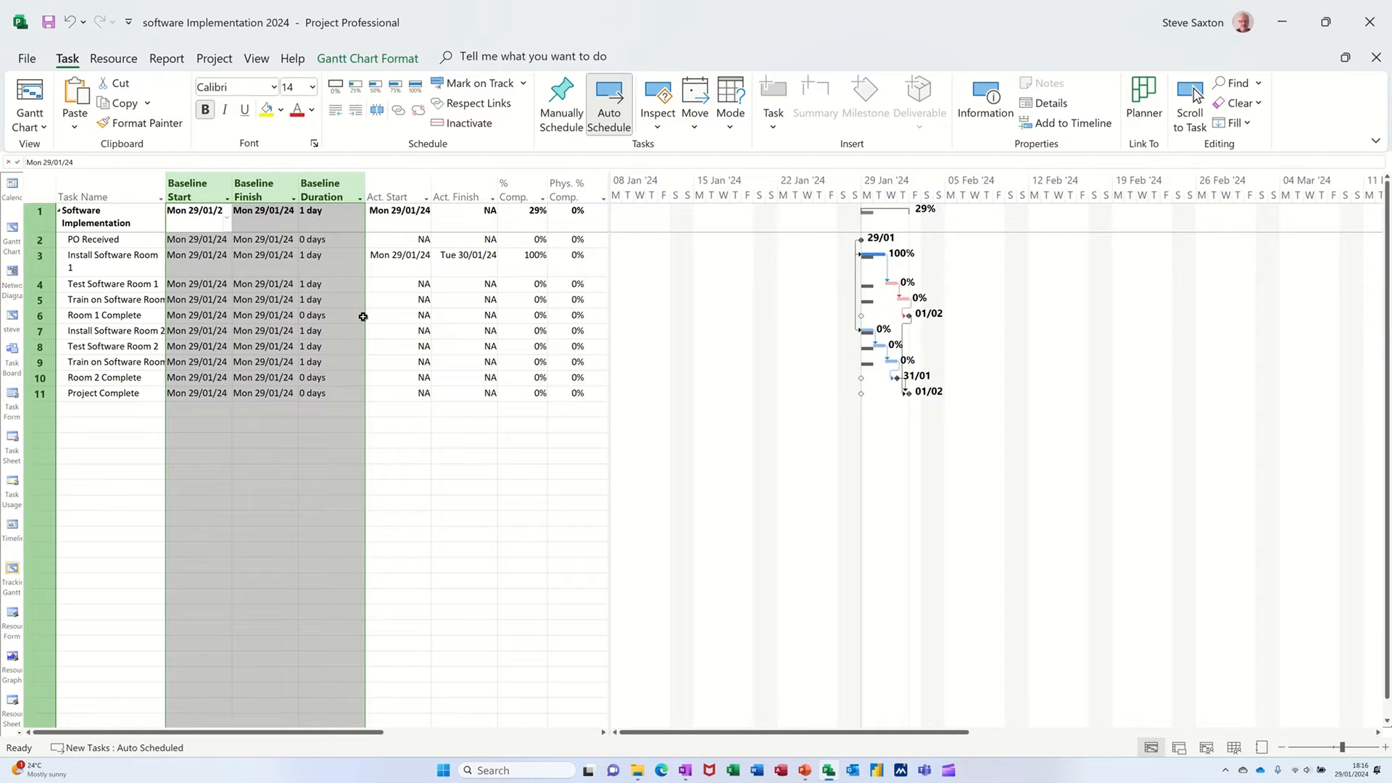
left_click(256, 58)
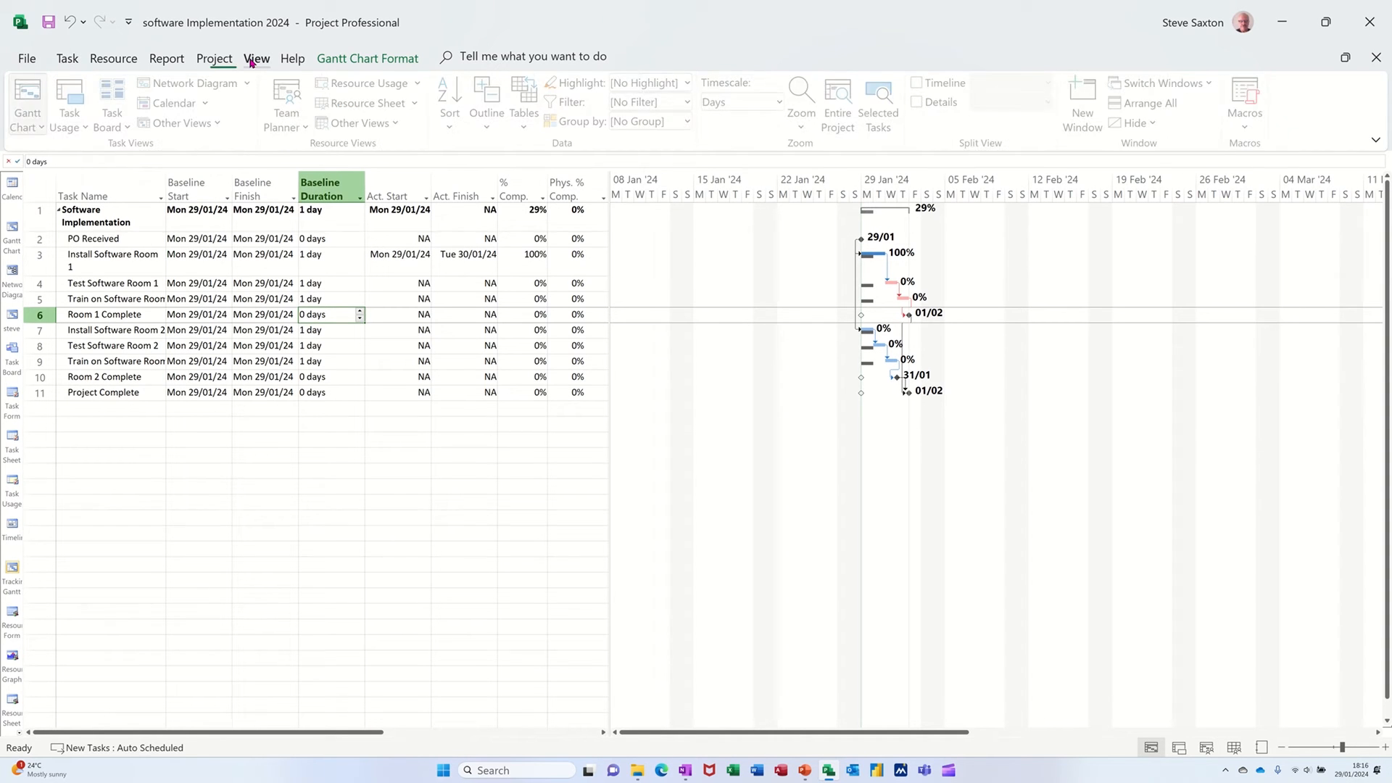
left_click(257, 58)
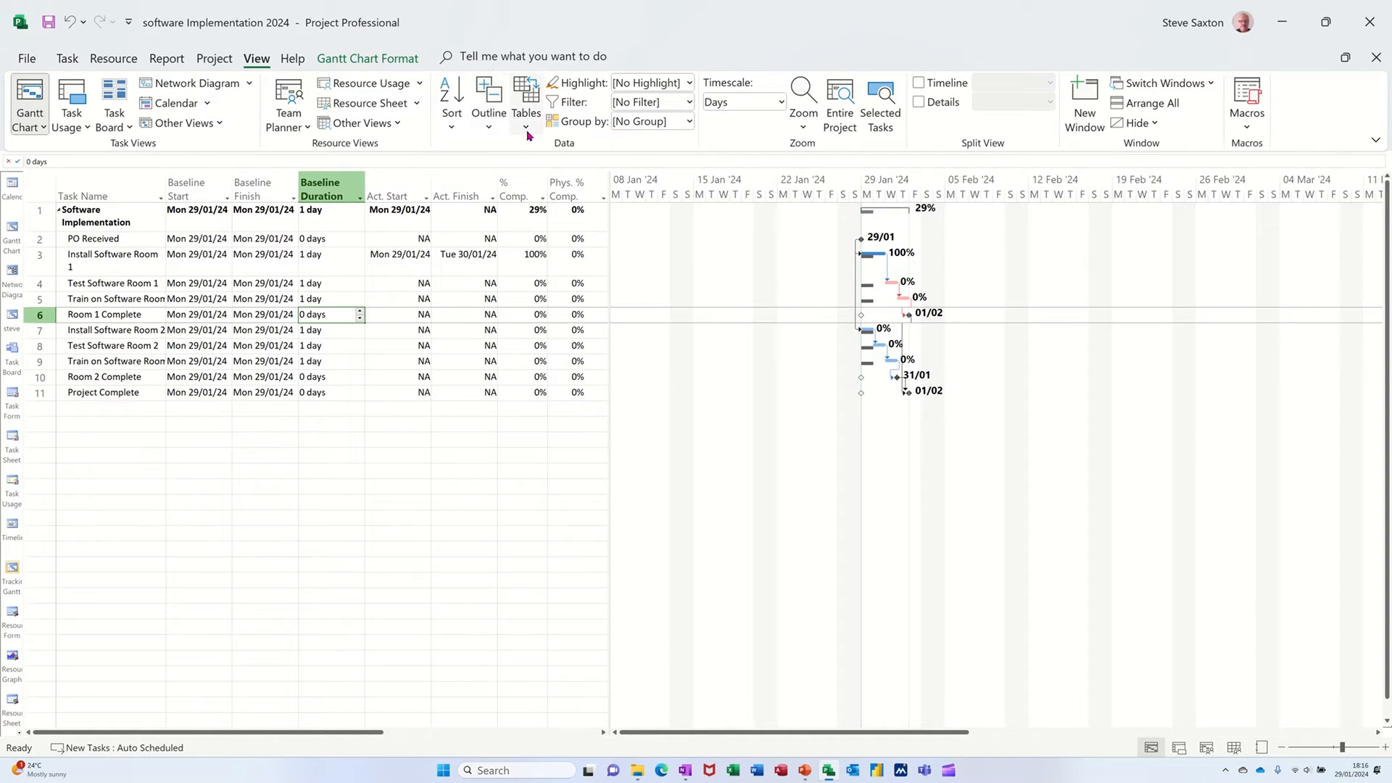
left_click(526, 100)
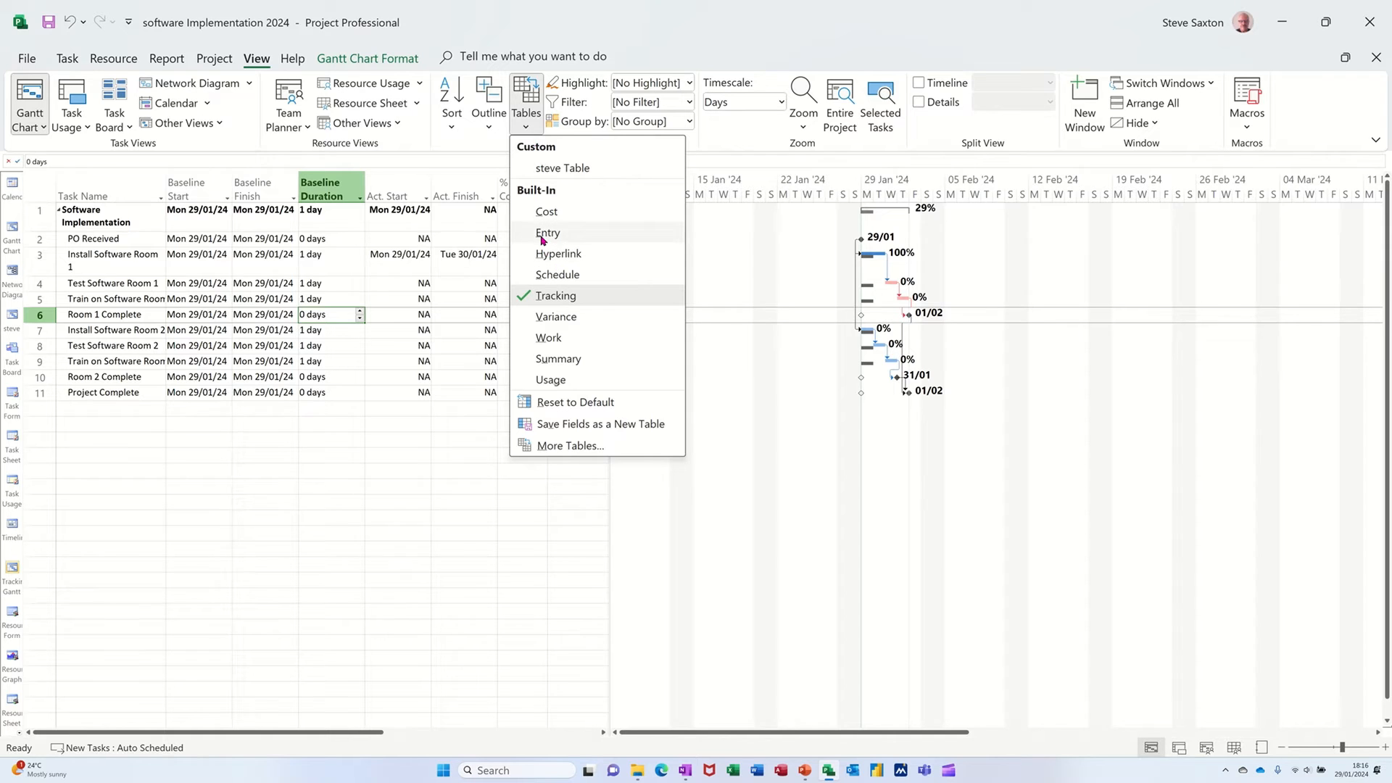
left_click(548, 233)
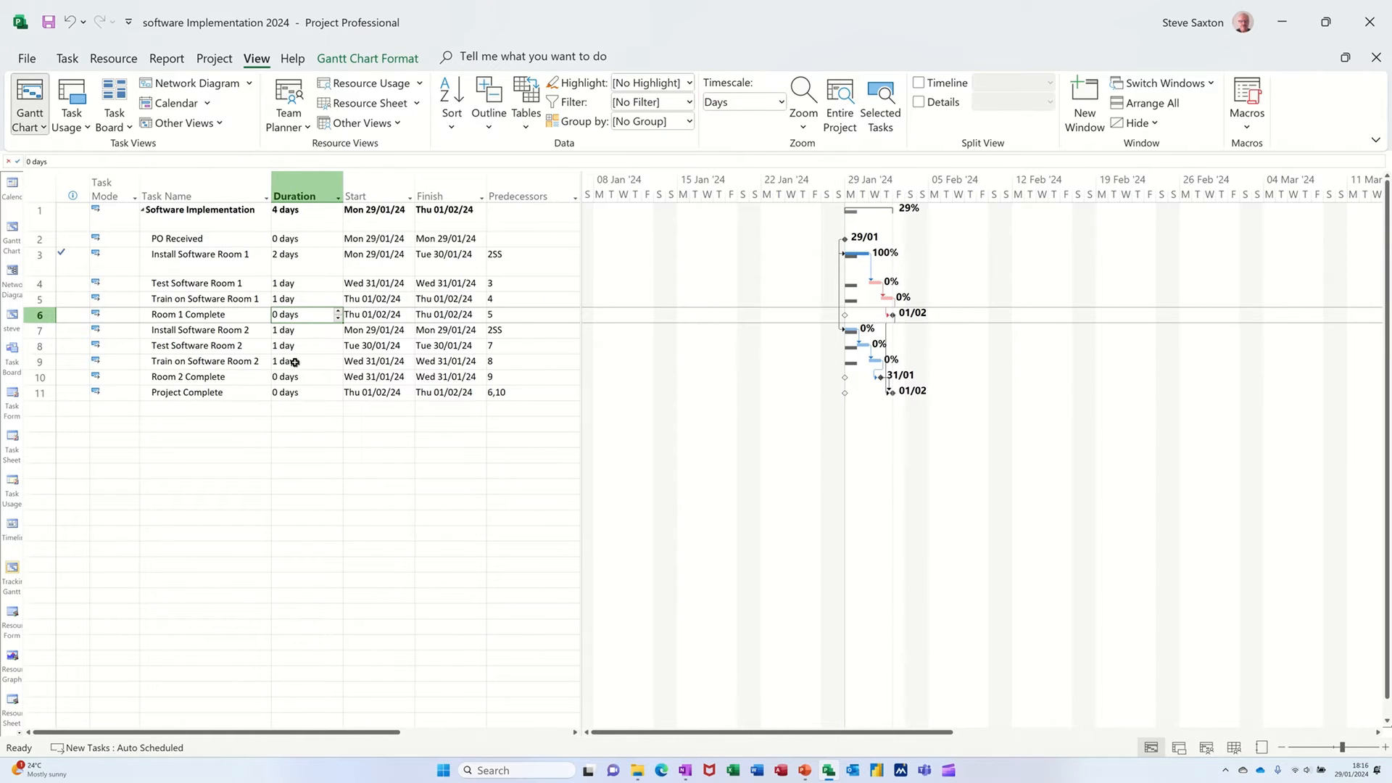
left_click(526, 102)
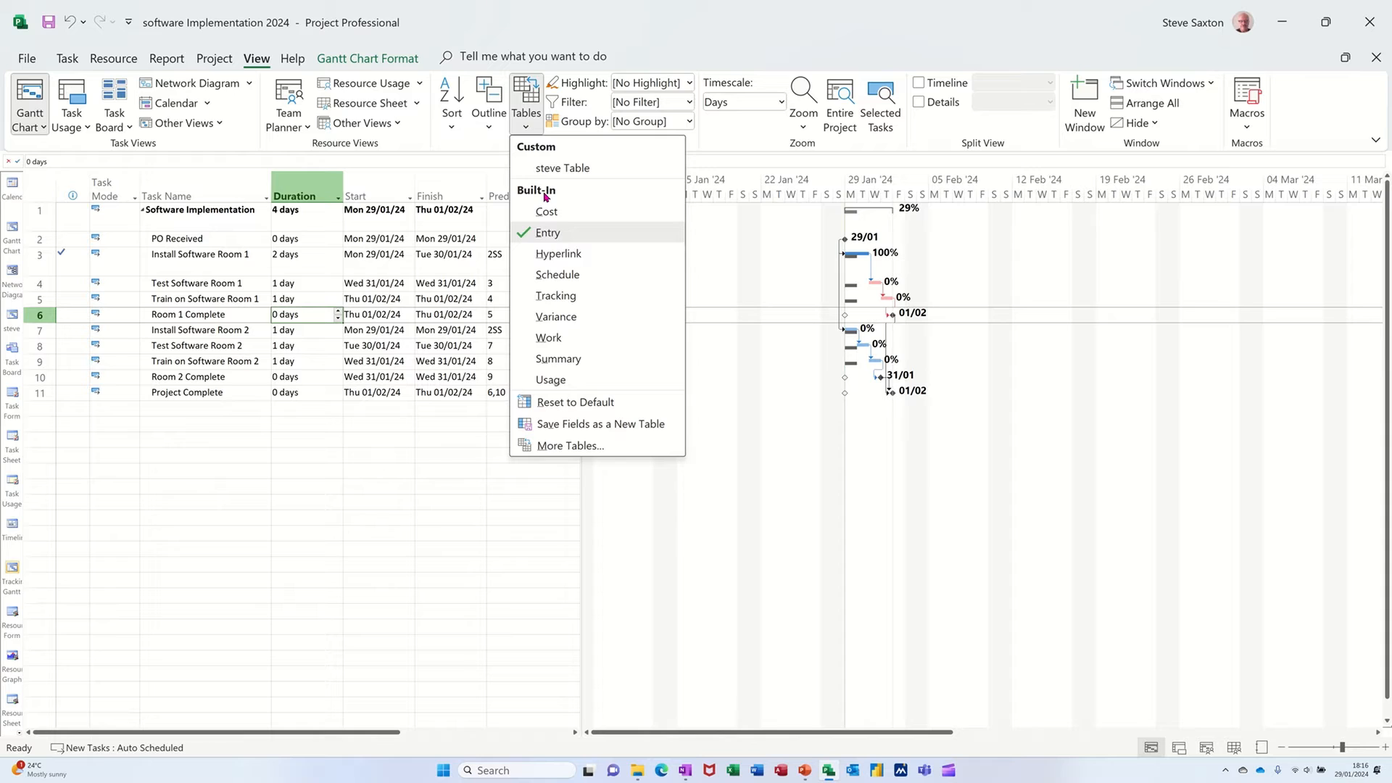
mouse_move(554, 302)
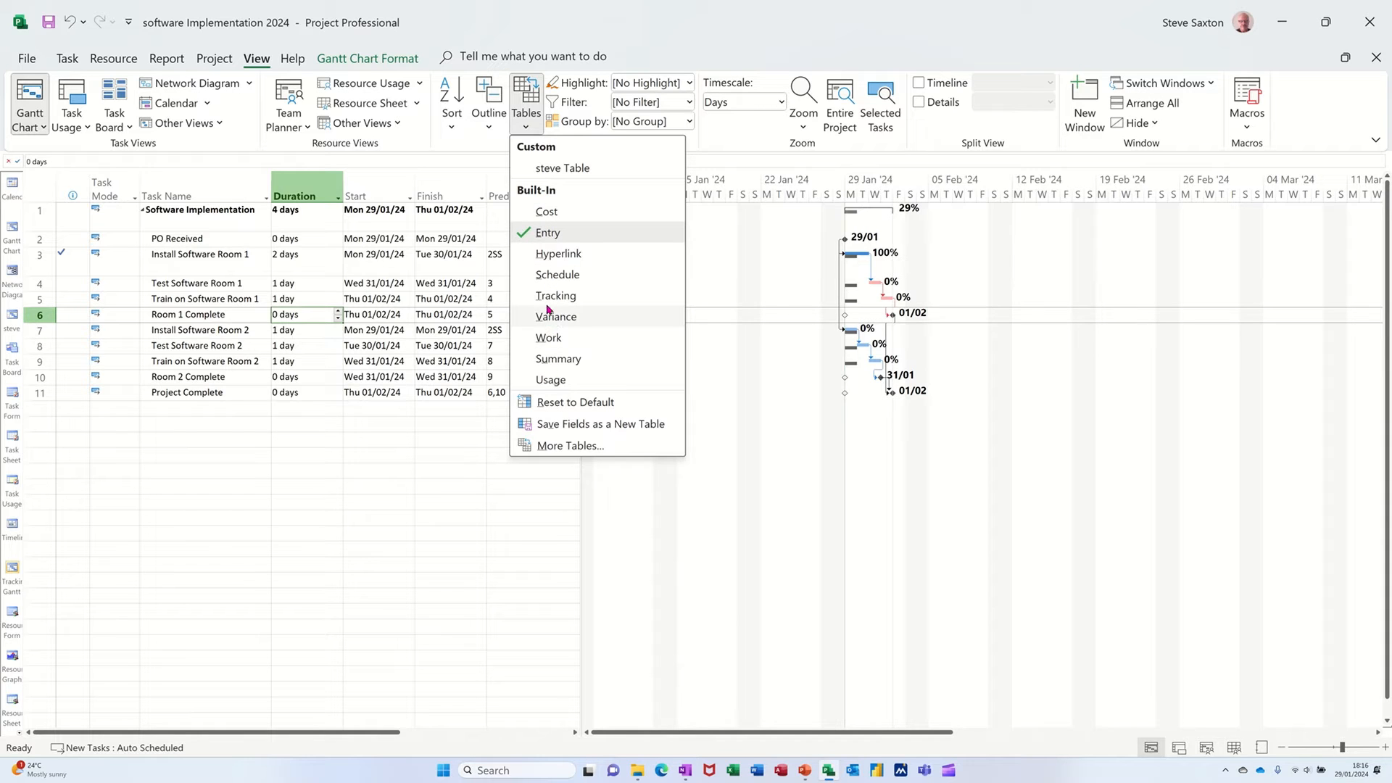
left_click(556, 296)
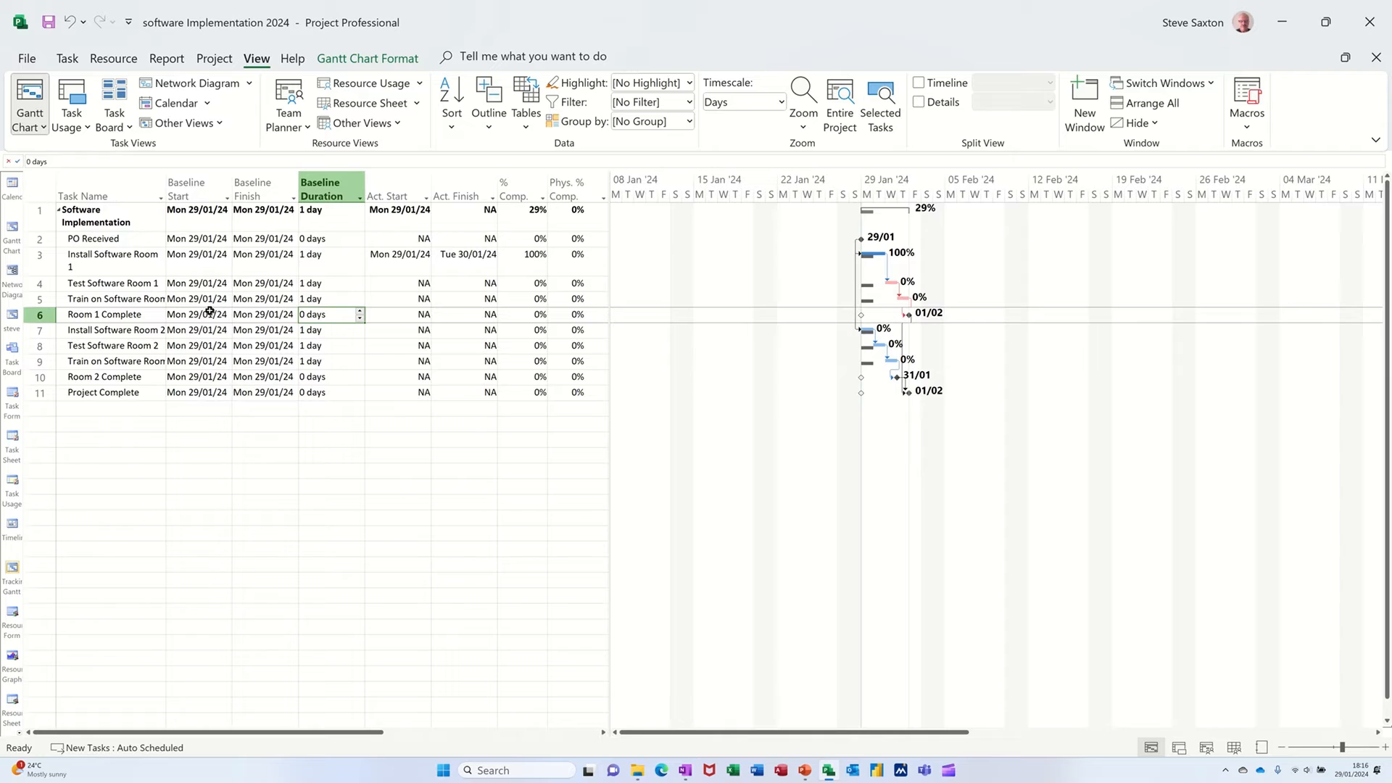
mouse_move(713, 417)
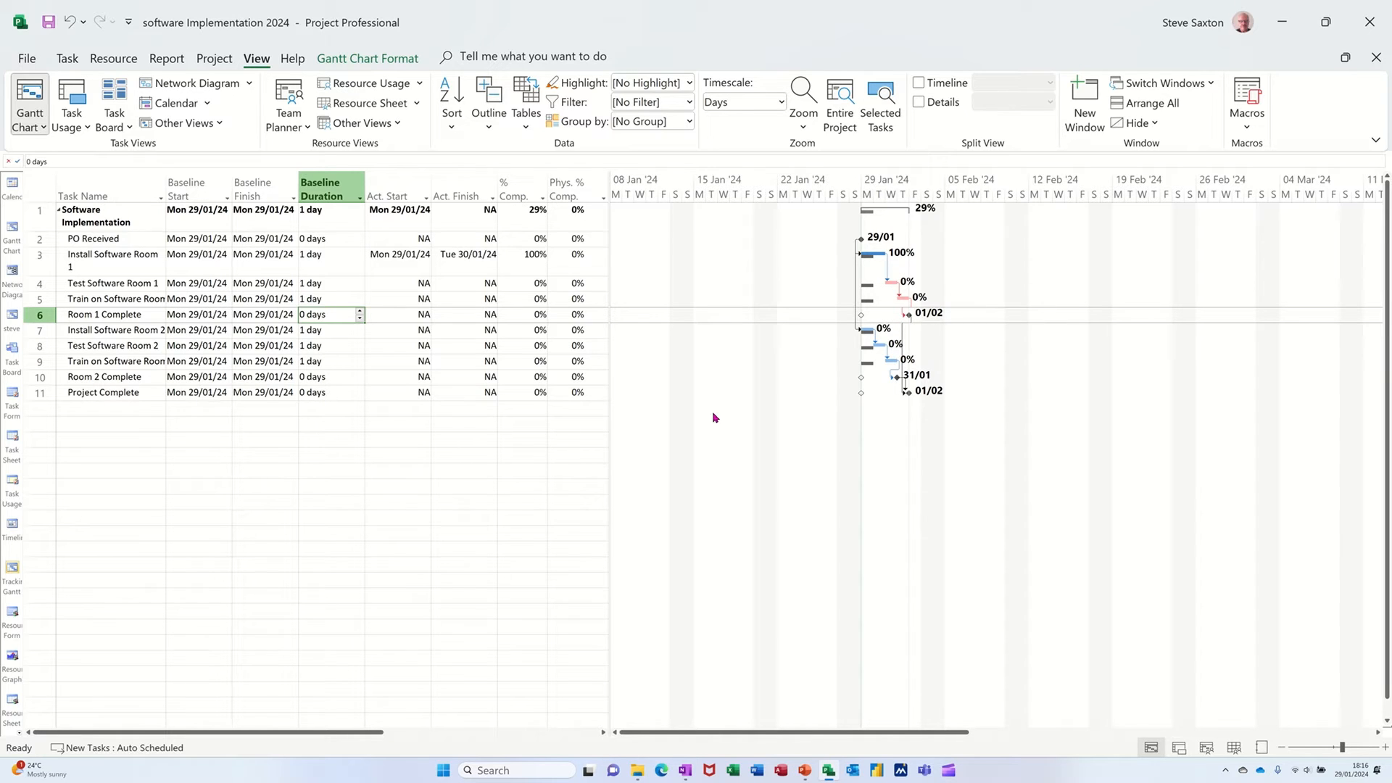
mouse_move(876, 269)
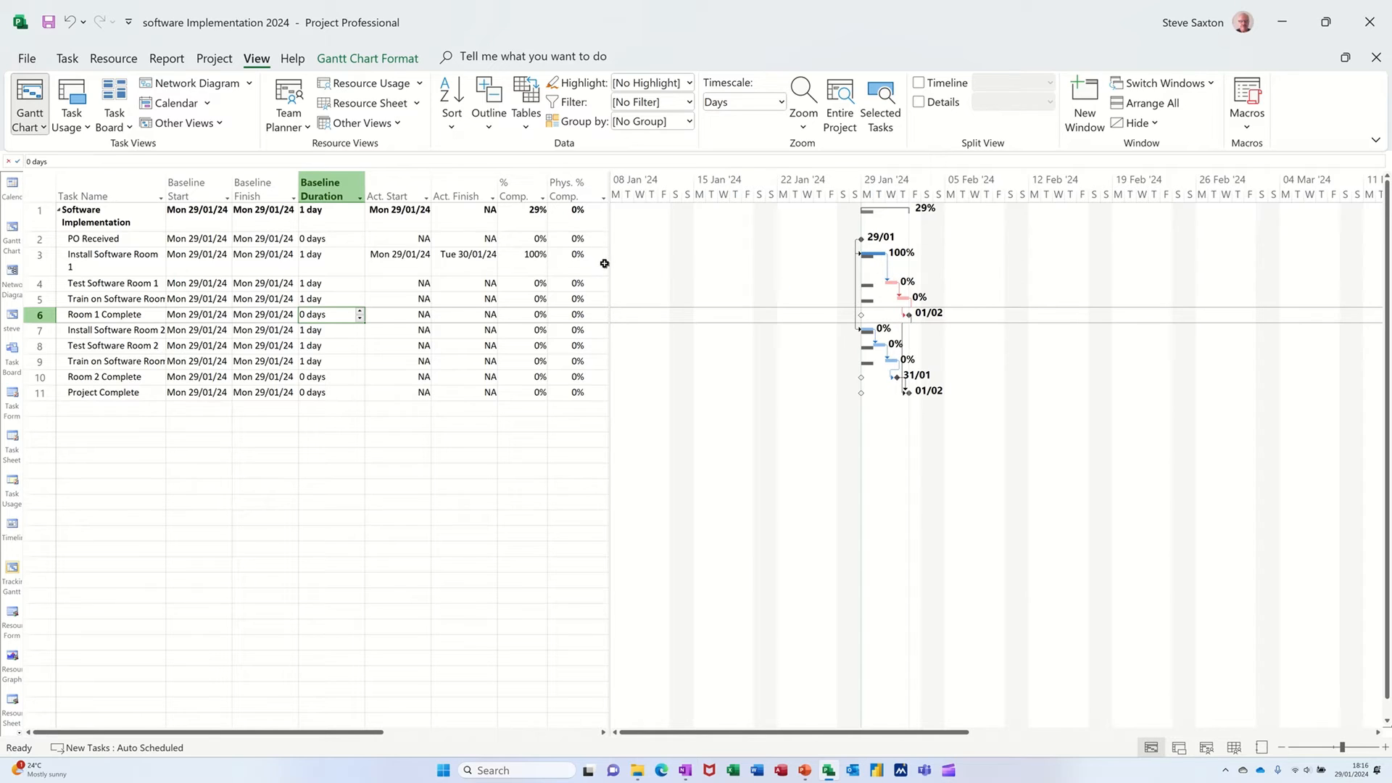
mouse_move(496, 325)
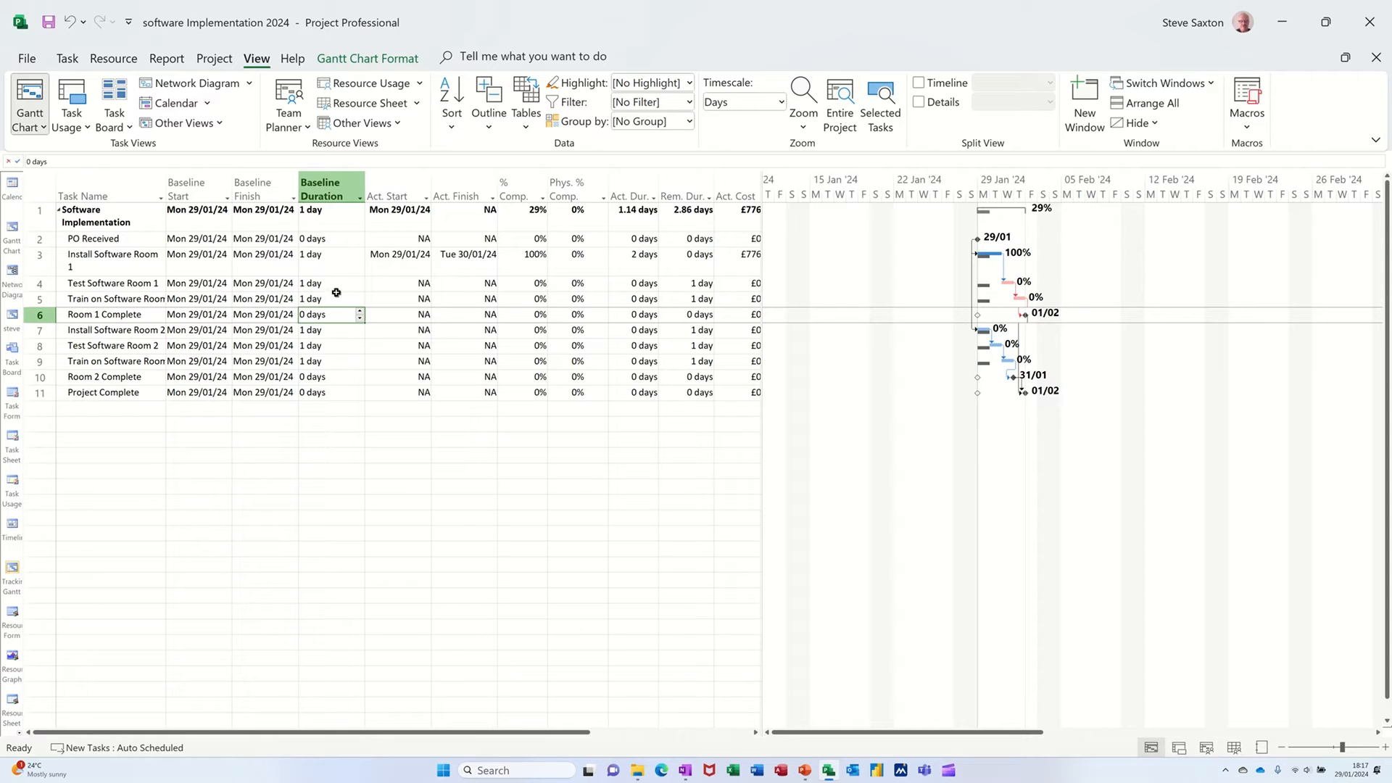
mouse_move(325, 284)
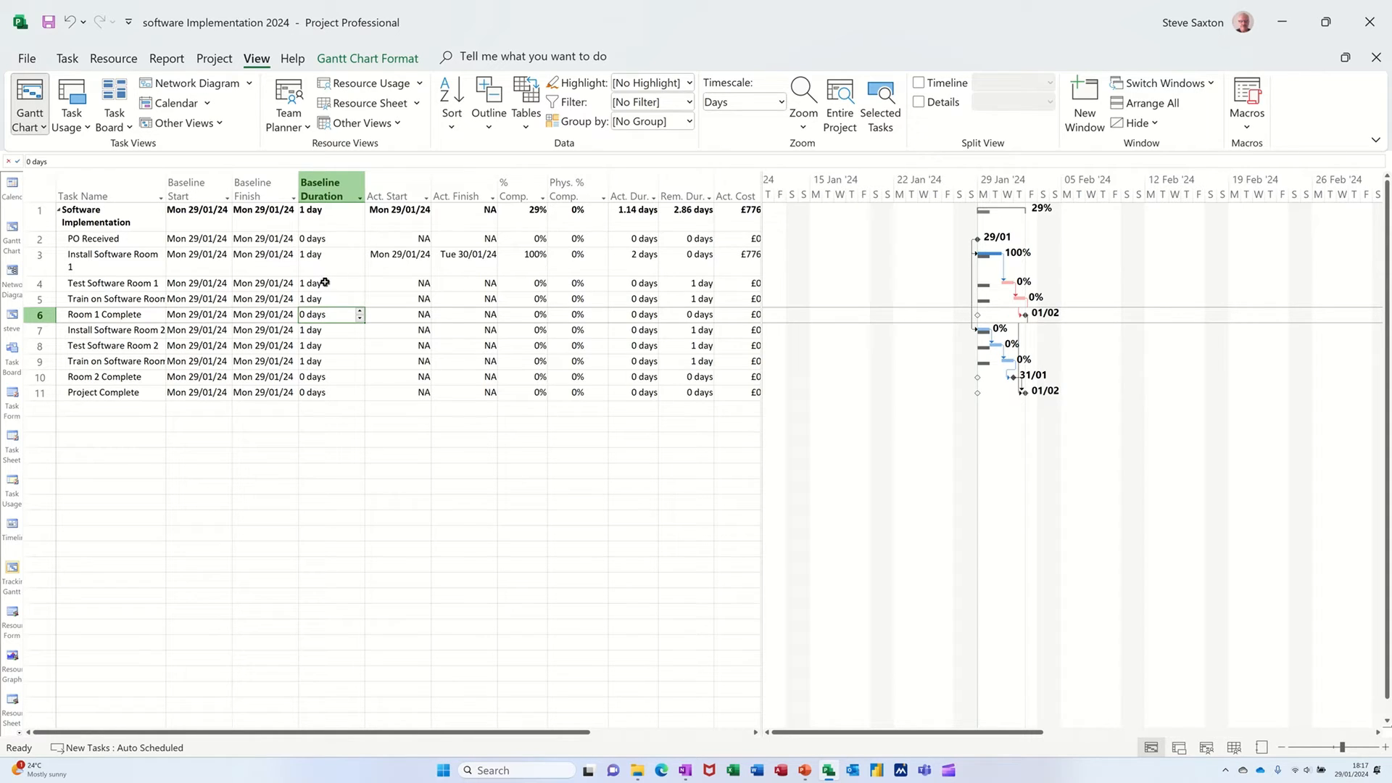
mouse_move(578, 293)
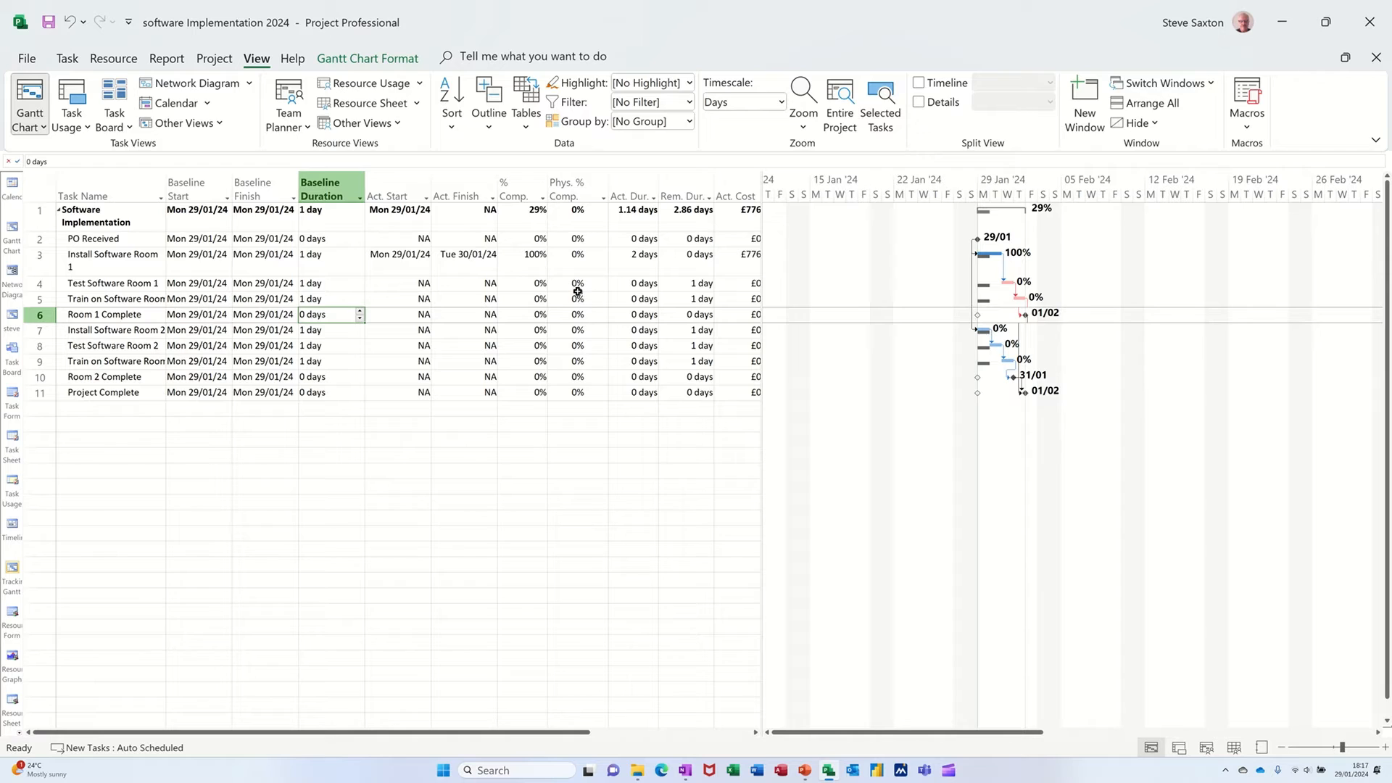
mouse_move(523, 285)
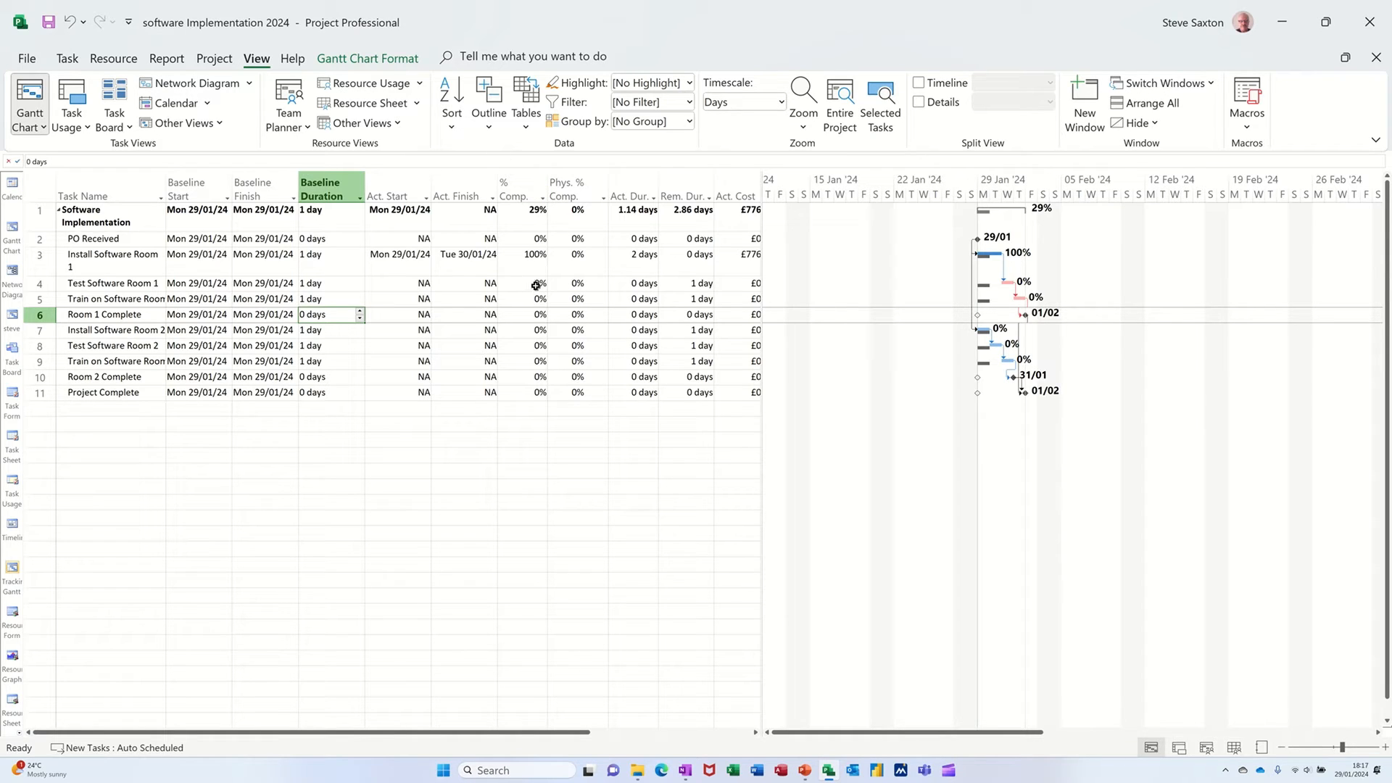
mouse_move(689, 285)
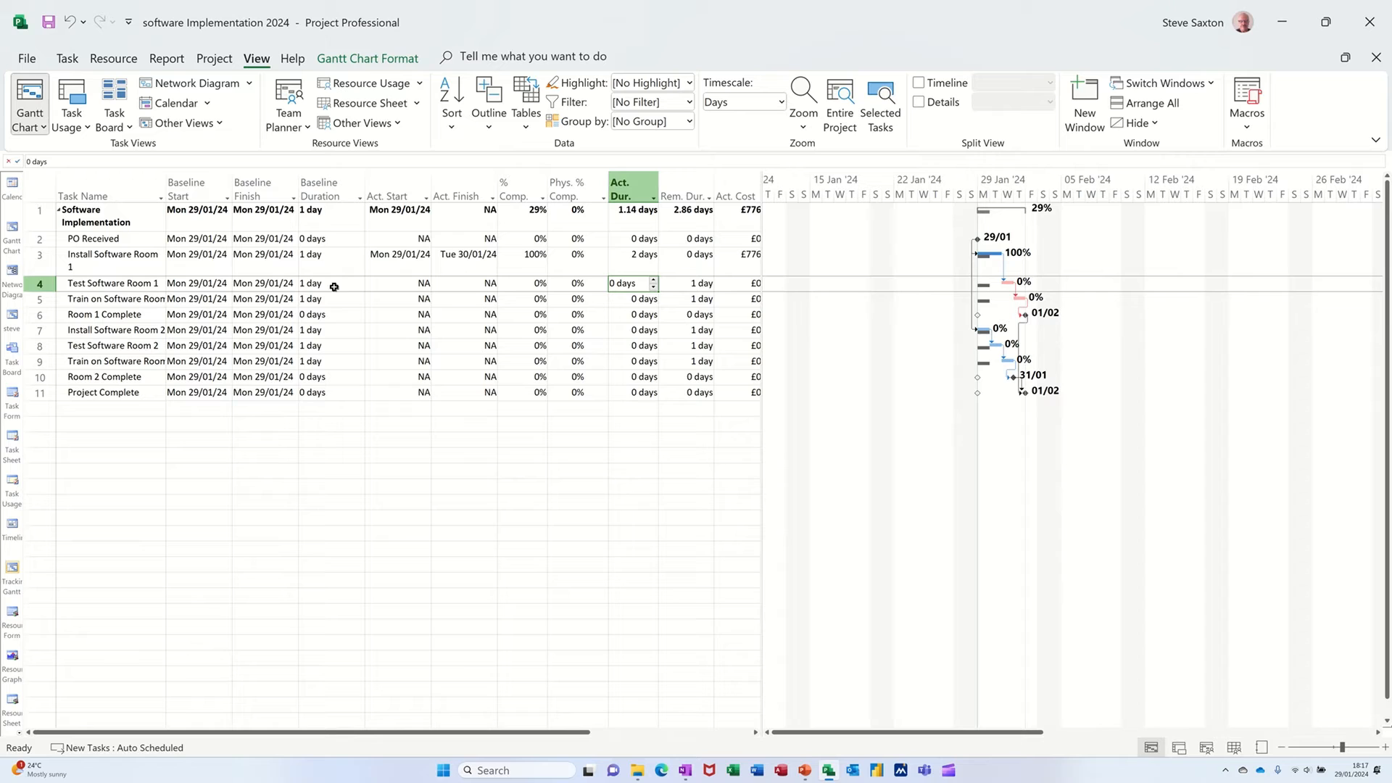
Give Test Software Room 1 an actual duration of 2 days and 1 day remaining
type("2")
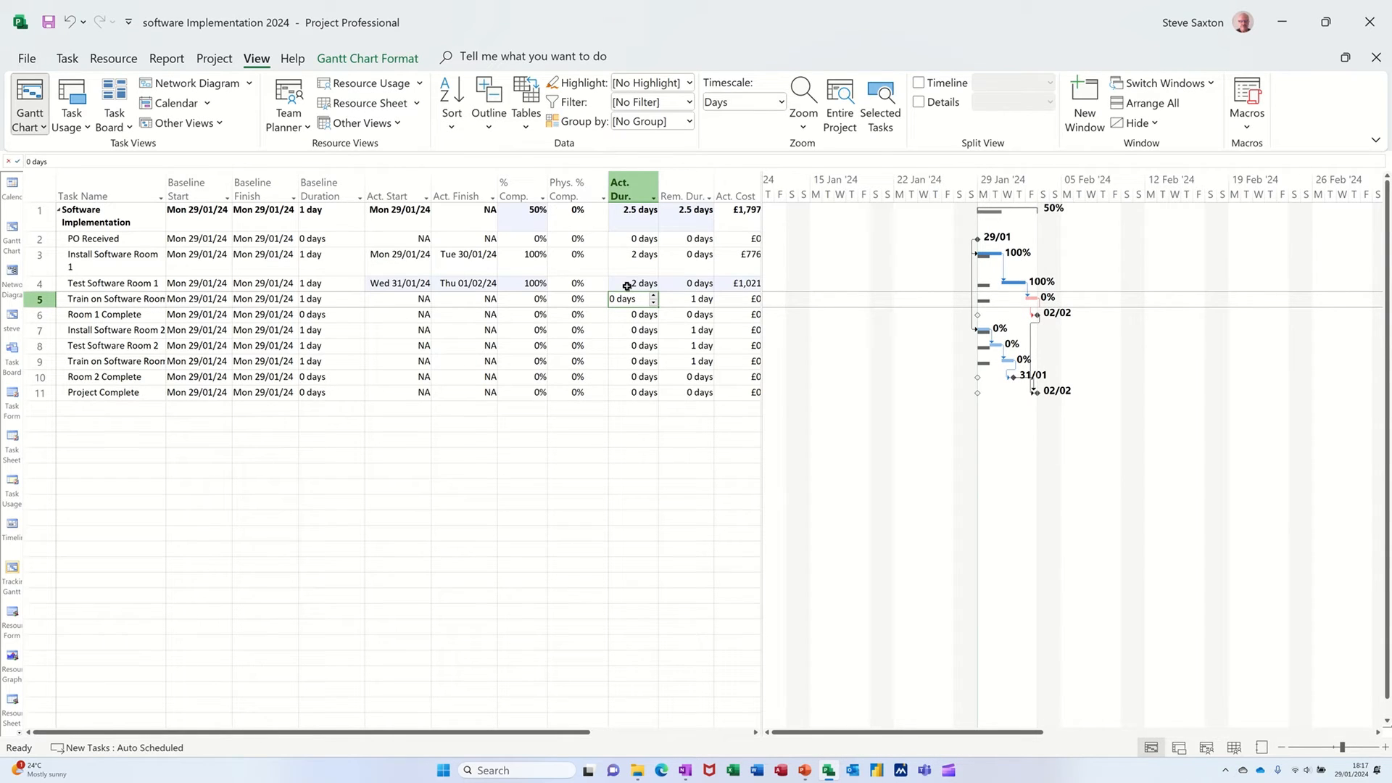
mouse_move(844, 293)
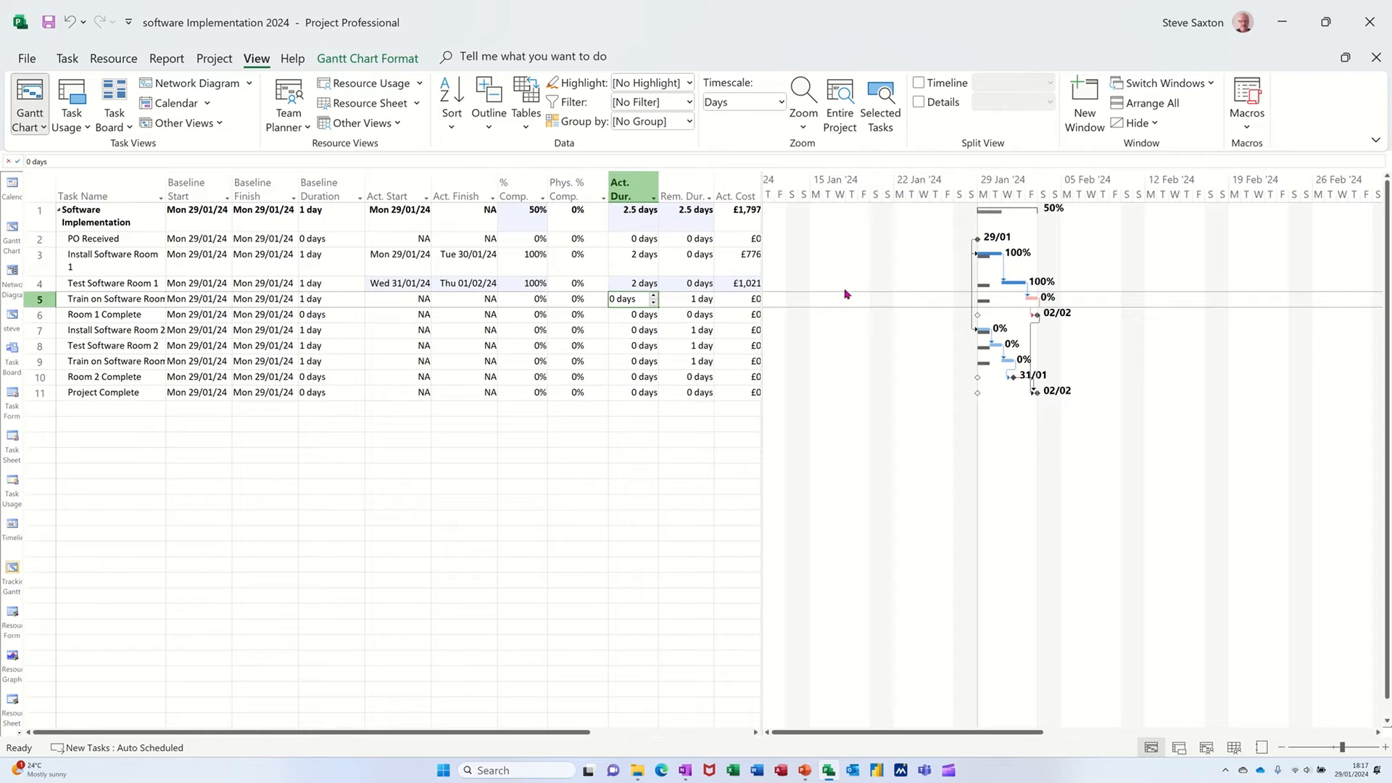
mouse_move(1016, 293)
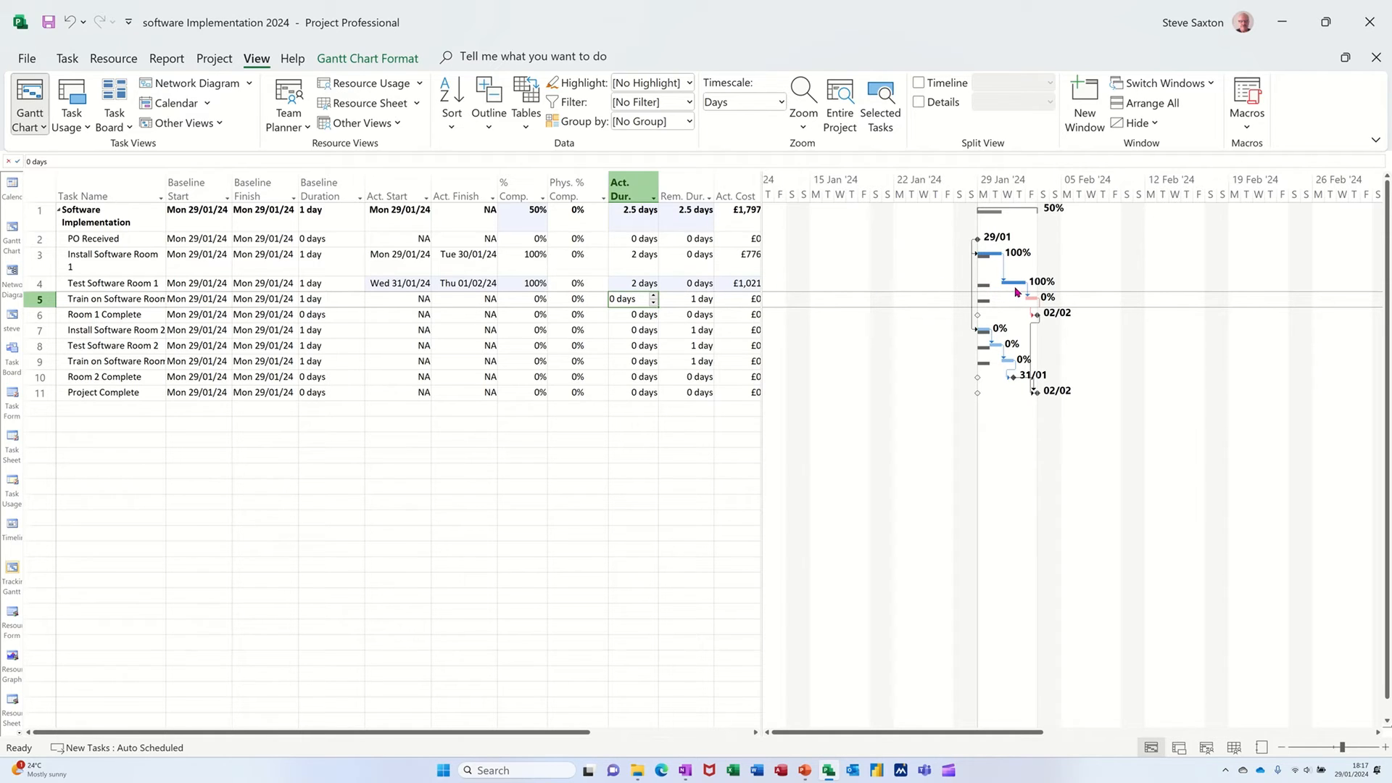
left_click(630, 284)
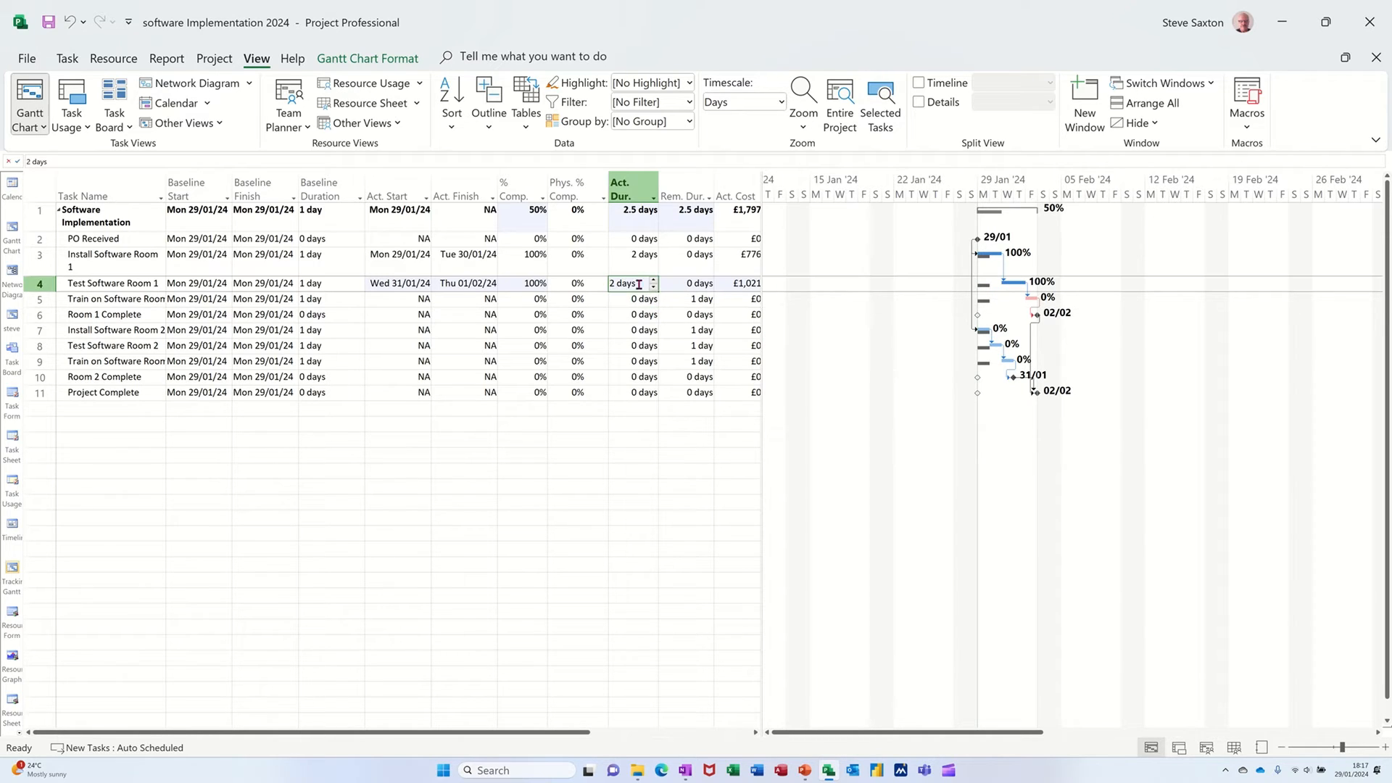
left_click(696, 284)
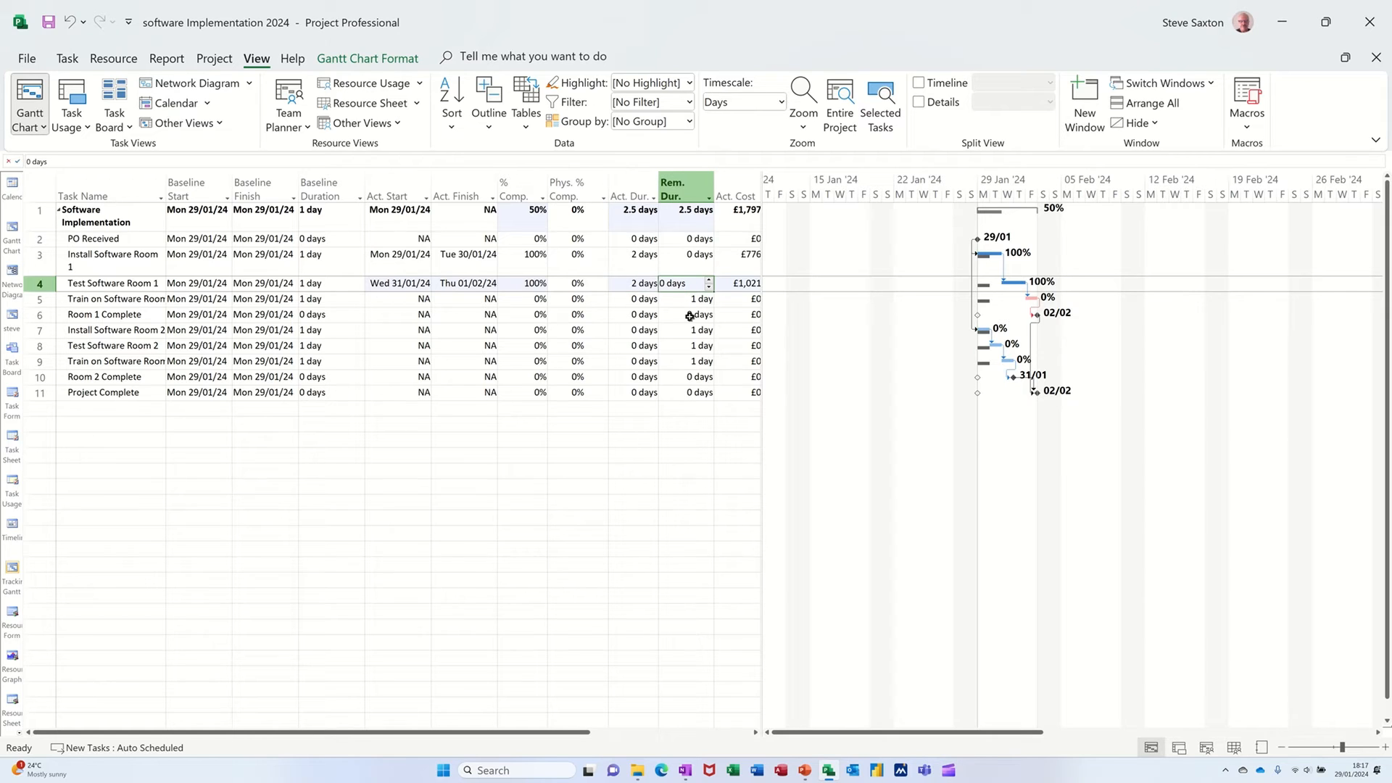
type("1")
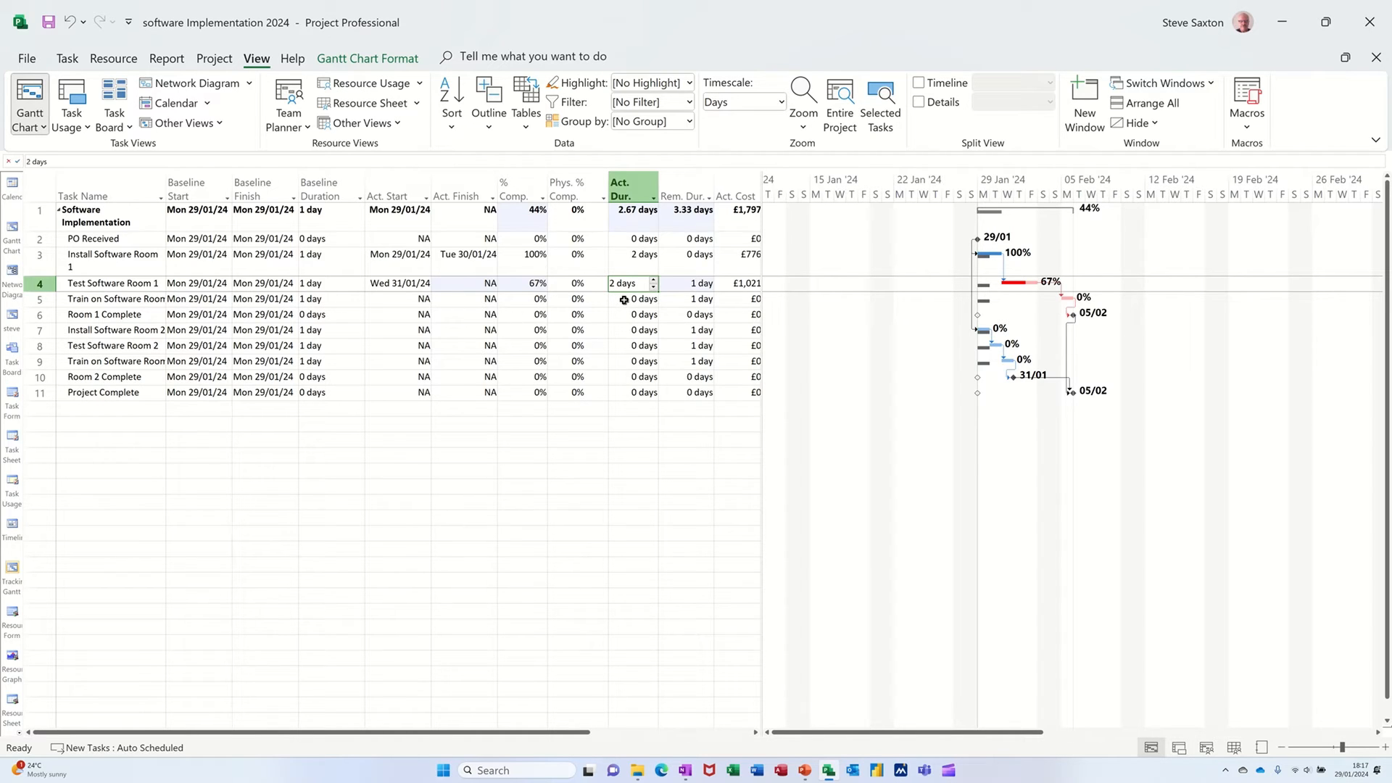
Give Train on Software Room 1 0.5 days actual and 0 remaining duration
left_click(630, 299)
type(".5")
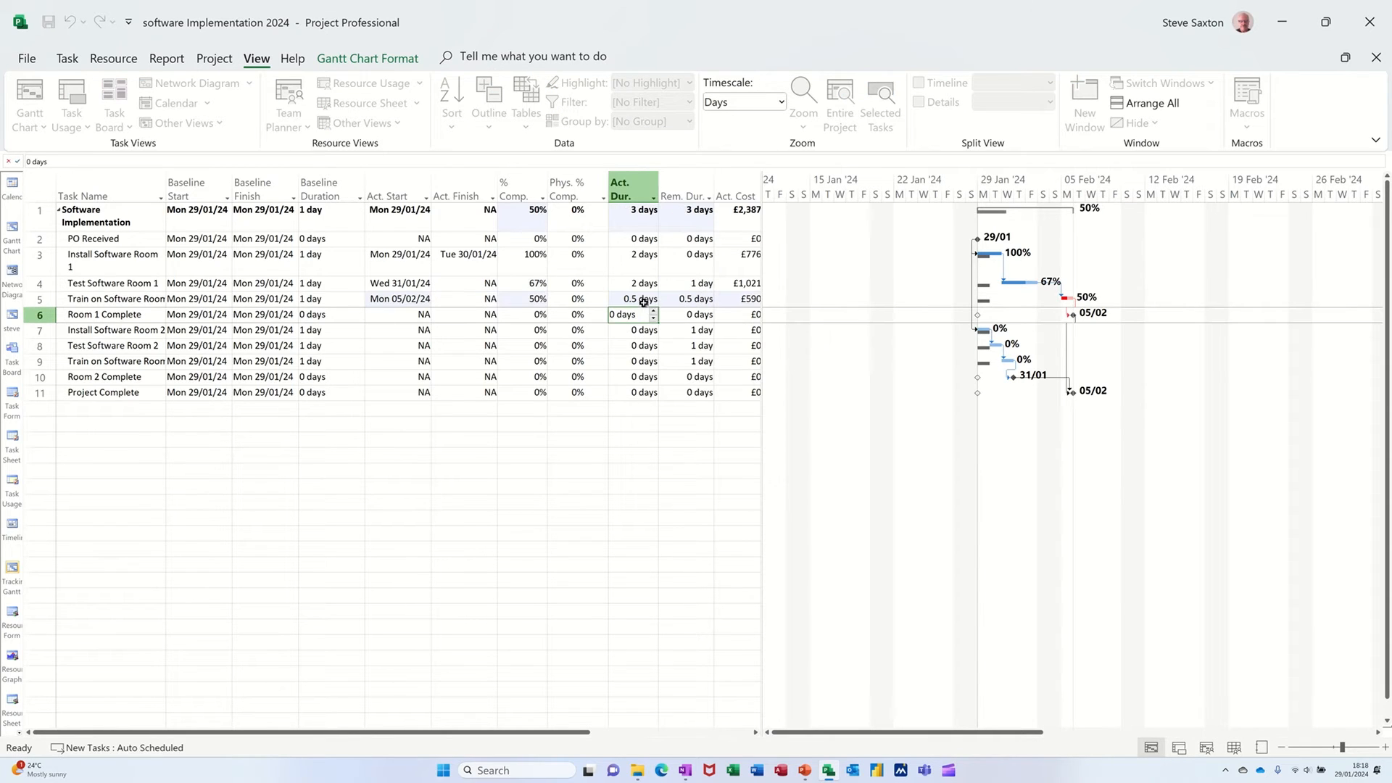
left_click(633, 298)
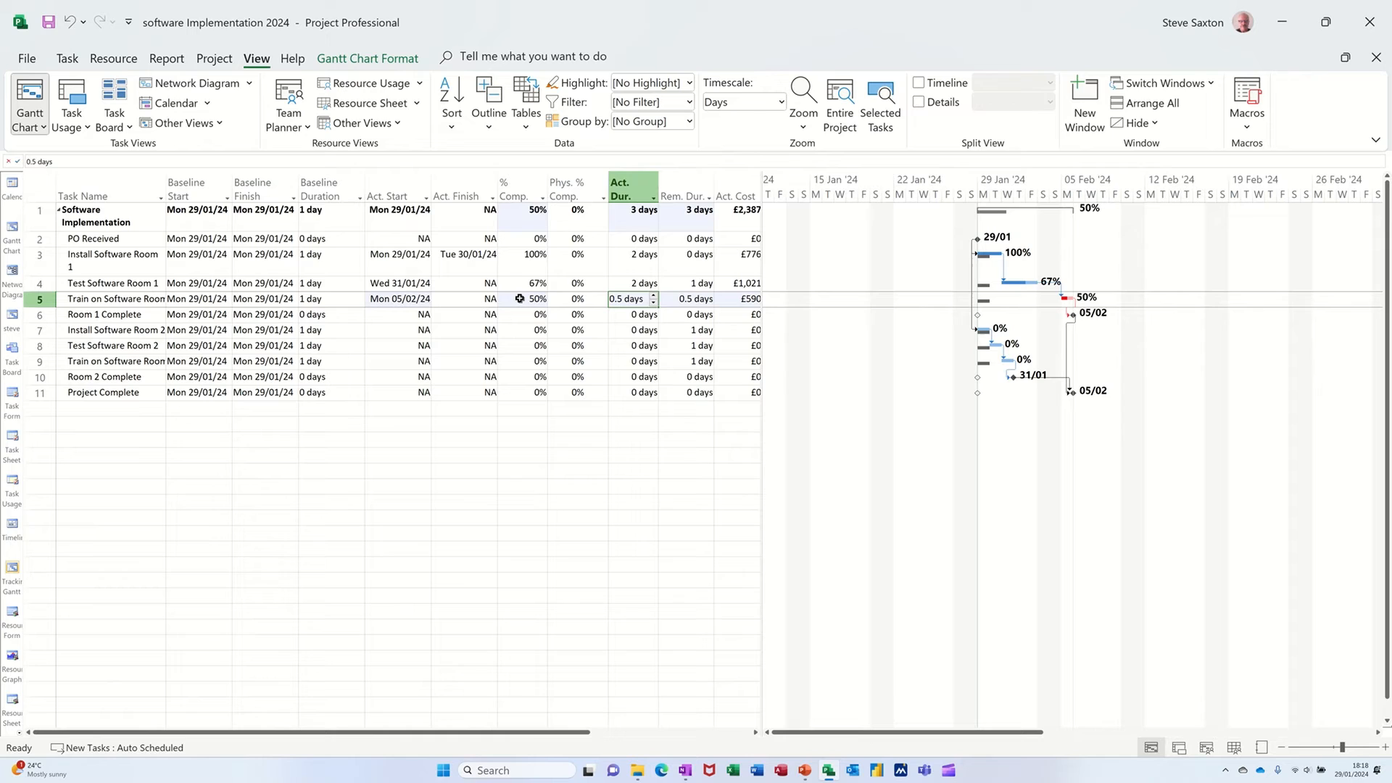
left_click(684, 298)
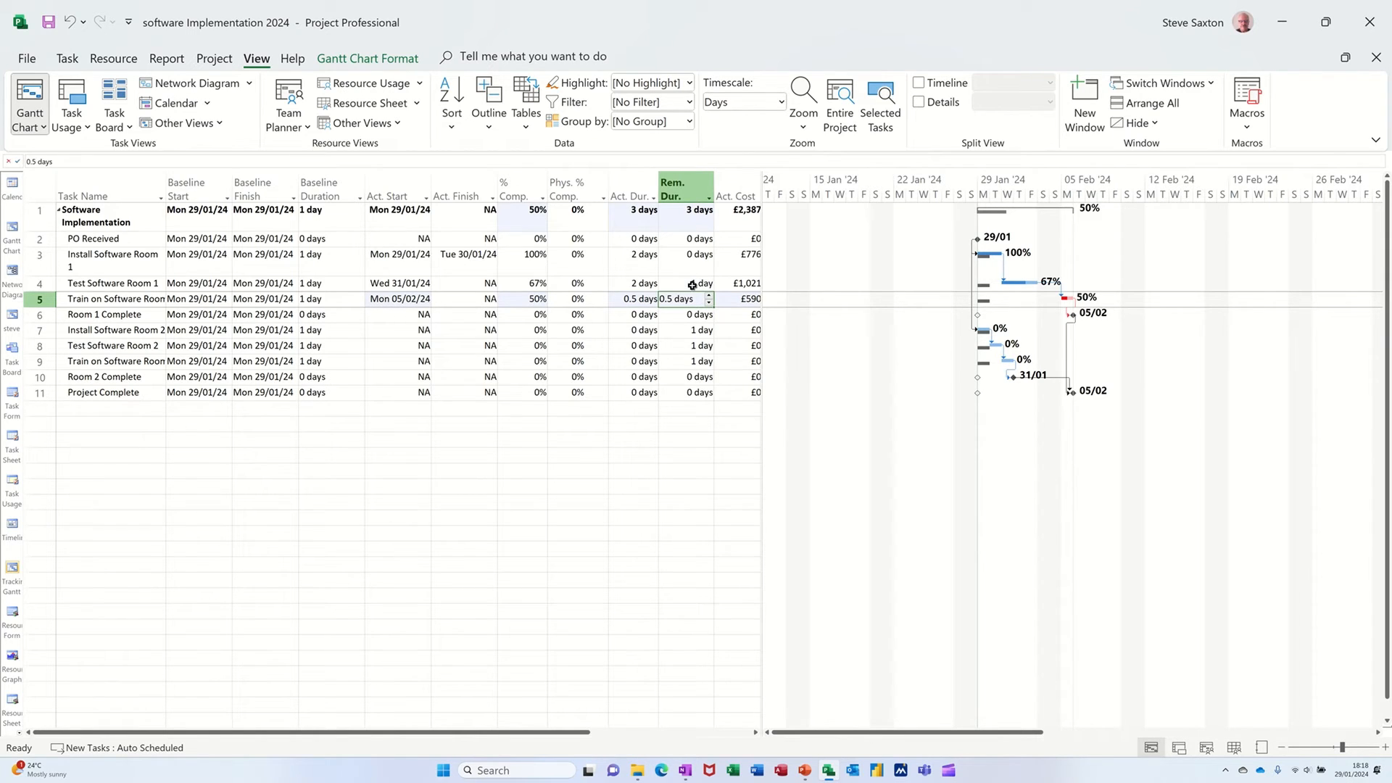
type("0")
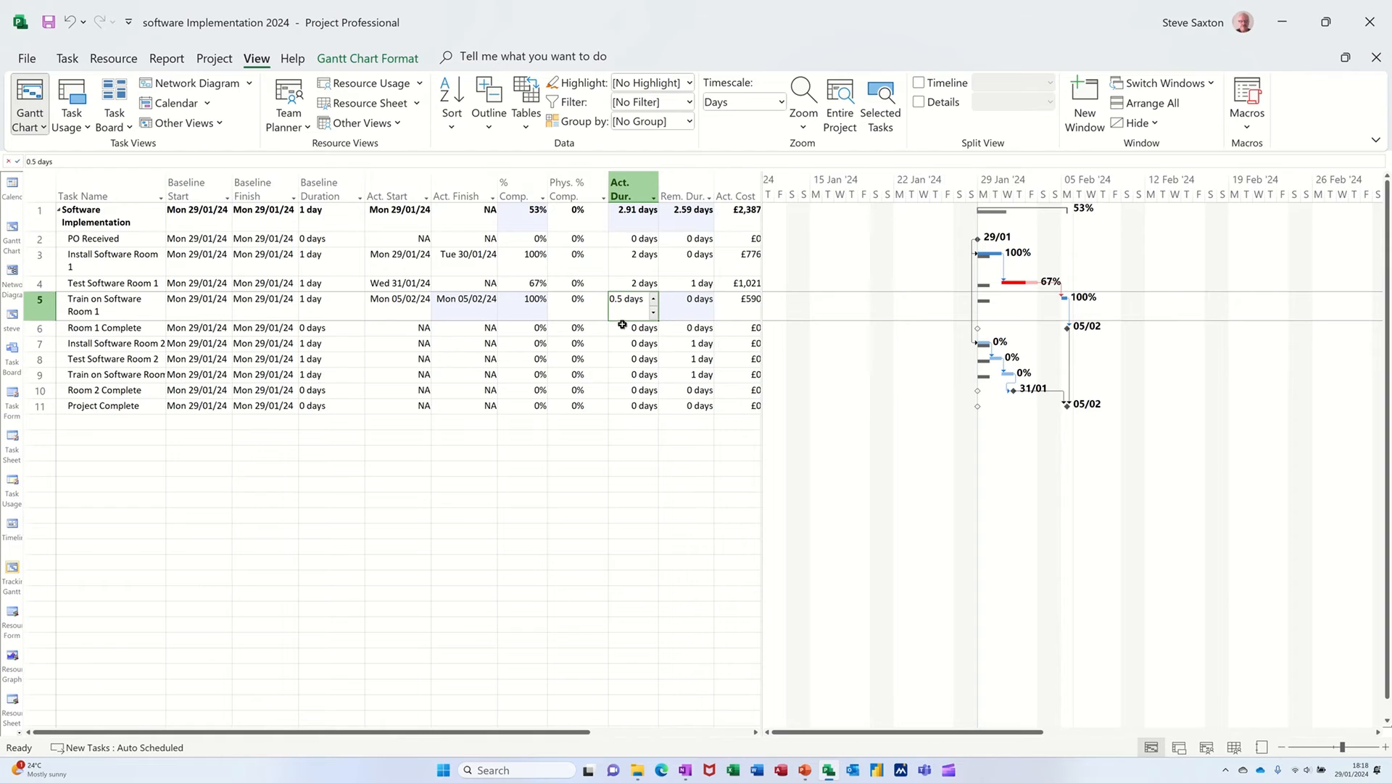
mouse_move(606, 348)
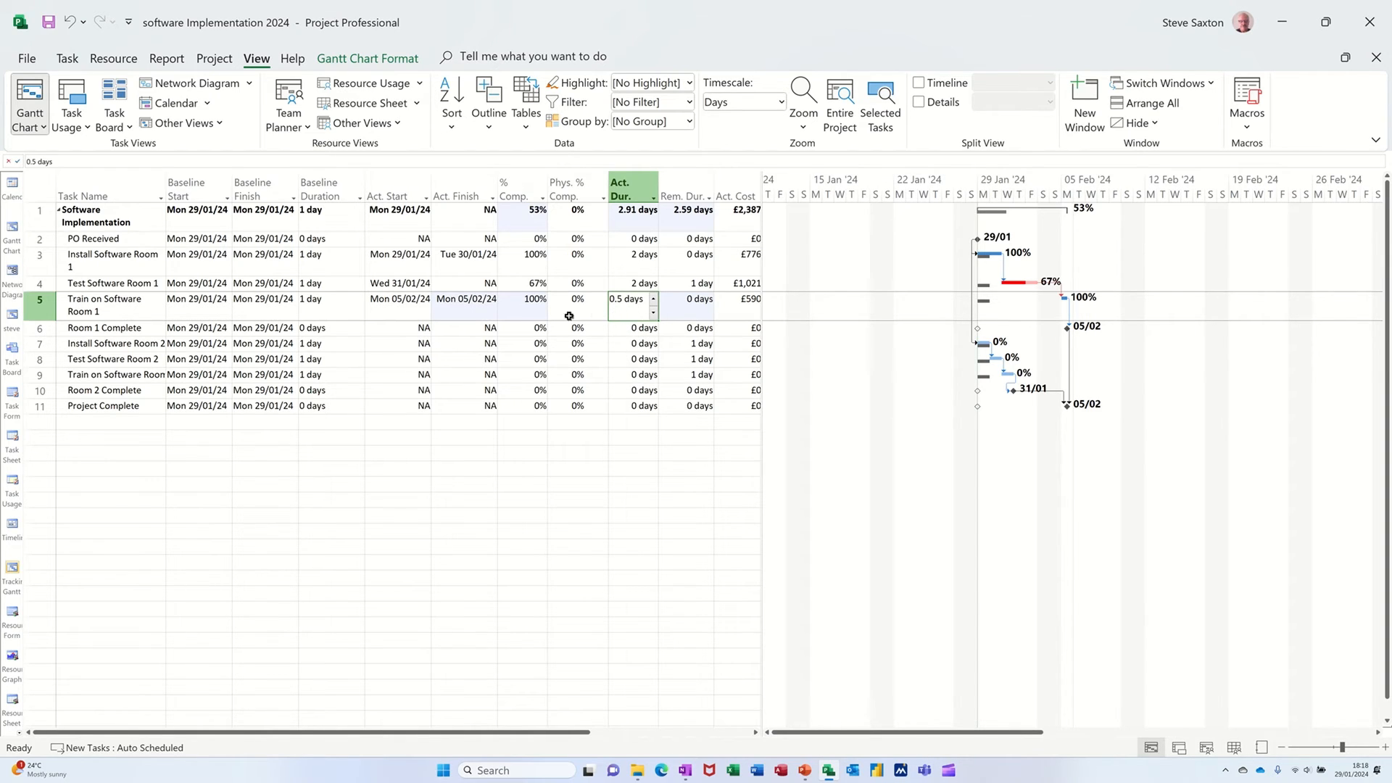
mouse_move(372, 333)
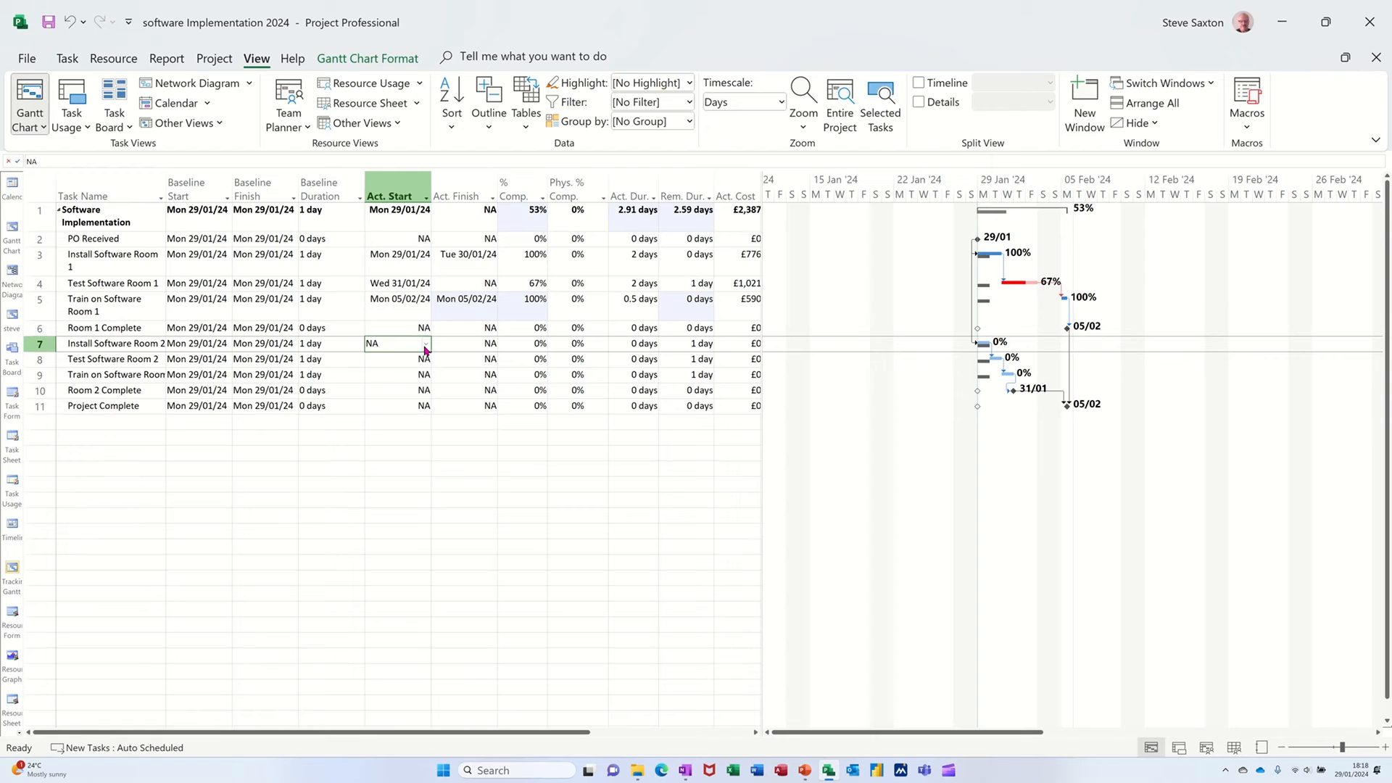
Set Install Software Room 2's actual start to Wed 07/02/24
left_click(424, 344)
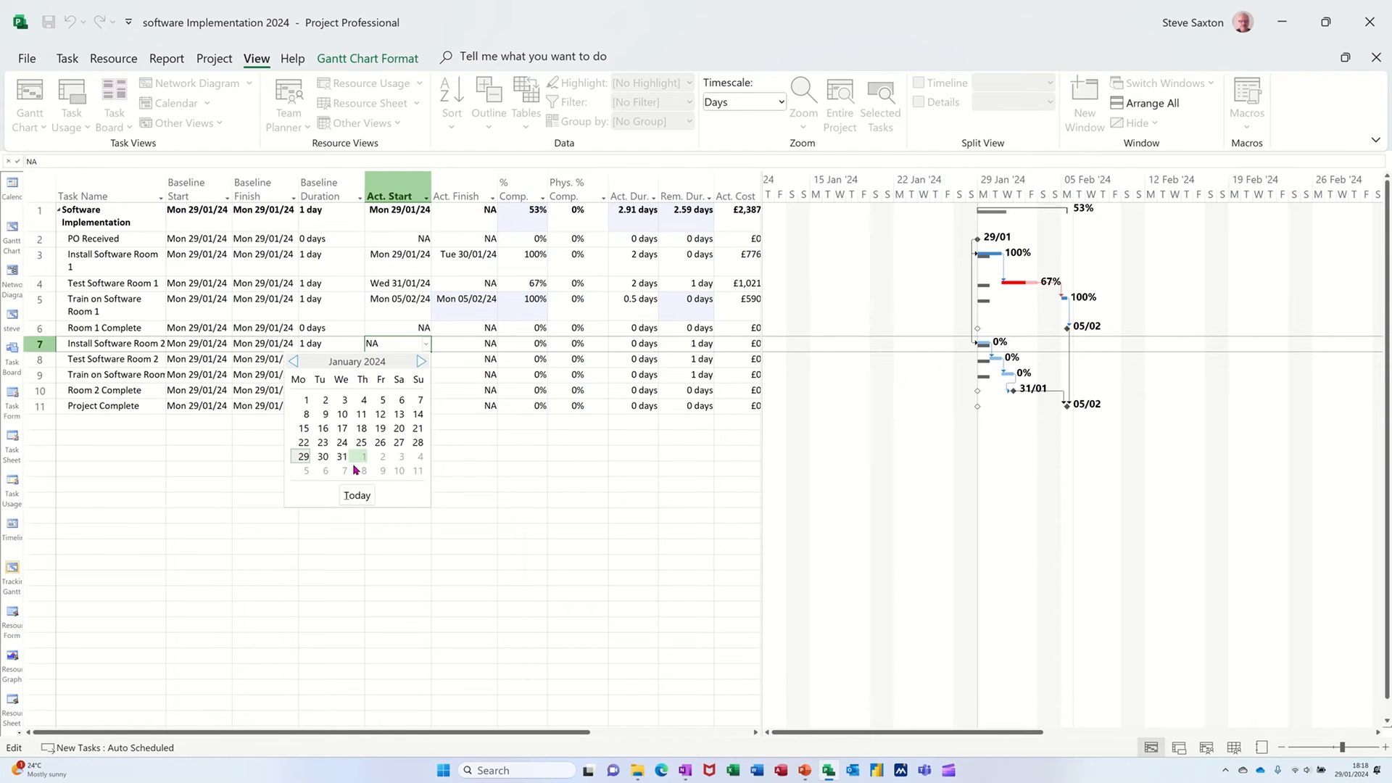
left_click(363, 456)
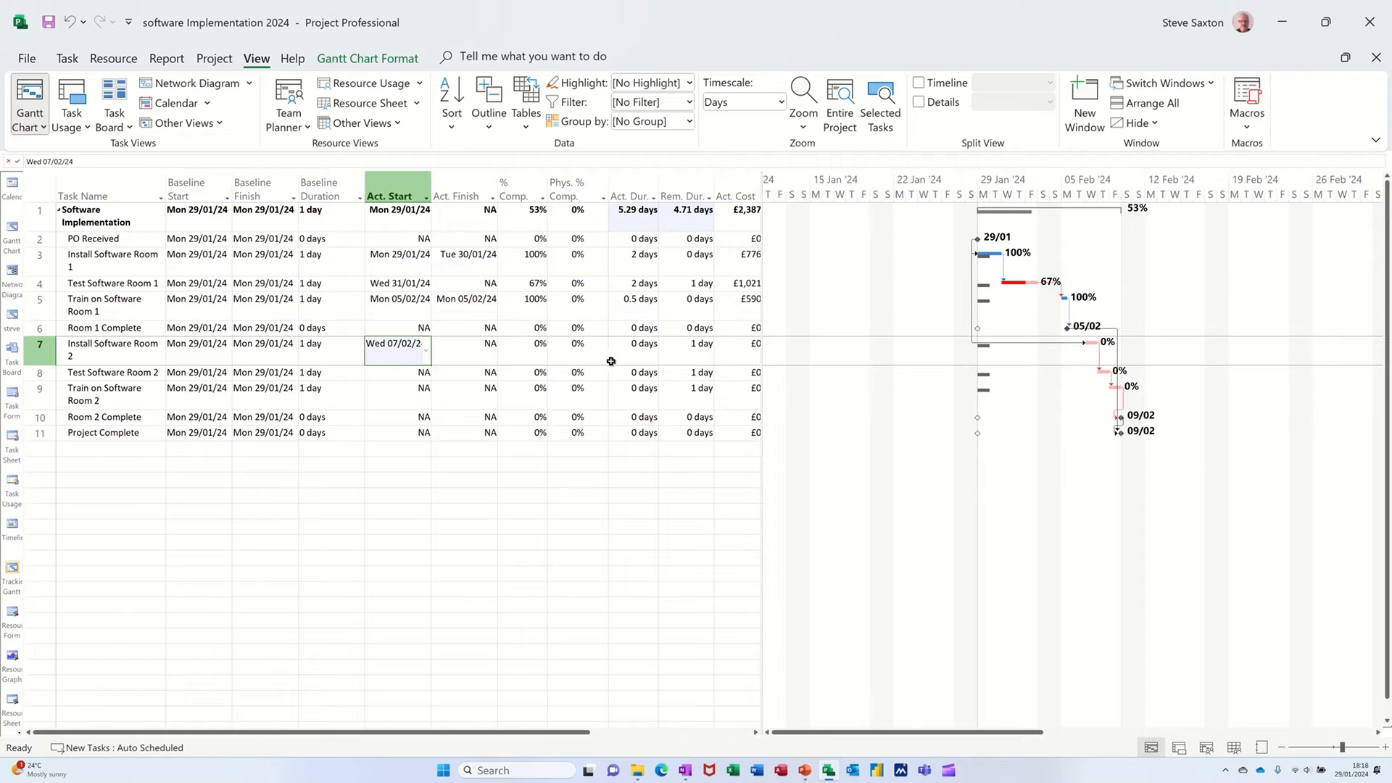
mouse_move(1081, 385)
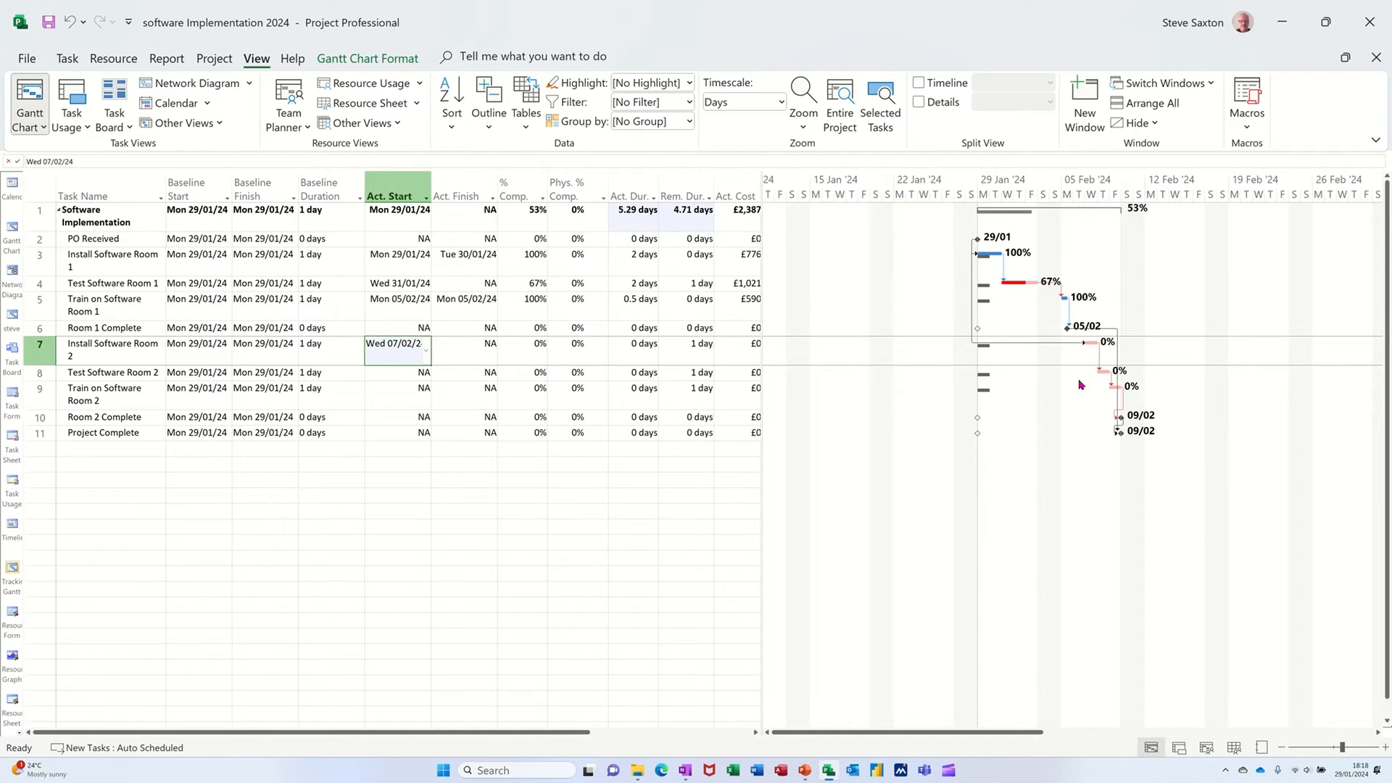
mouse_move(625, 353)
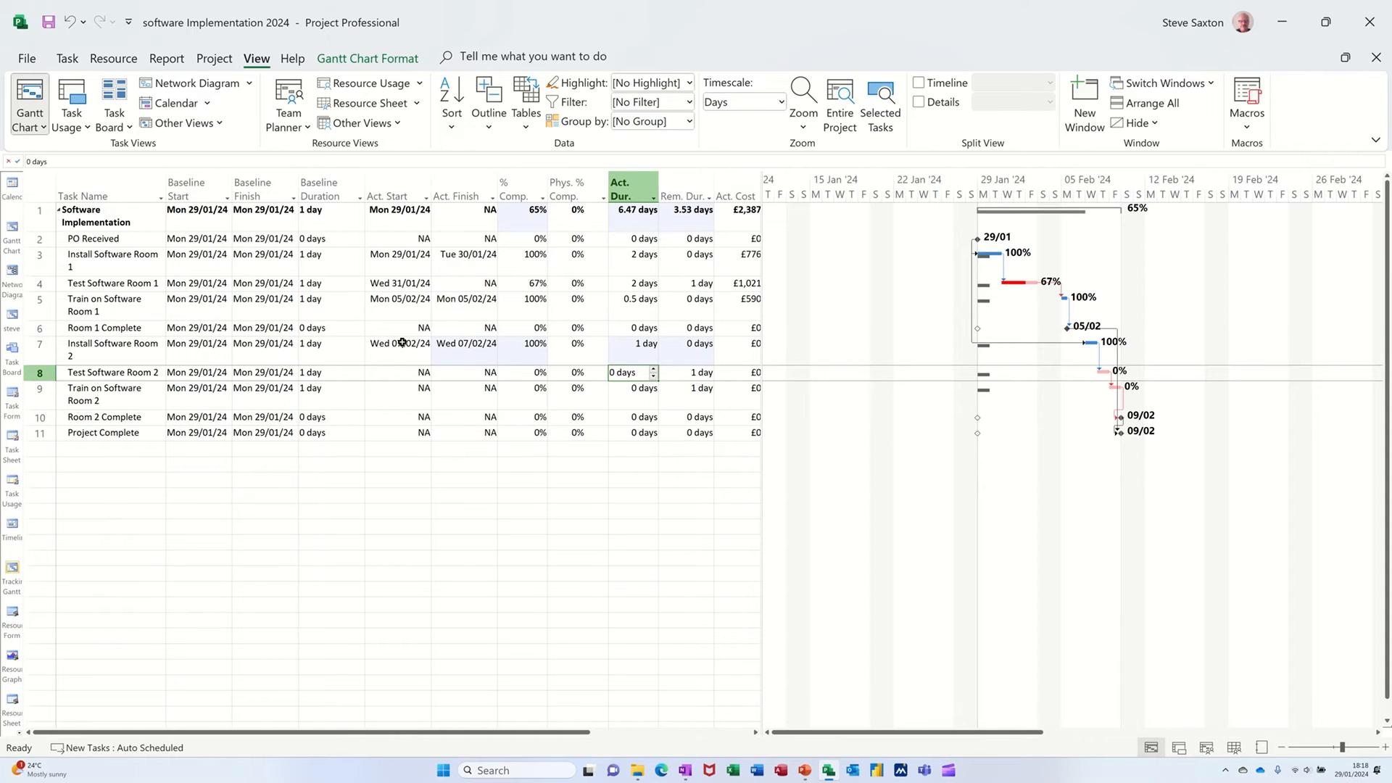
mouse_move(464, 373)
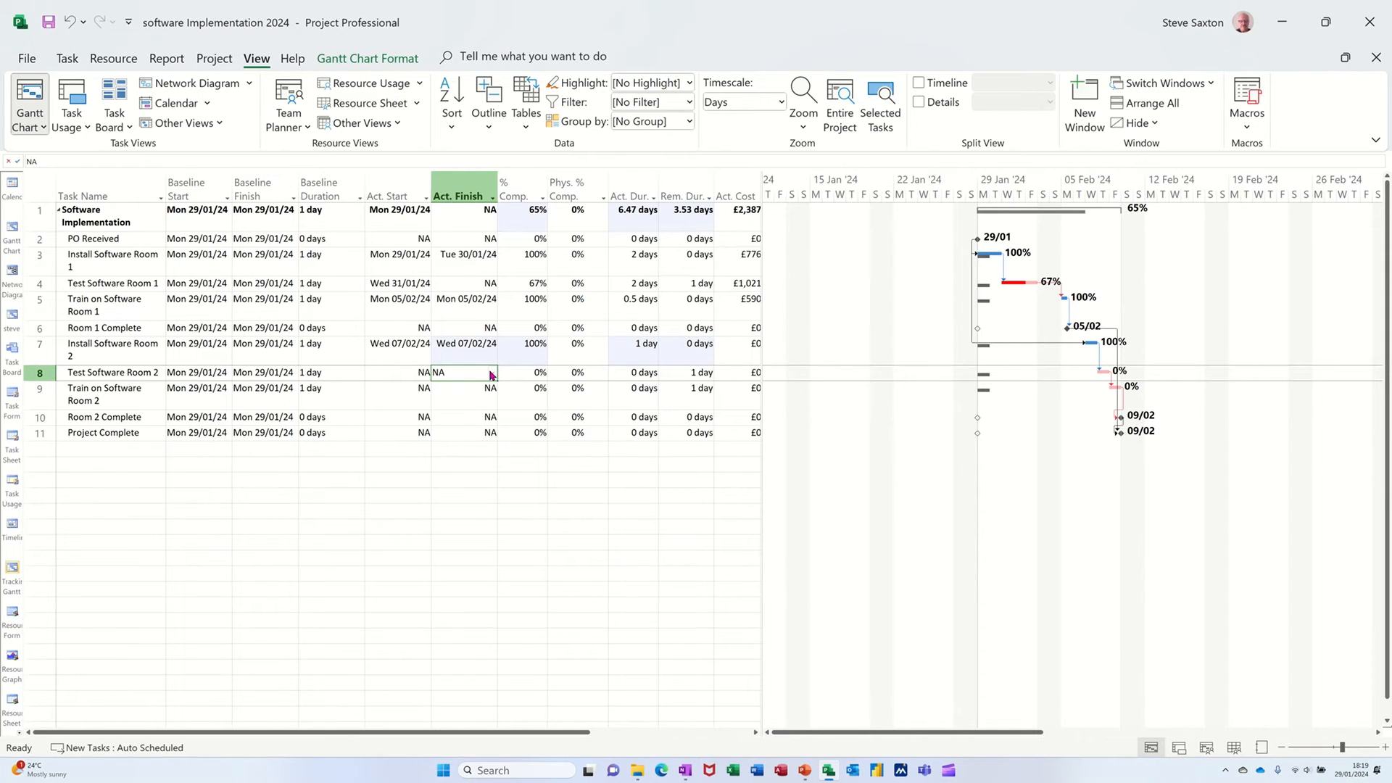
Set Test Software Room 2's actual finish to Thu 08/02/24
left_click(491, 372)
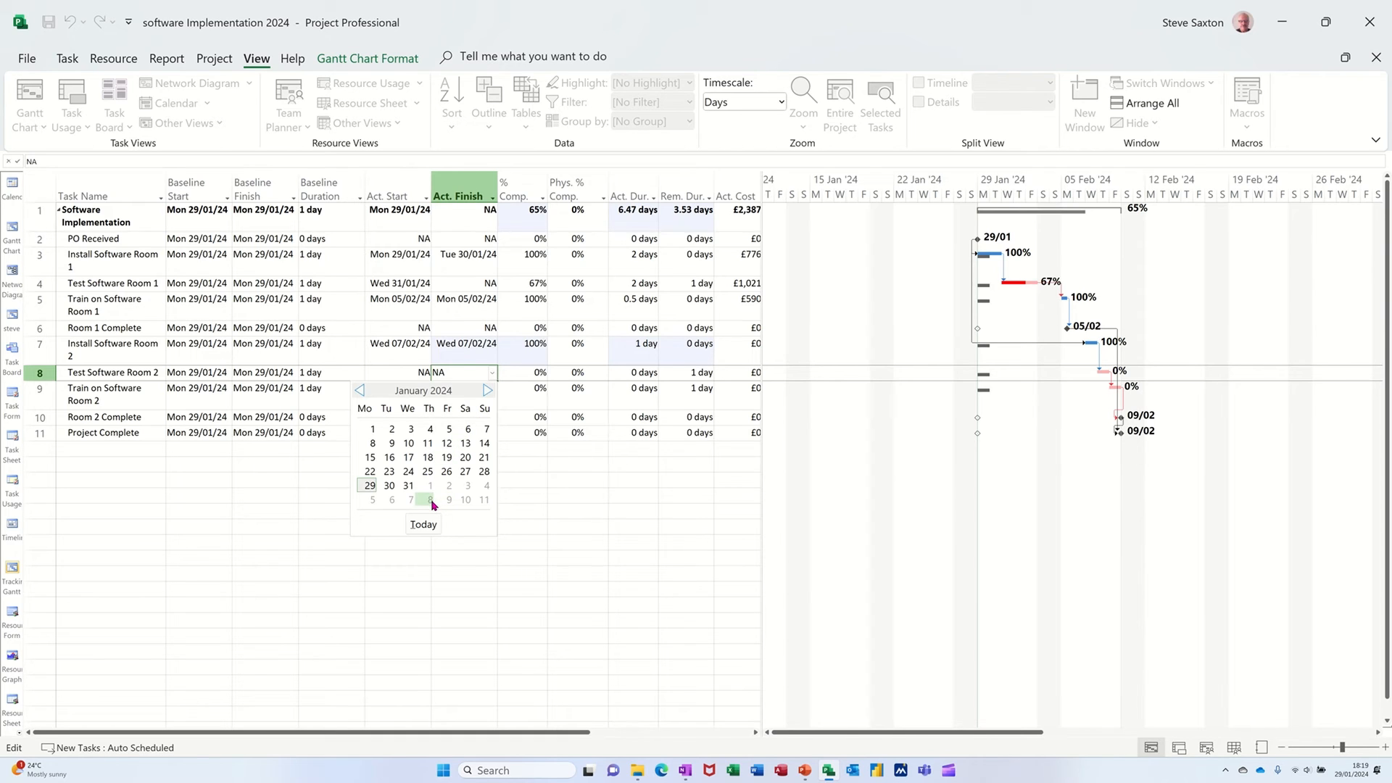
left_click(430, 499)
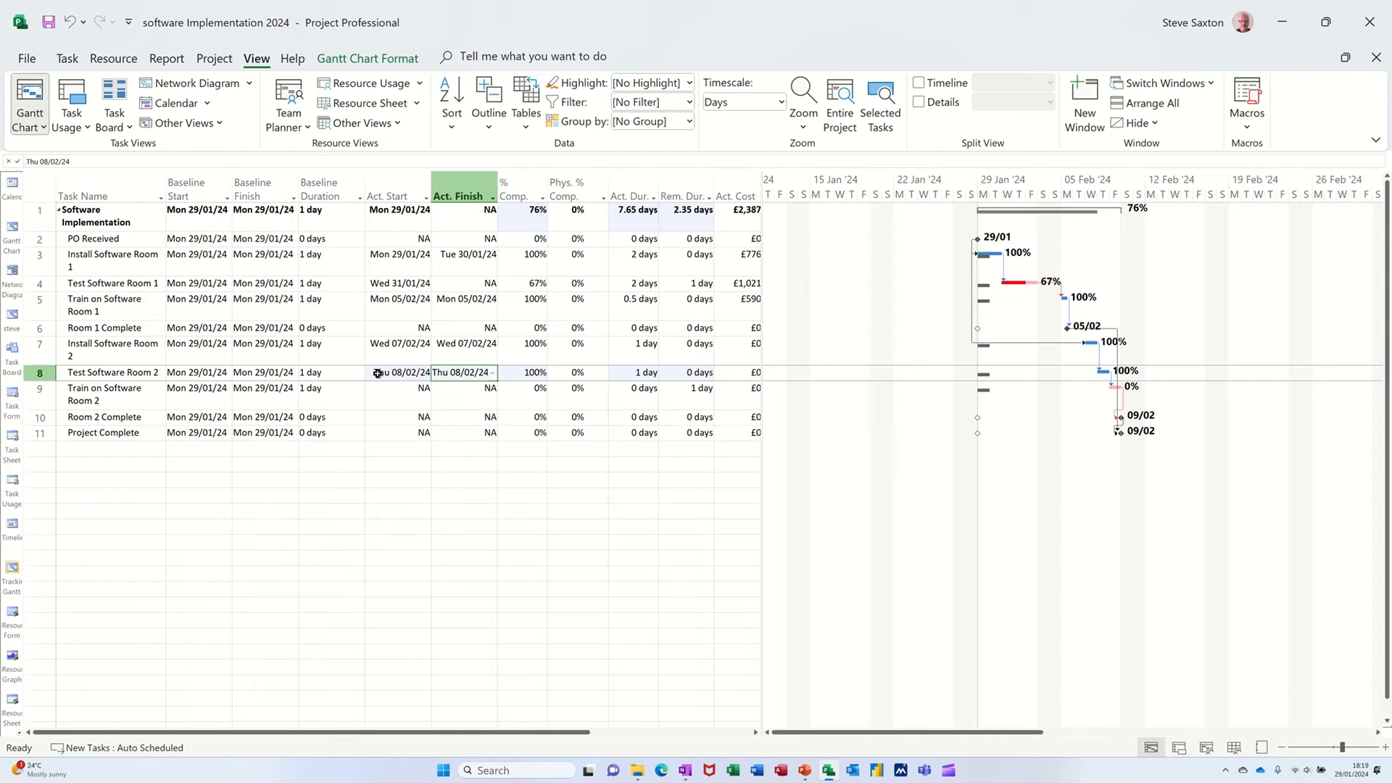
mouse_move(632, 377)
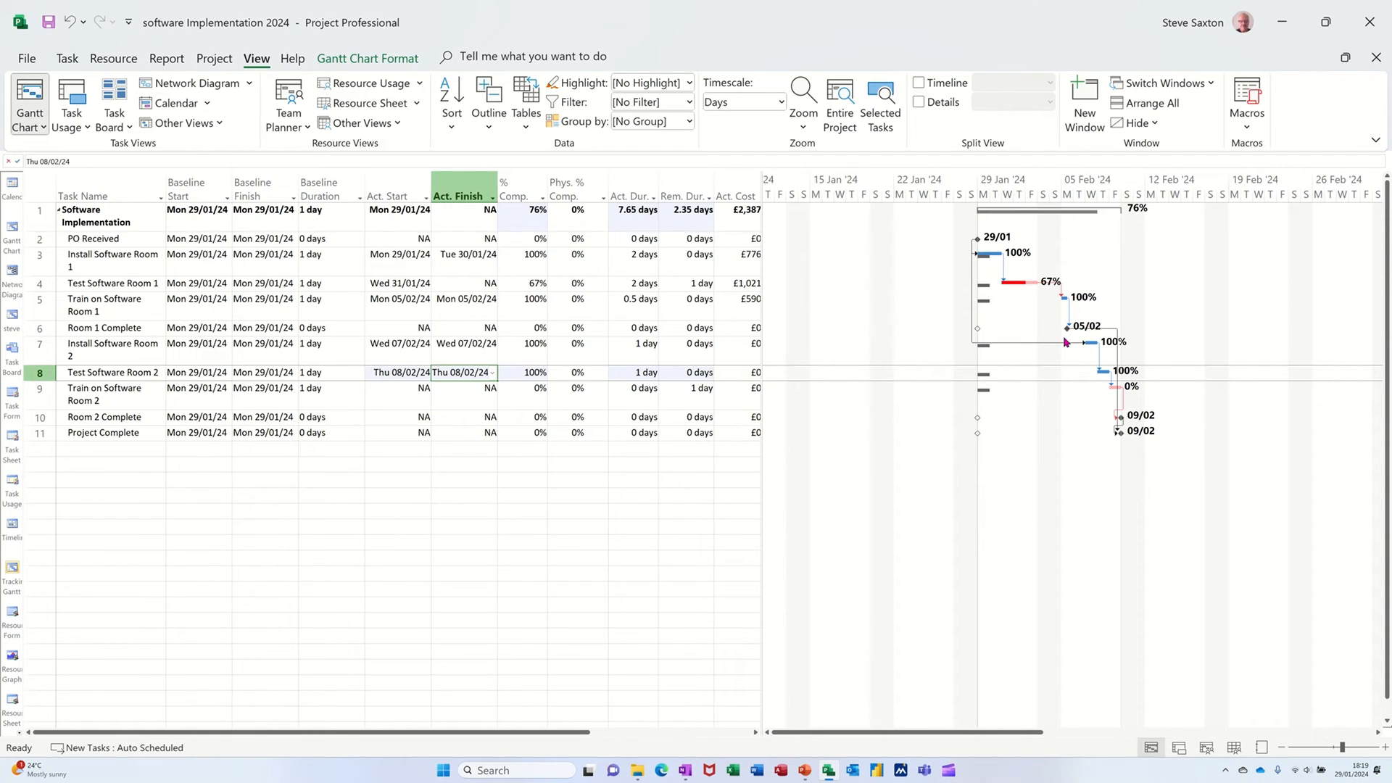
mouse_move(367, 300)
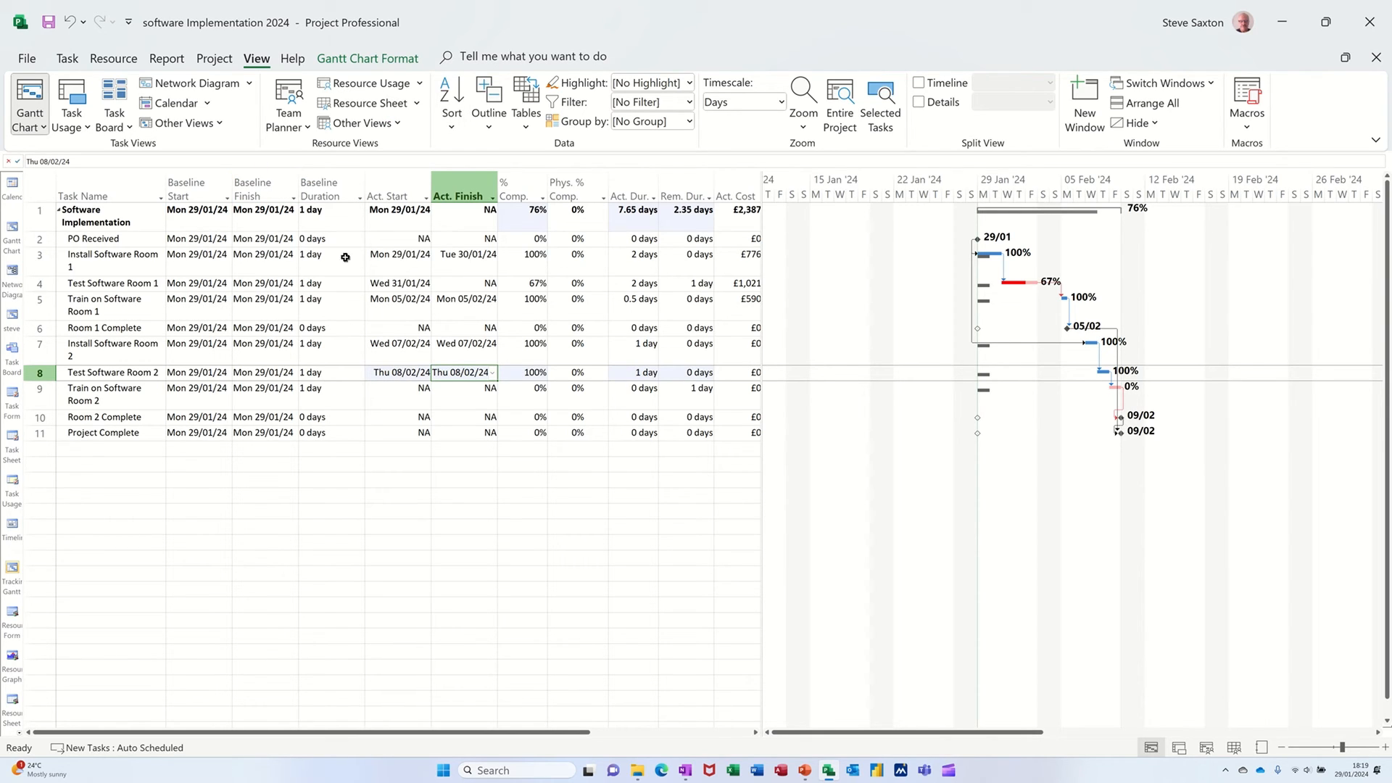
mouse_move(442, 403)
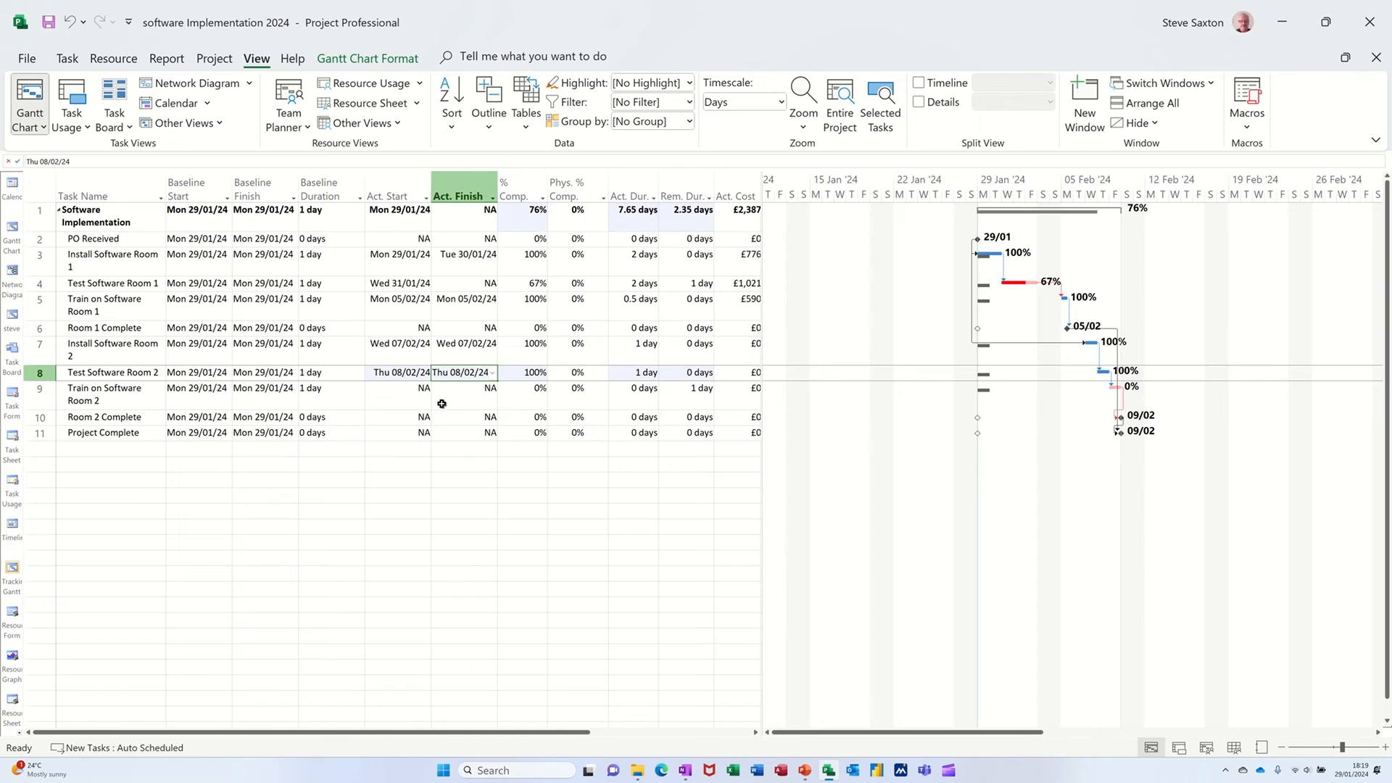
mouse_move(618, 395)
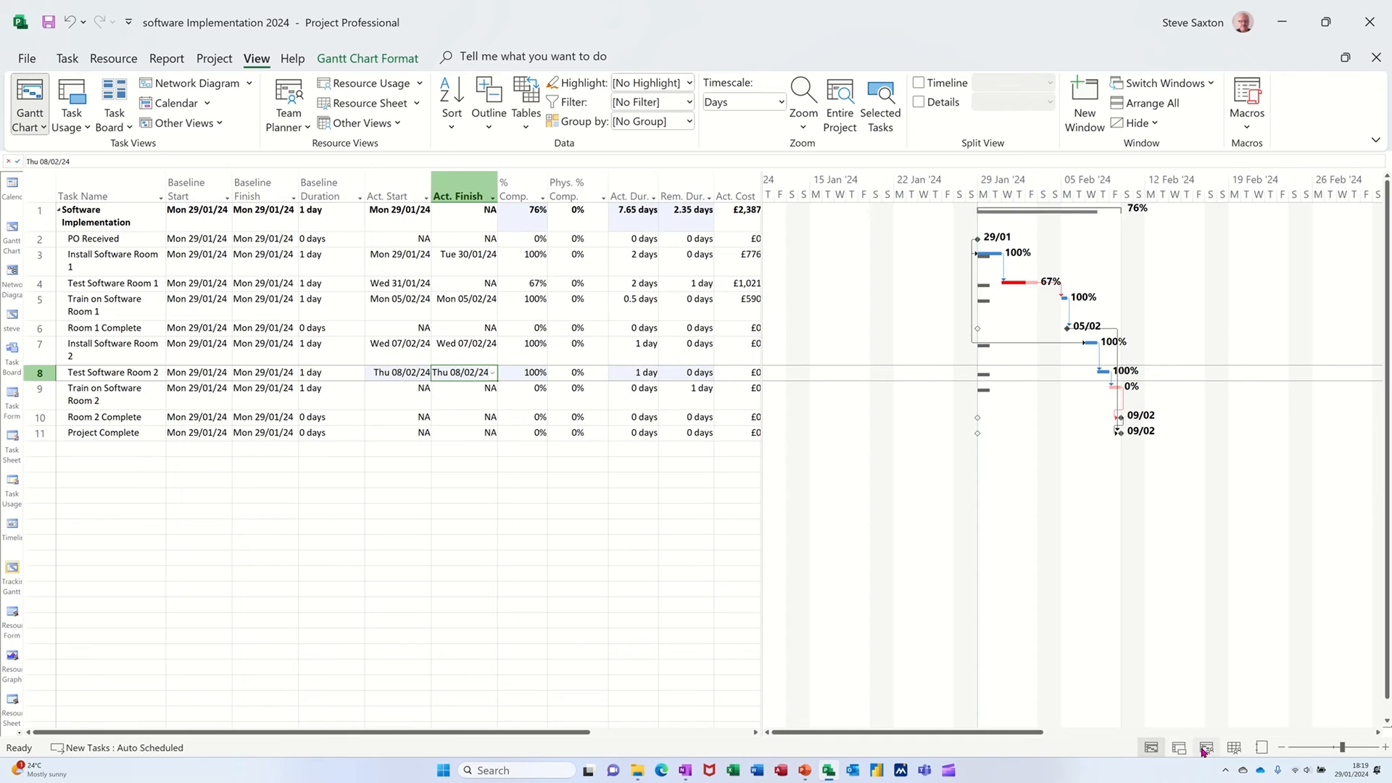
mouse_move(1206, 749)
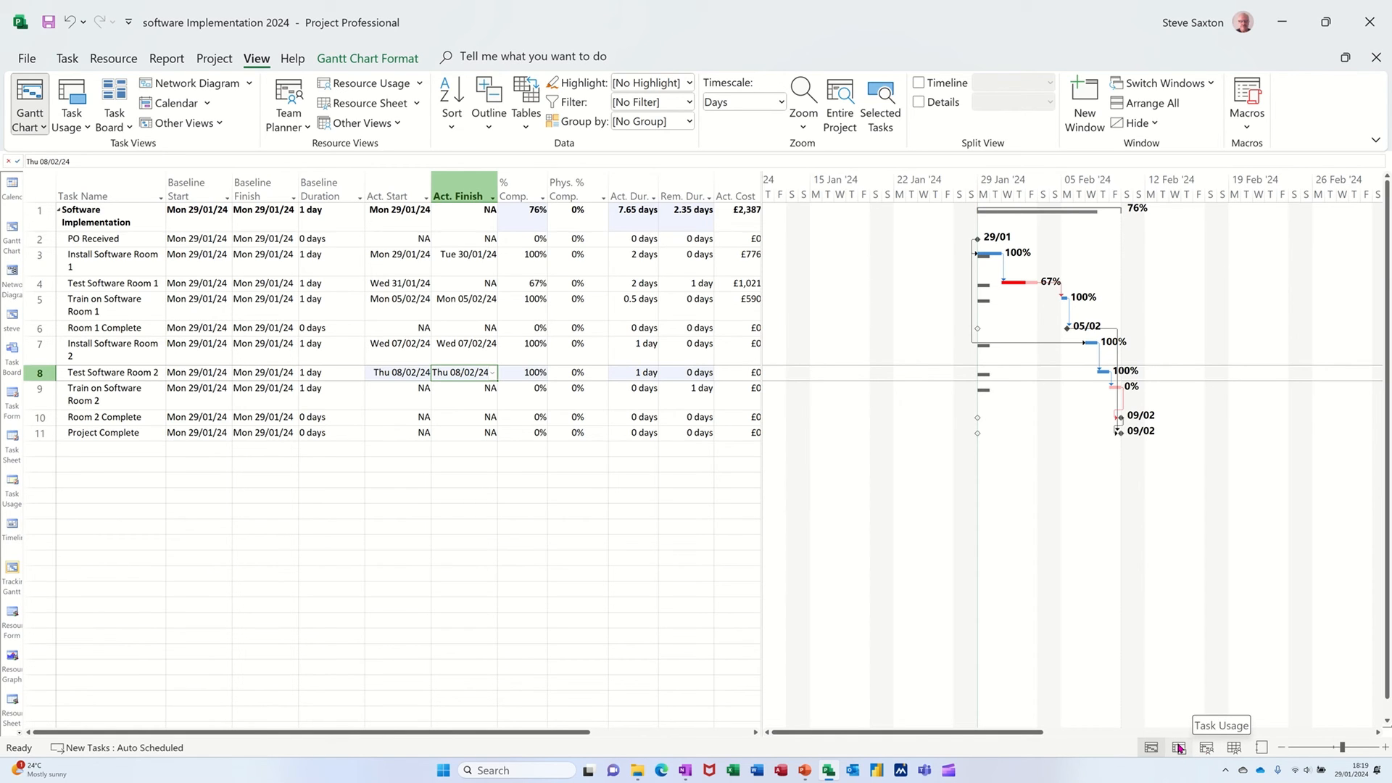
Switch to Task Usage and change Bill's Wednesday work on Test Software Room 1 to 4h
left_click(1179, 748)
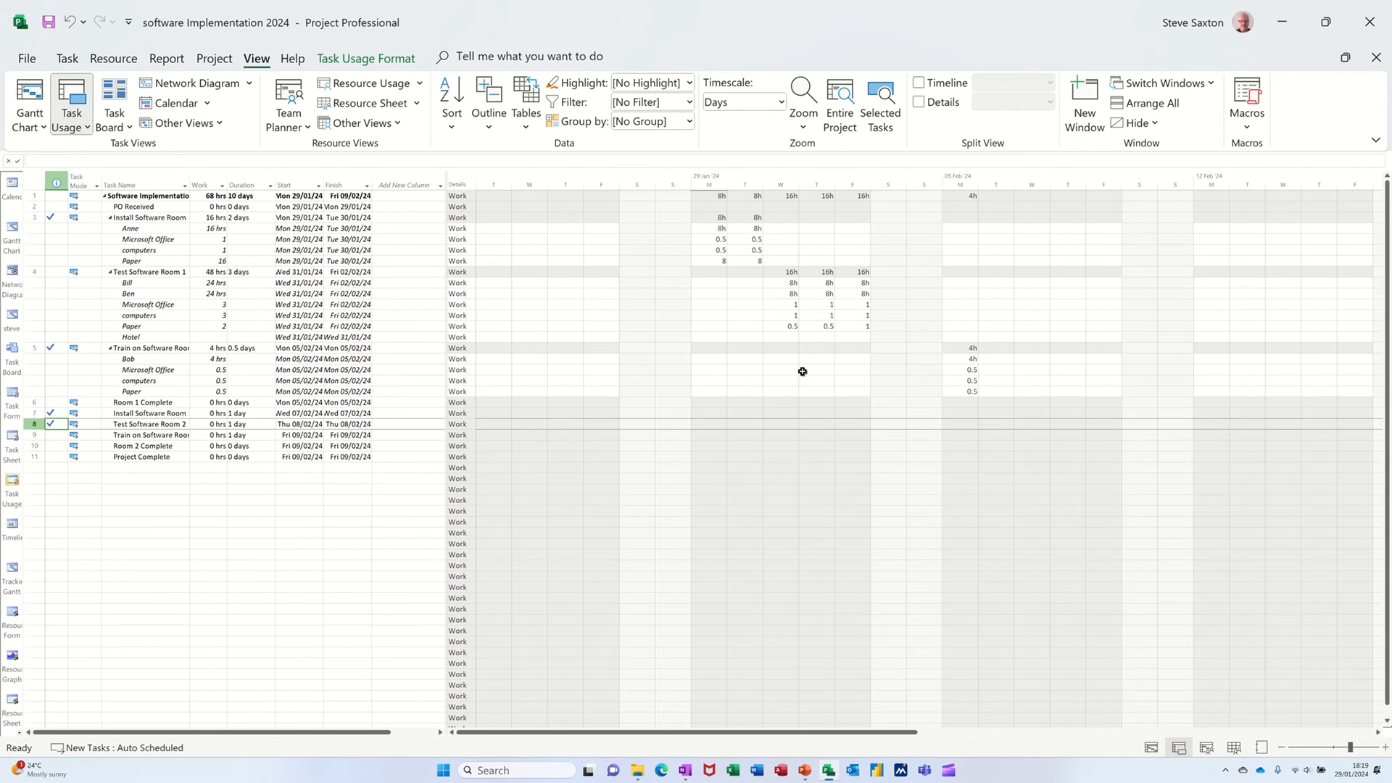
mouse_move(718, 309)
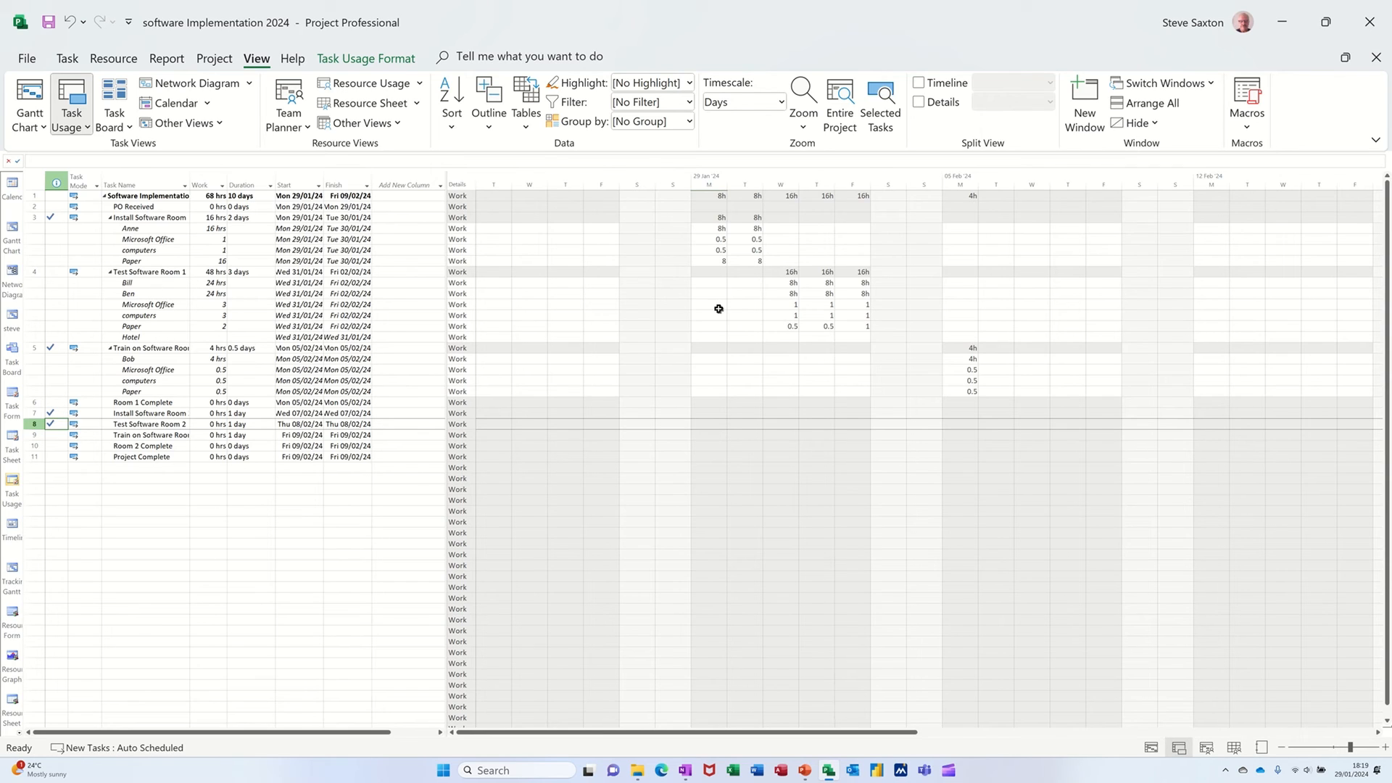
left_click(779, 282)
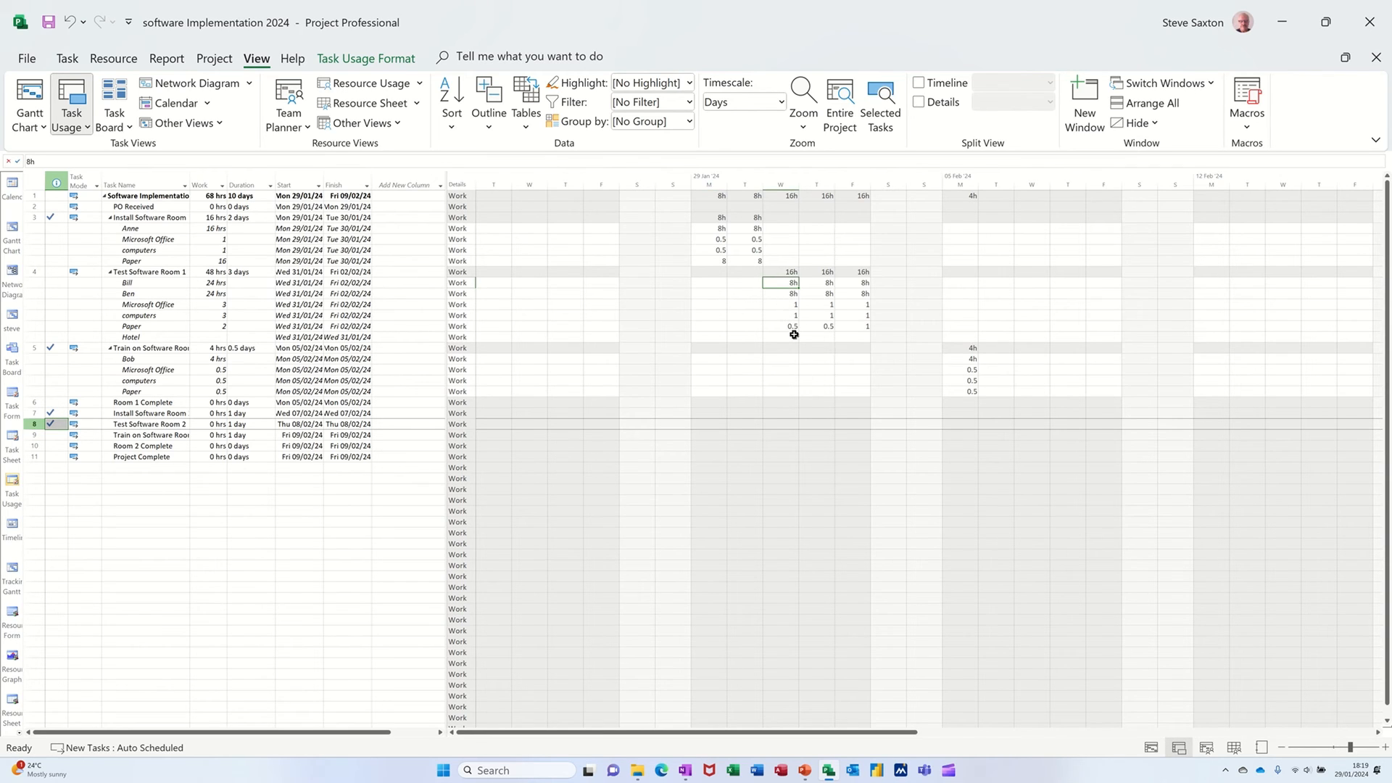
type("4")
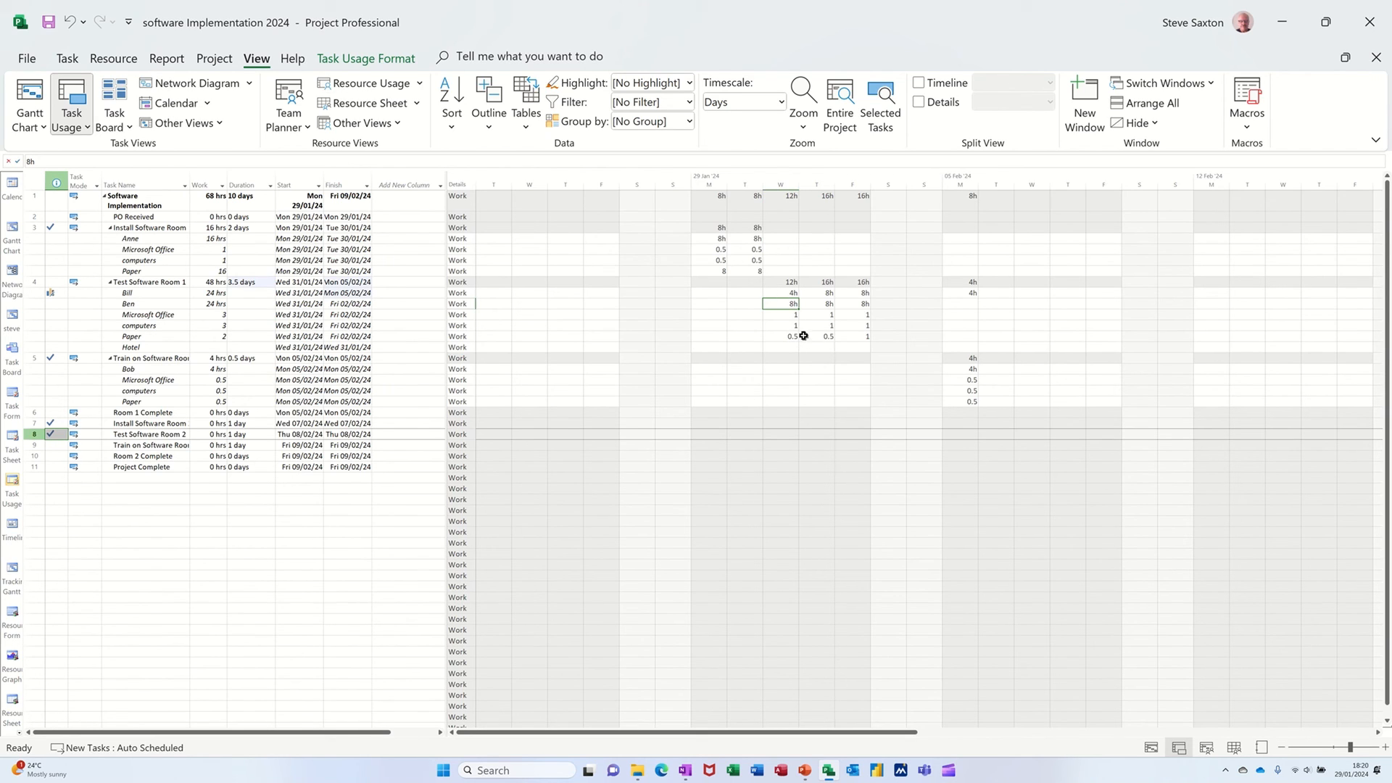
mouse_move(676, 296)
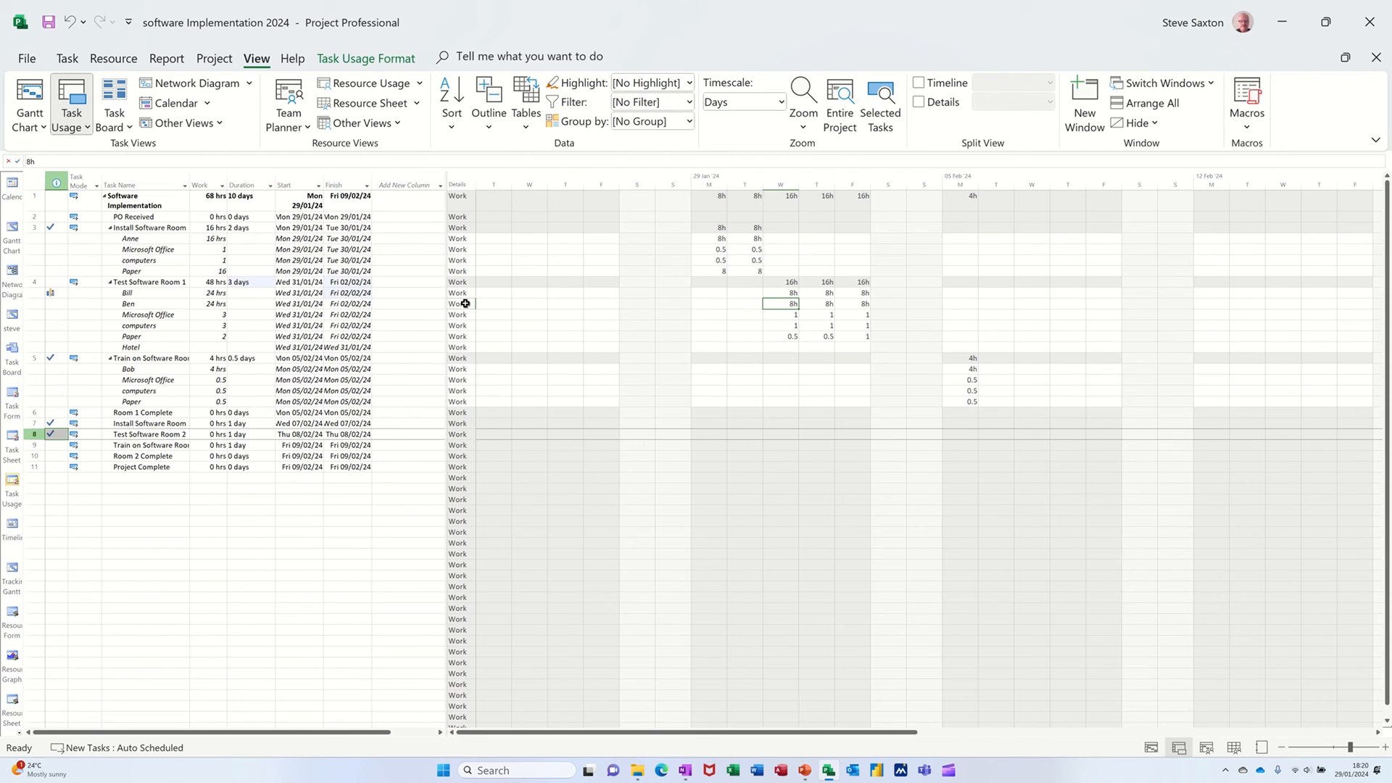
Add Actual Work rows and enter 4h Monday actual work for Install Software Room 1's first resource
right_click(462, 303)
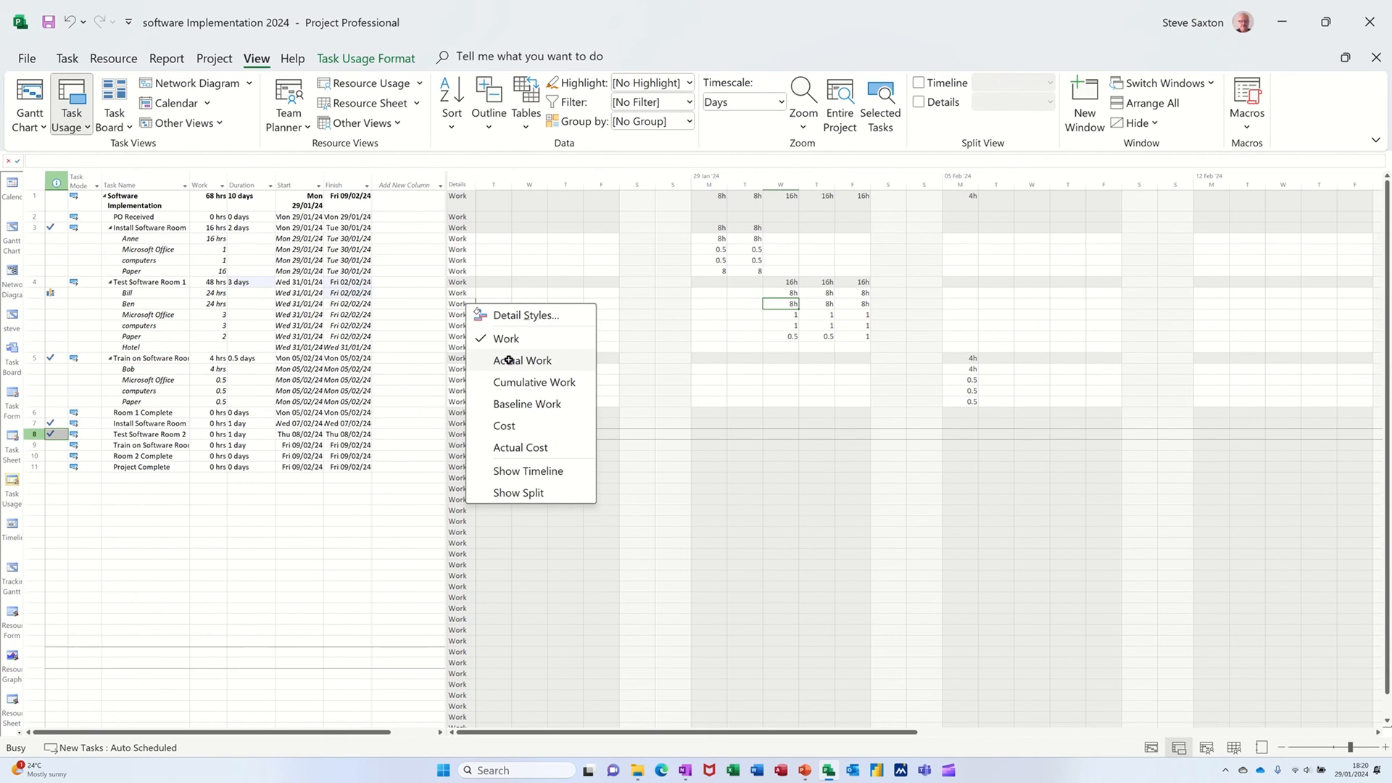
left_click(522, 360)
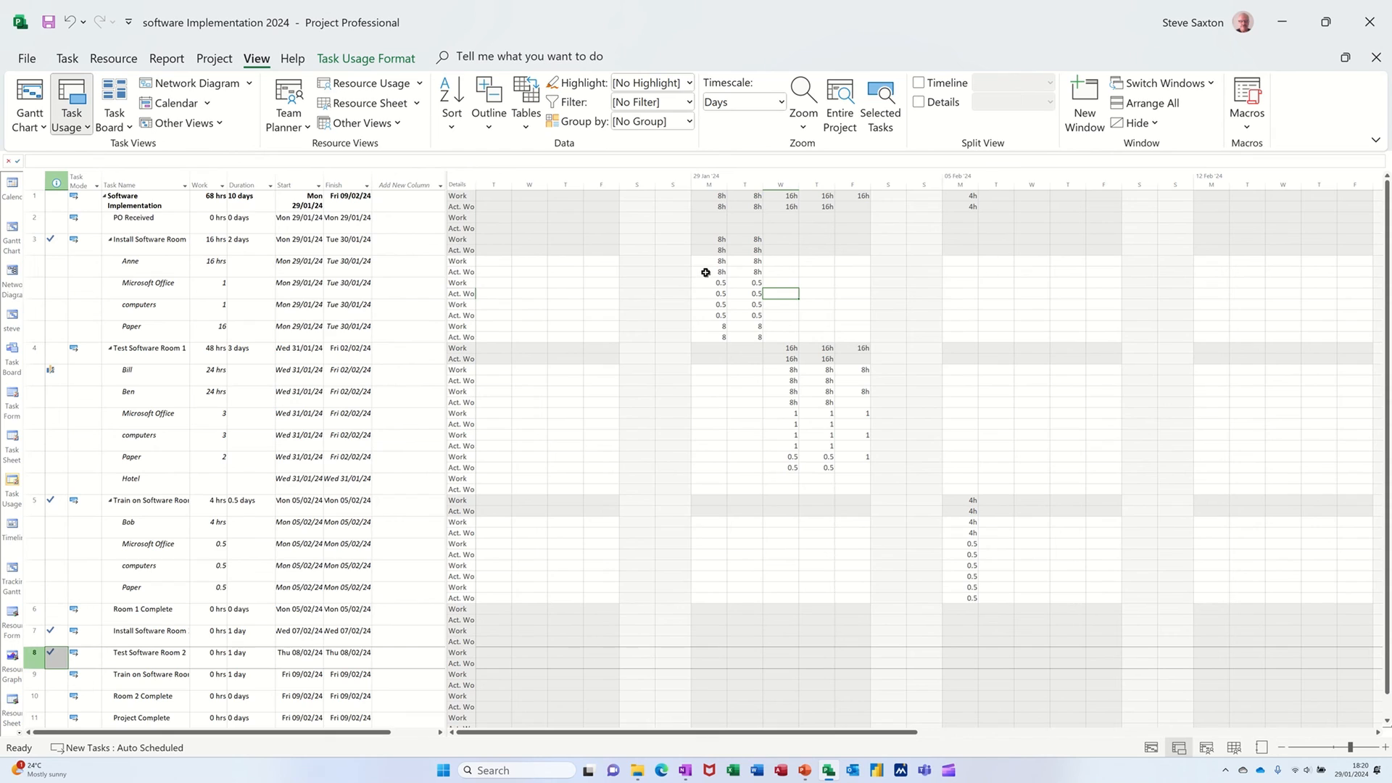
left_click(709, 272)
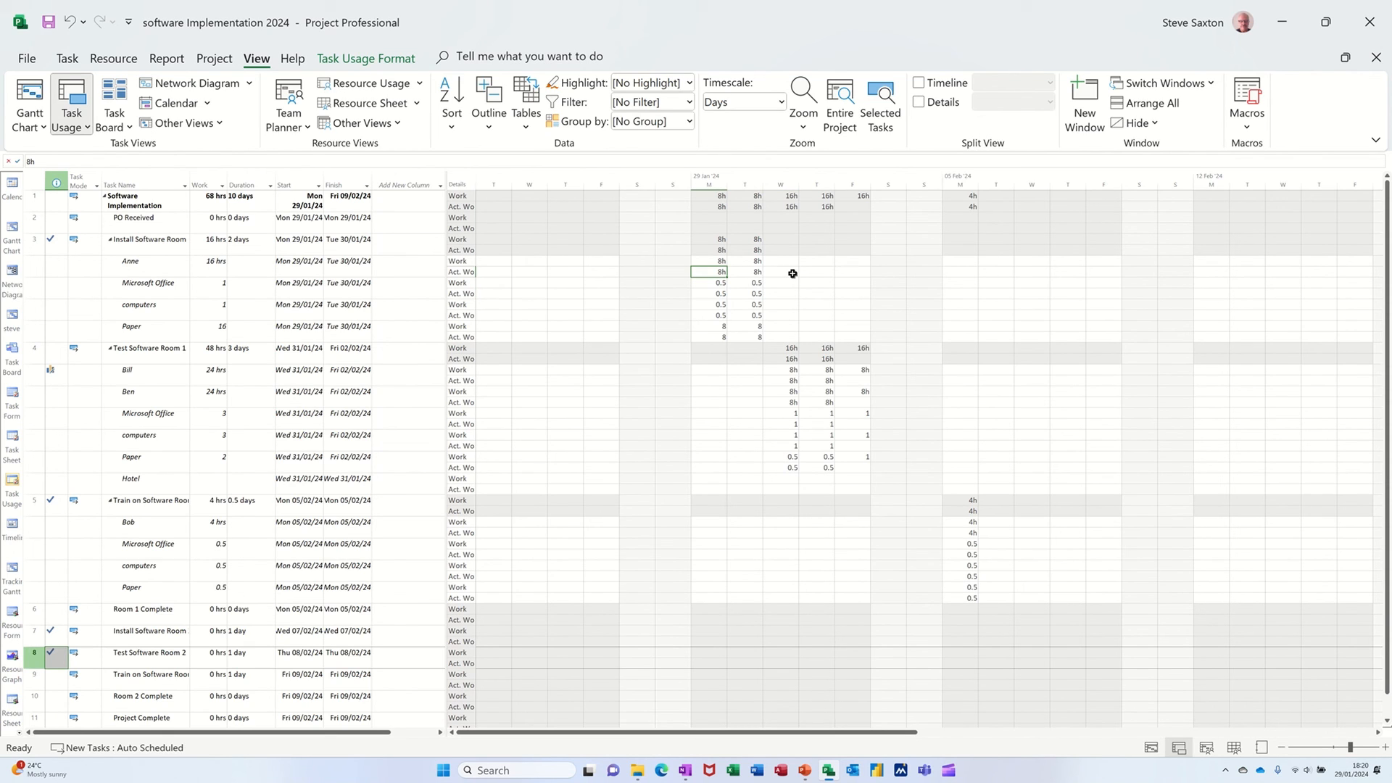
type("4h")
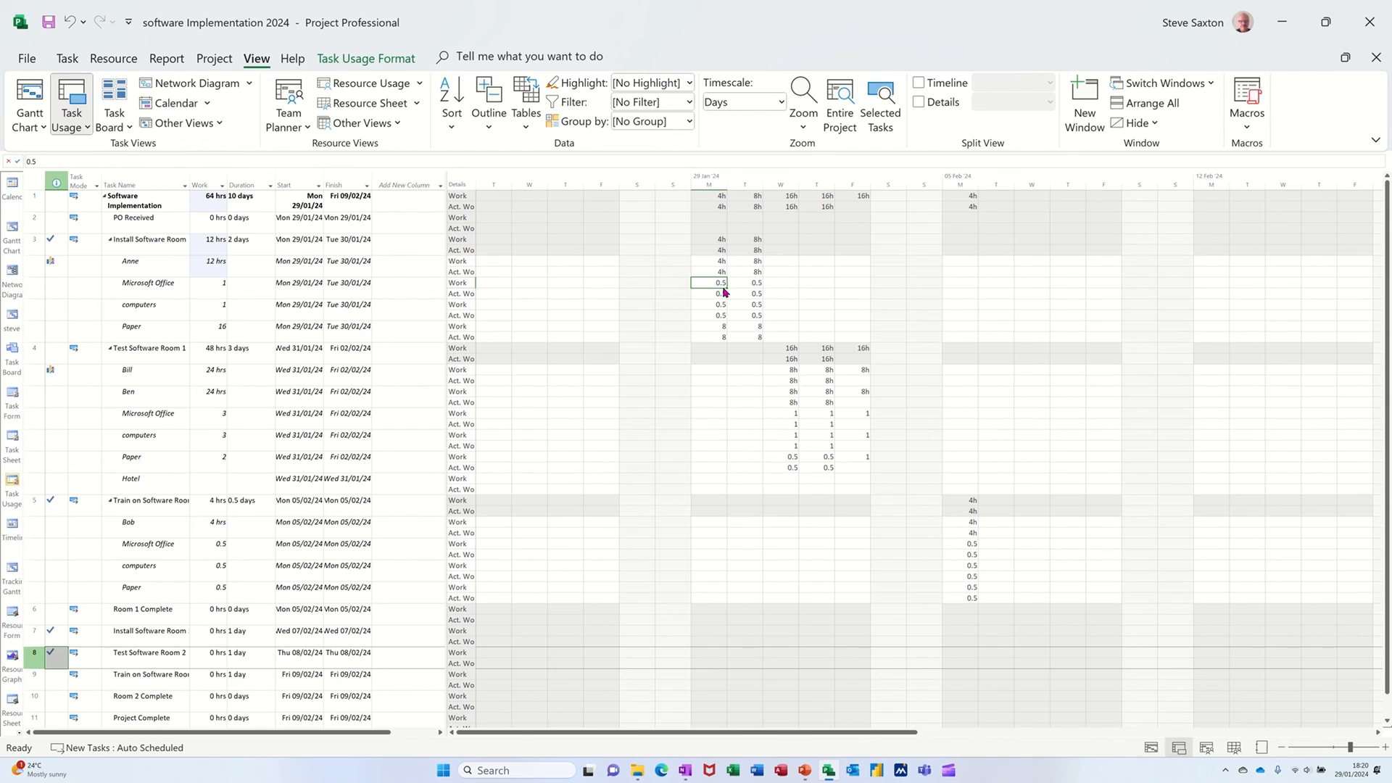
mouse_move(613, 337)
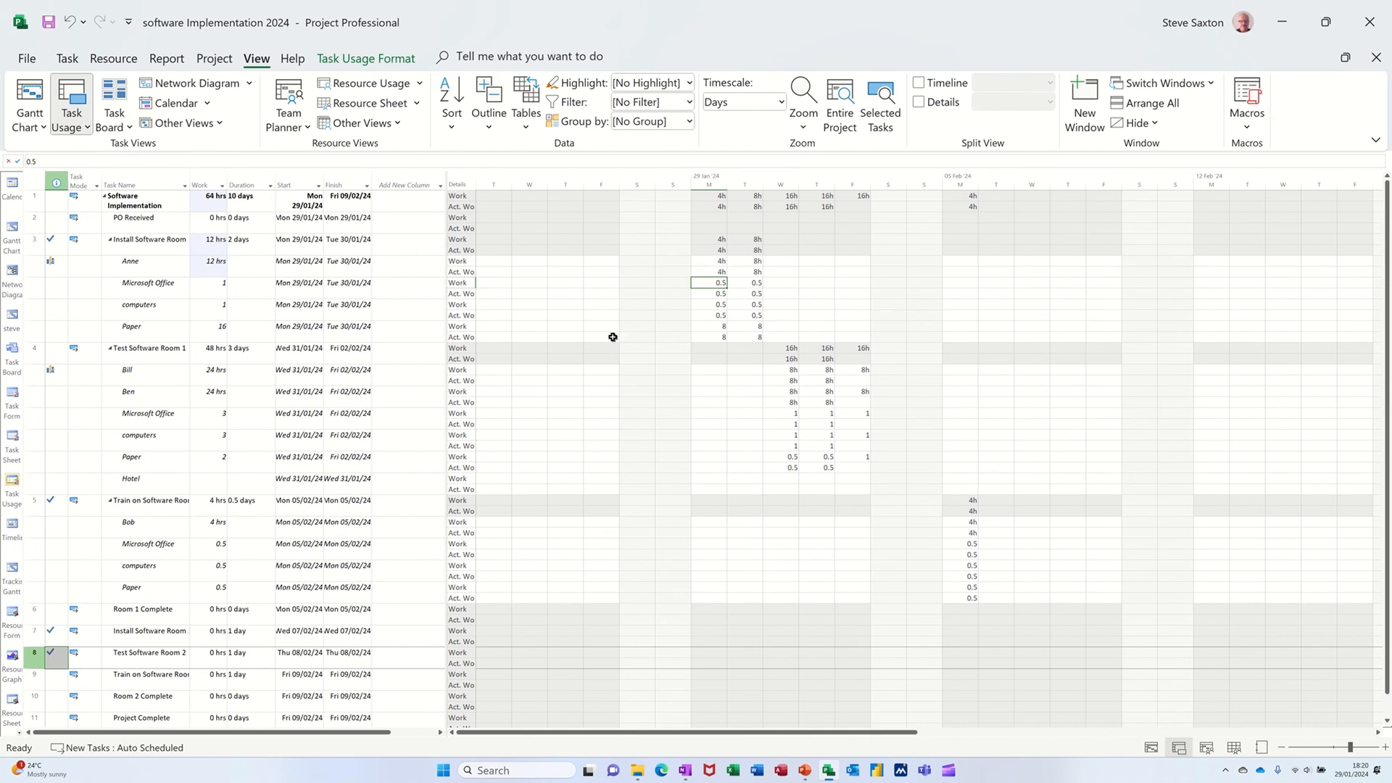
mouse_move(754, 298)
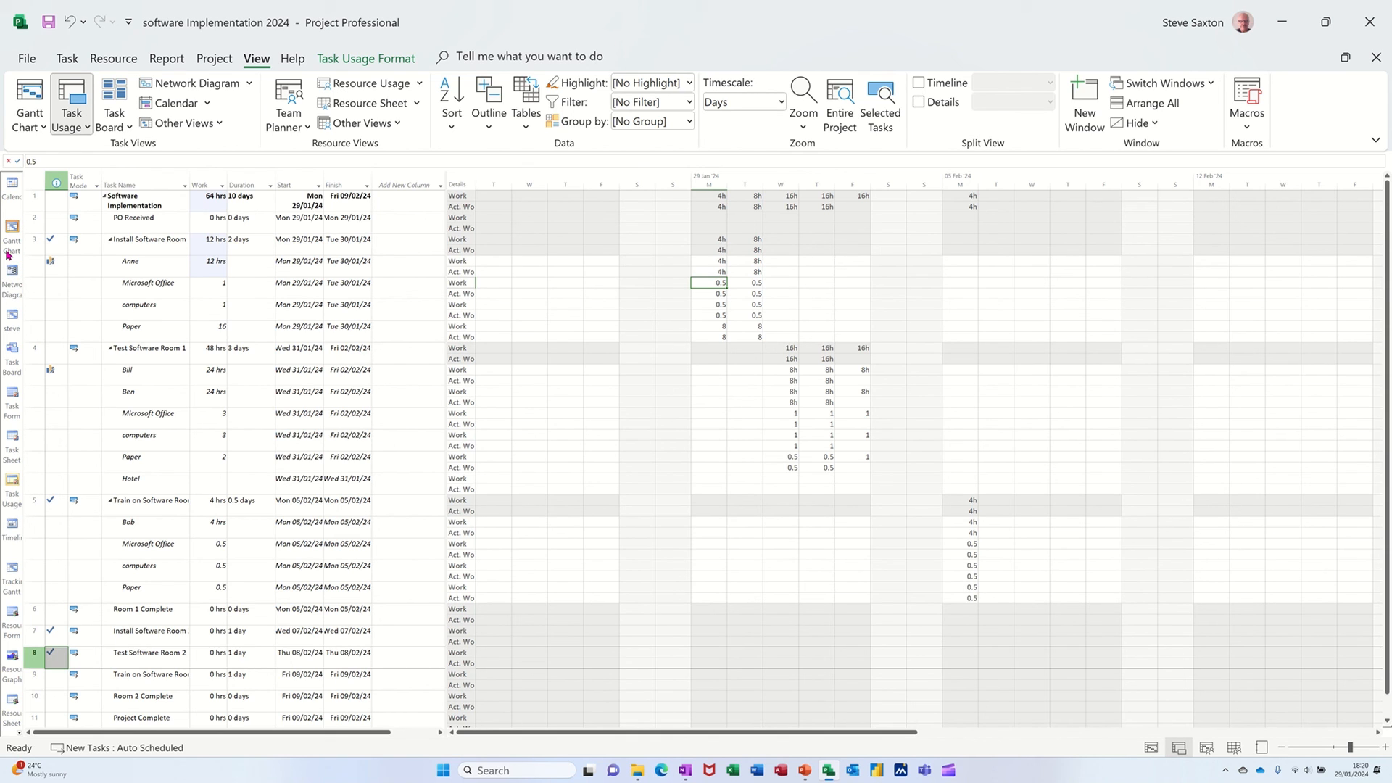
Switch back to the Gantt Chart view showing task bars and milestones ending 09/02
left_click(28, 102)
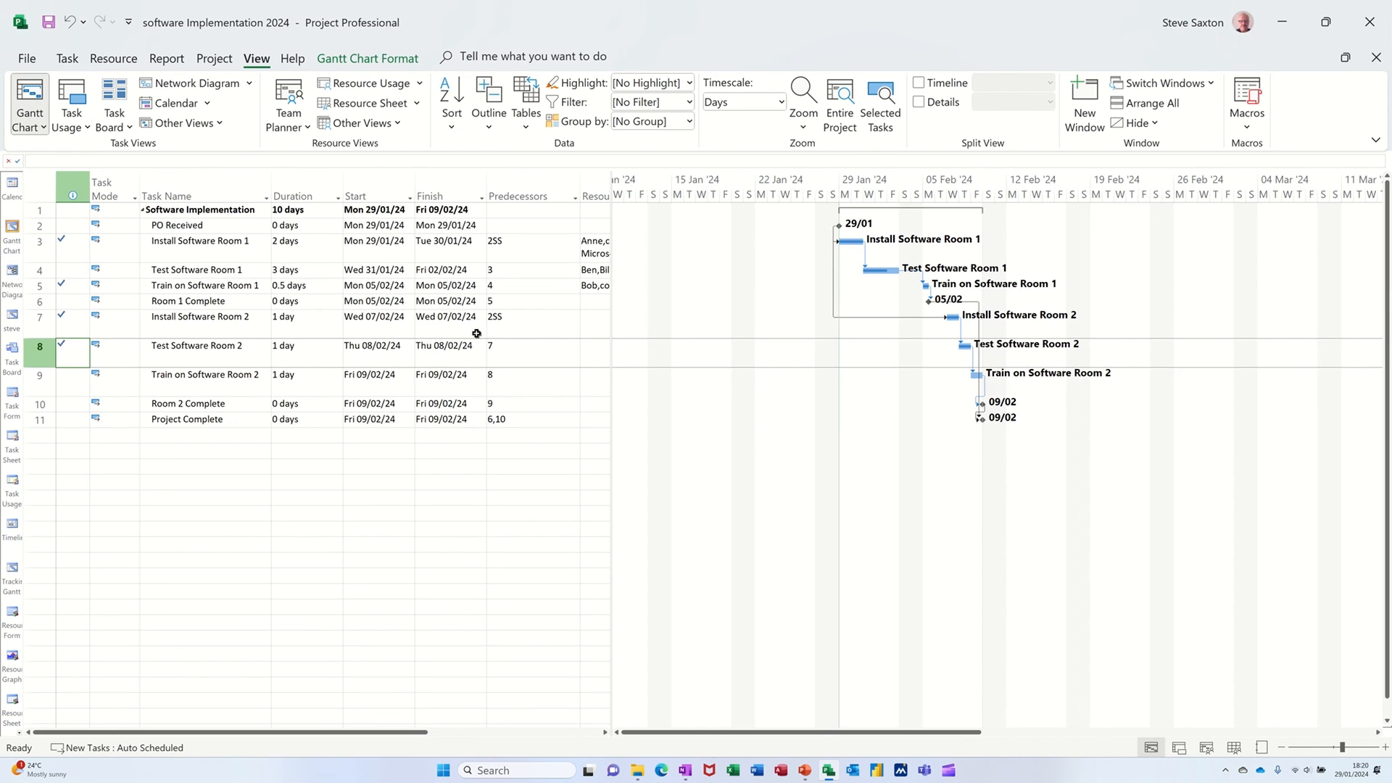
mouse_move(373, 285)
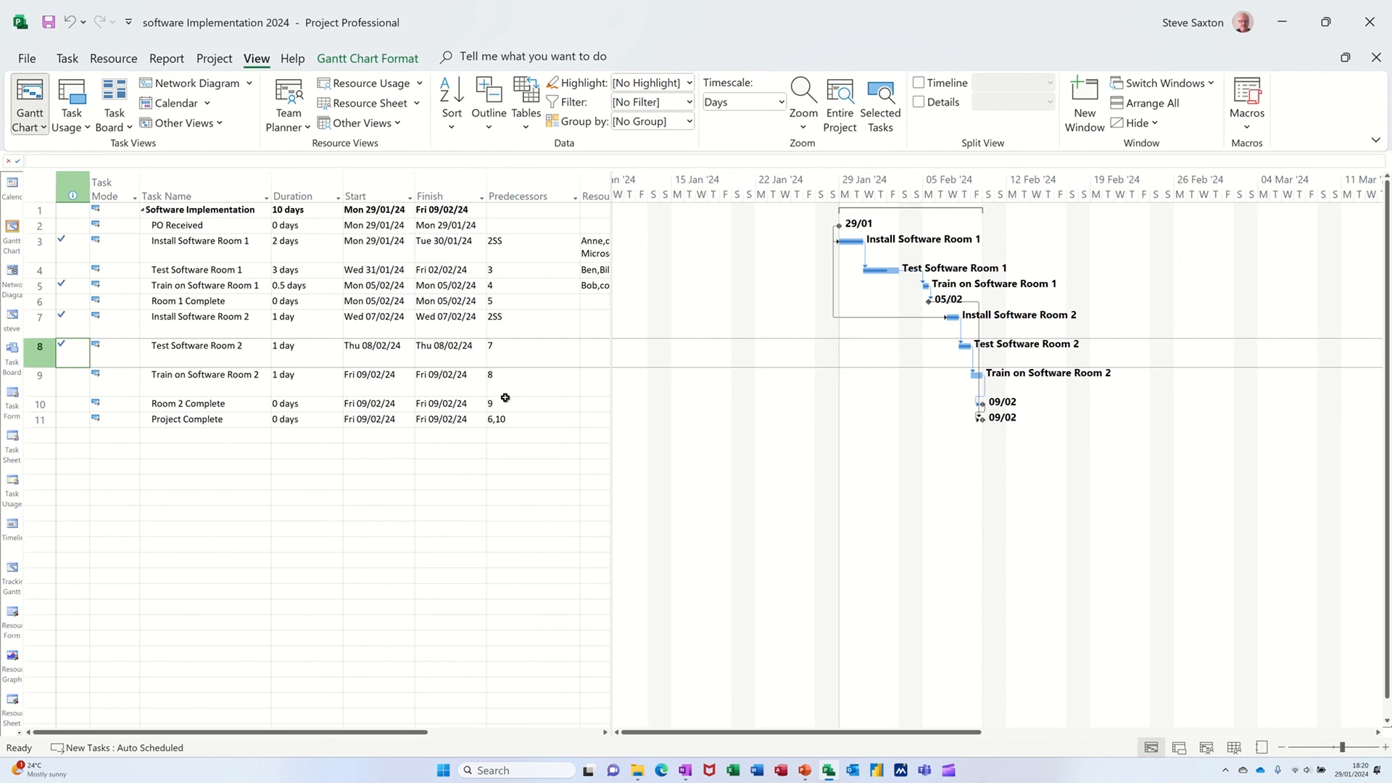
mouse_move(530, 367)
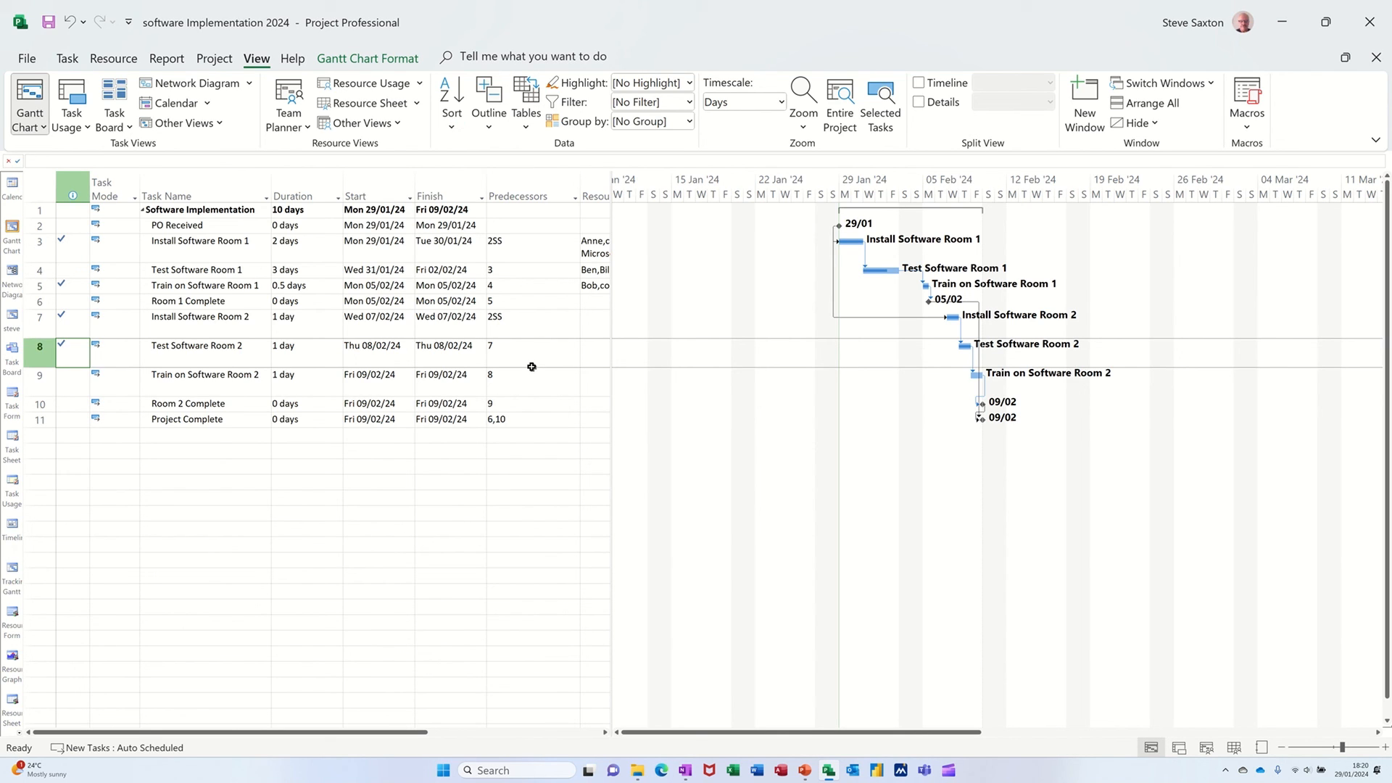